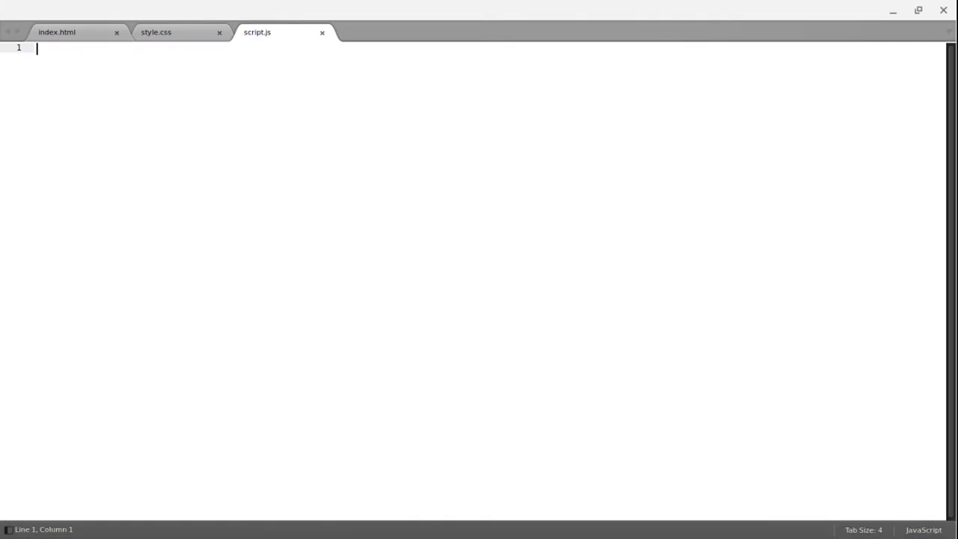
Step: Expand the HTML boilerplate, title it 'Adding and Subtracting', and link style.css and script.js
{"action": "type", "text": "!"}
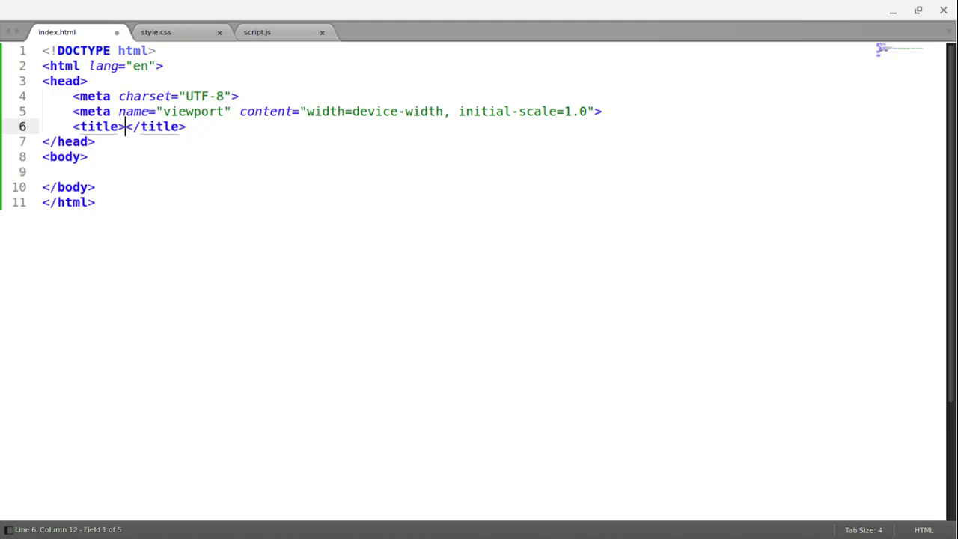
{"action": "type", "text": "Adding and S"}
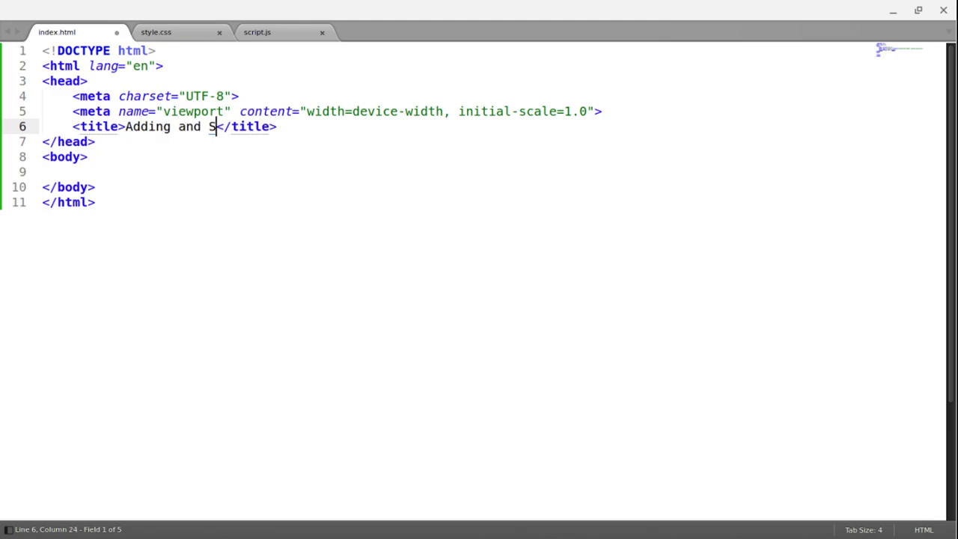
{"action": "type", "text": "ubtracting"}
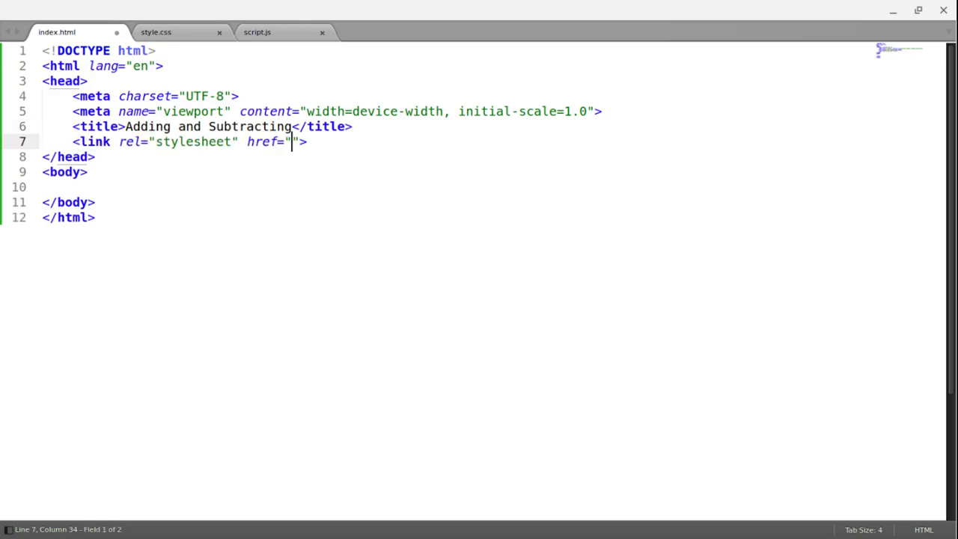
{"action": "type", "text": "style.cs"}
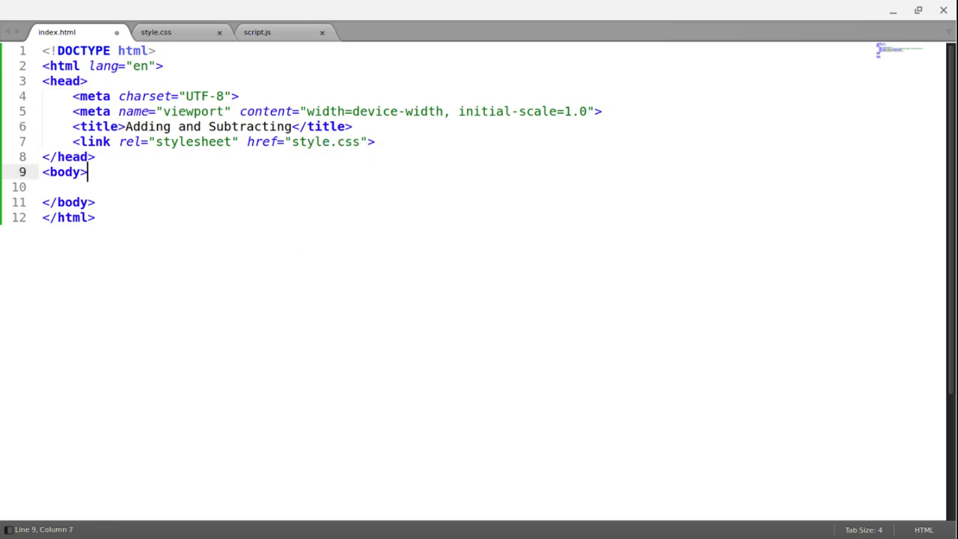
{"action": "type", "text": "script src=\"script.js\"></script>"}
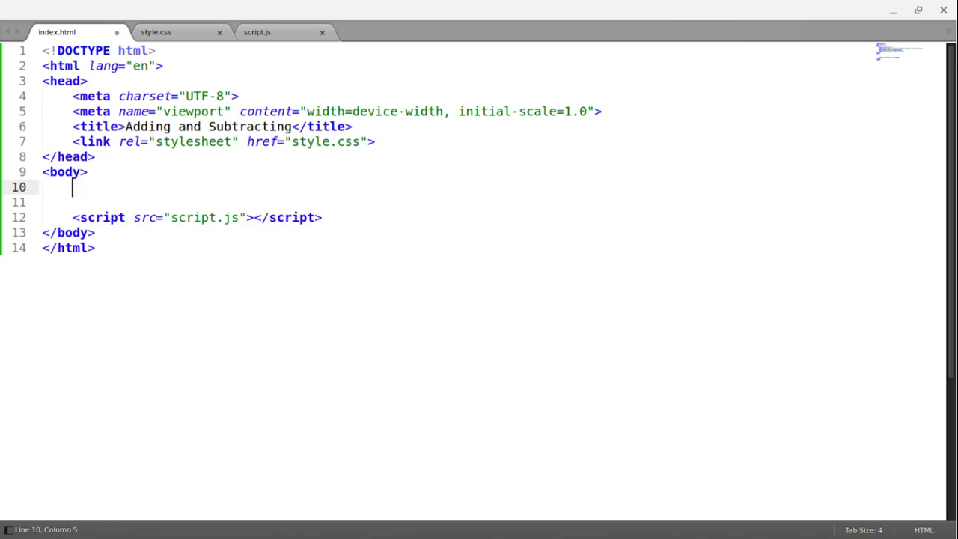
Step: Add an h1 heading reading 'Adding and Subtracting Worksheet'
{"action": "type", "text": "h1"}
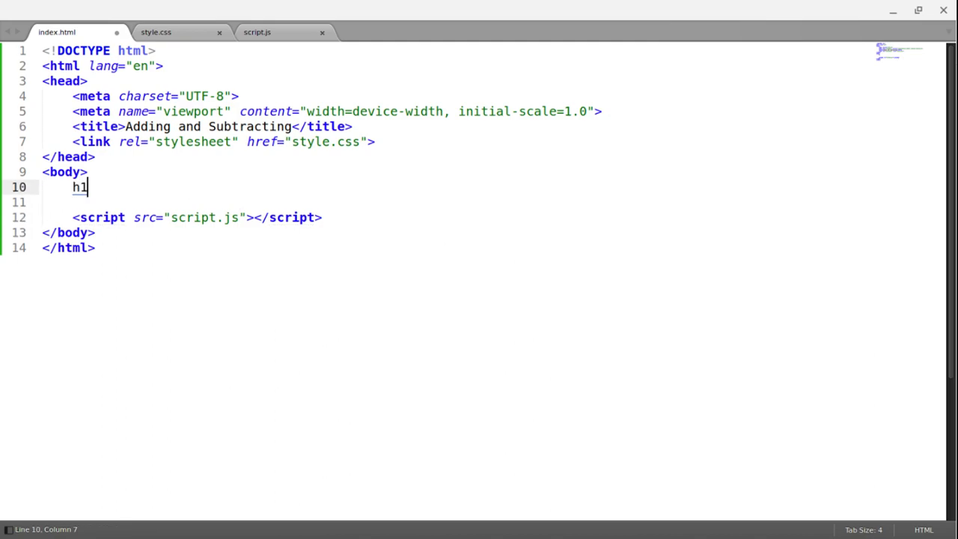
{"action": "type", "text": "Adding and Sub</h1>"}
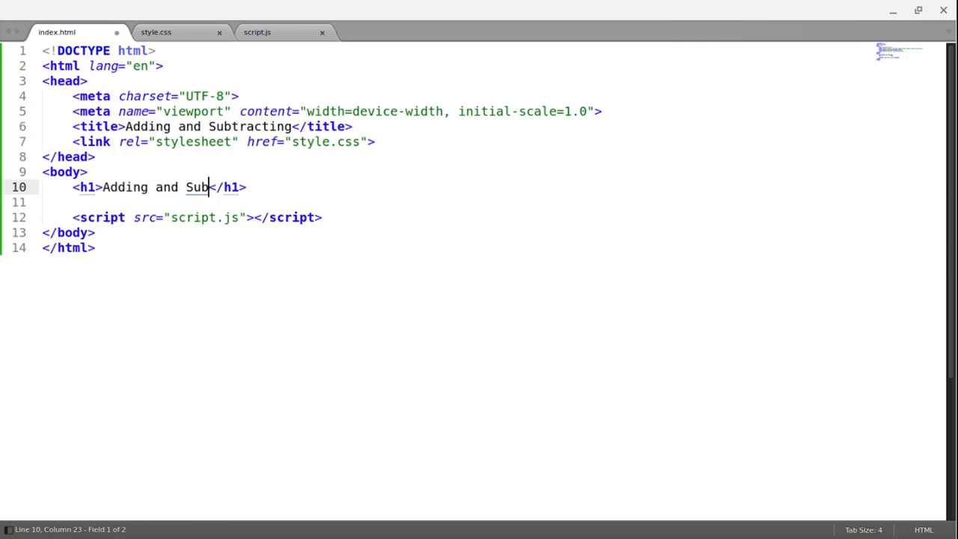
{"action": "type", "text": "tracting Wor"}
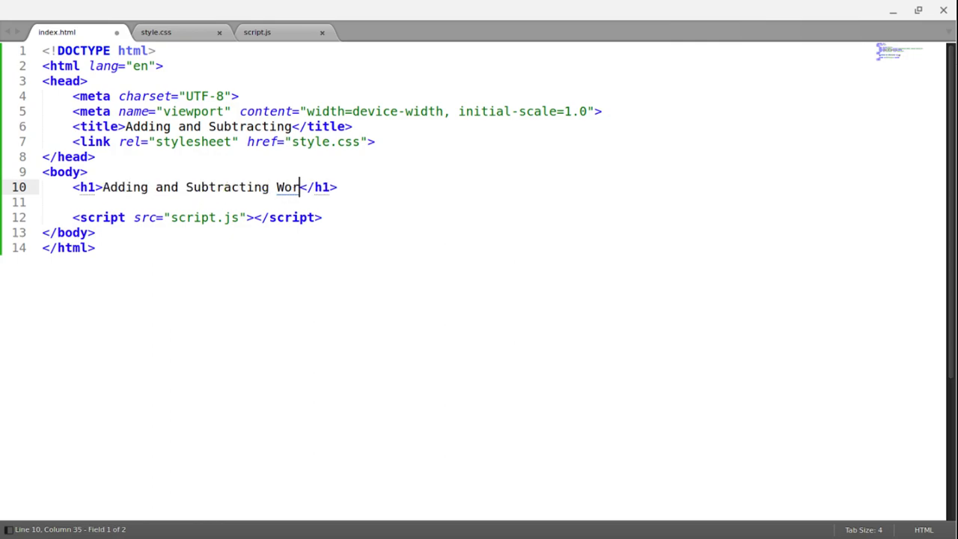
{"action": "type", "text": "ksheet"}
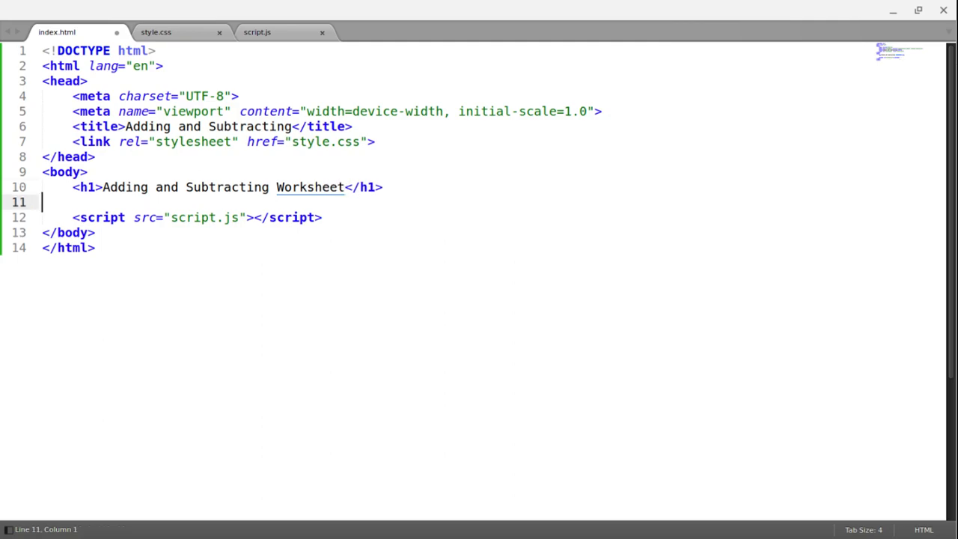
Step: Build a container with rows of three problem divs via .container, .row and .problem*3
{"action": "key", "text": "Tab"}
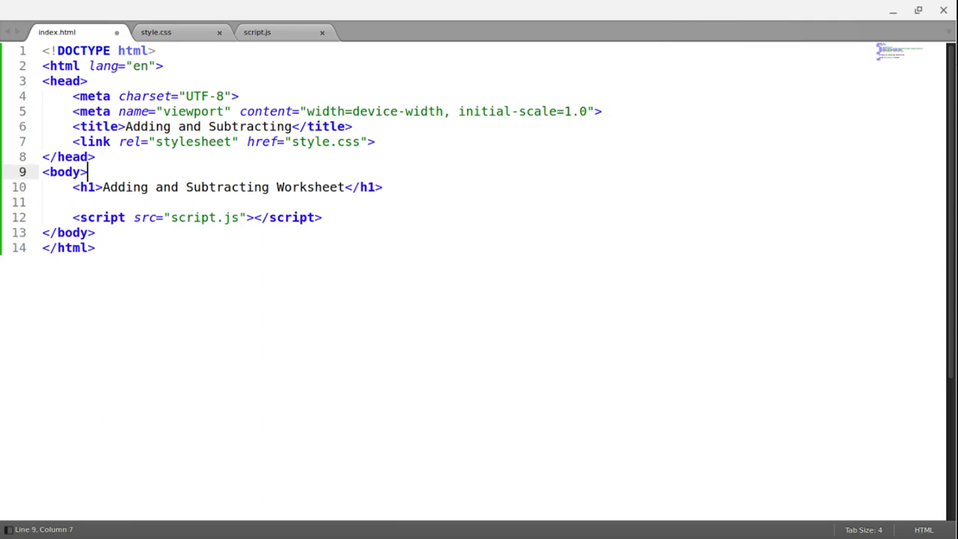
{"action": "type", "text": ".container\">"}
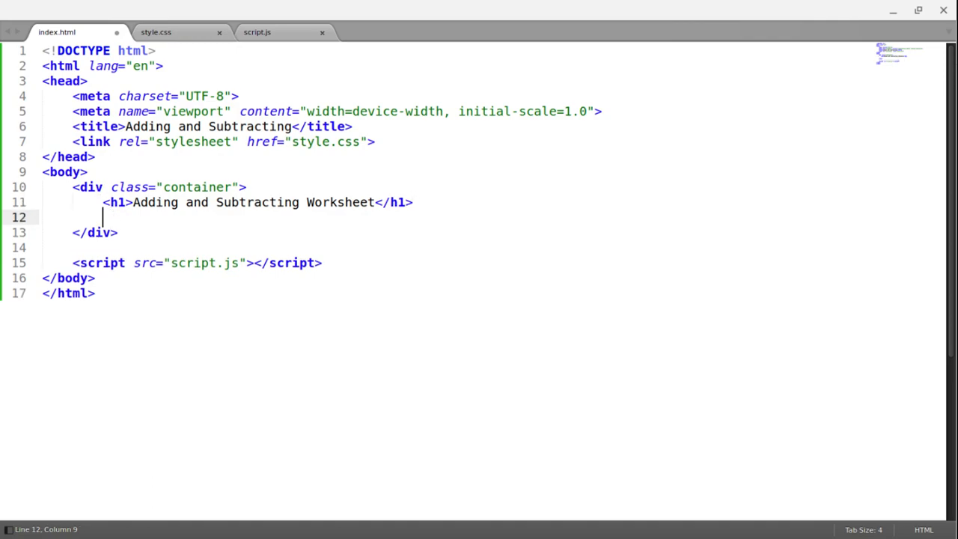
{"action": "type", "text": ".row"}
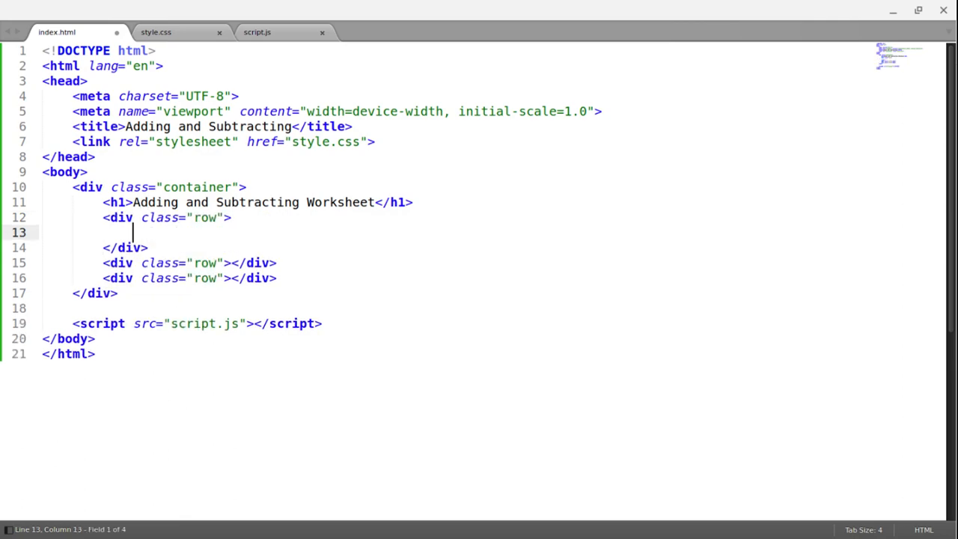
{"action": "type", "text": ".prob"}
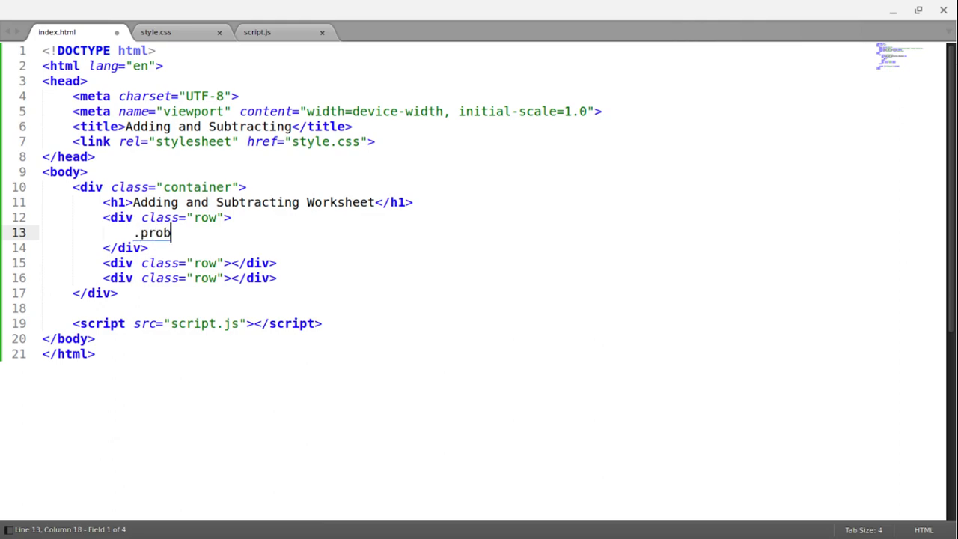
{"action": "key", "text": "Tab"}
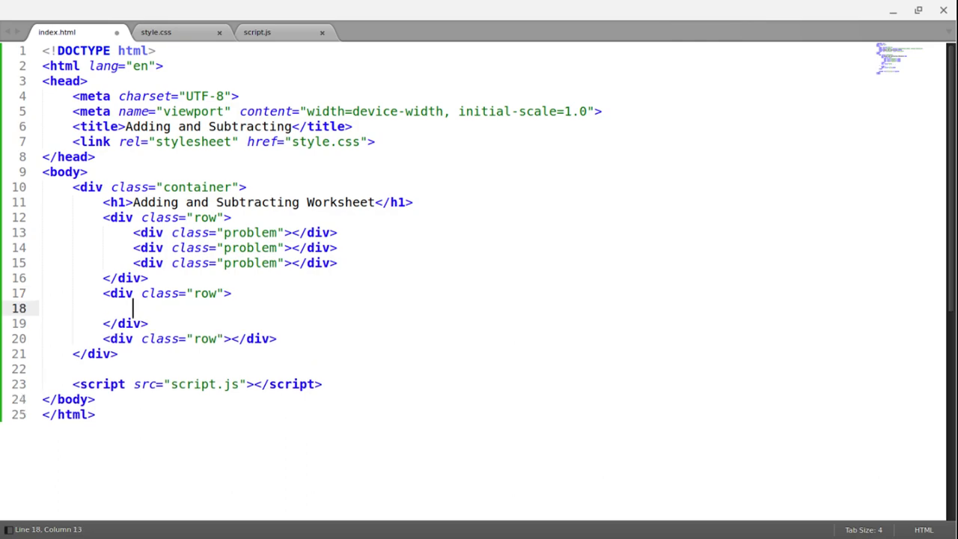
{"action": "type", "text": ".problem\"></div>"}
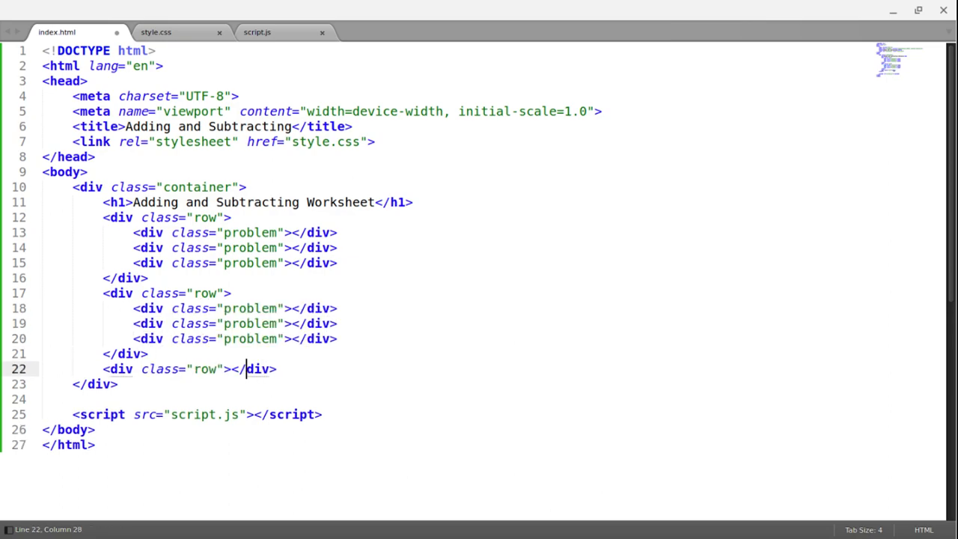
{"action": "type", "text": ".pr"}
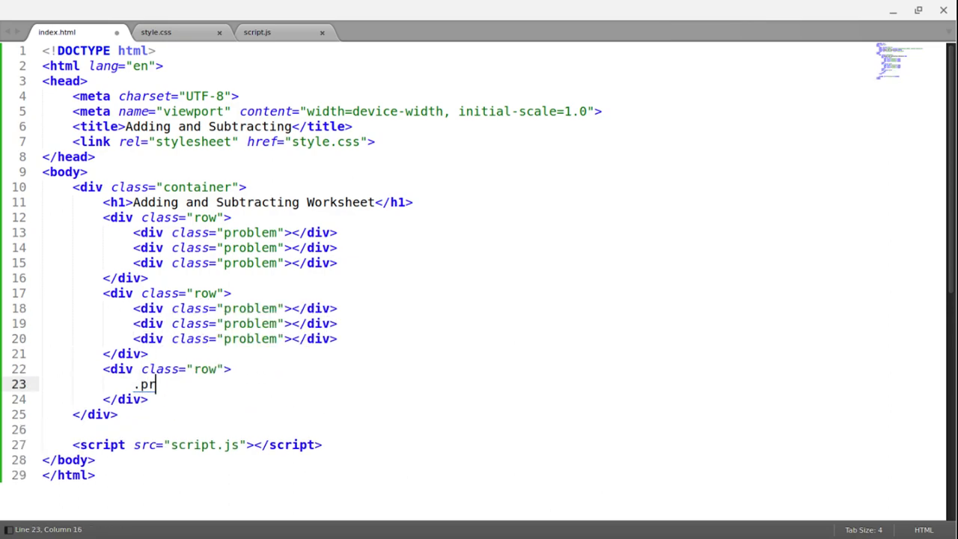
{"action": "type", "text": "oblem*3"}
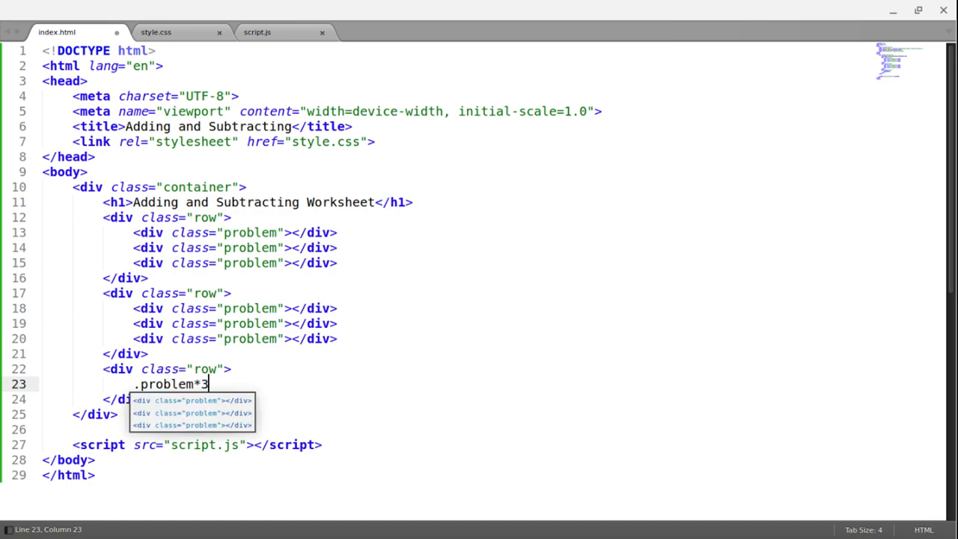
{"action": "key", "text": "Tab"}
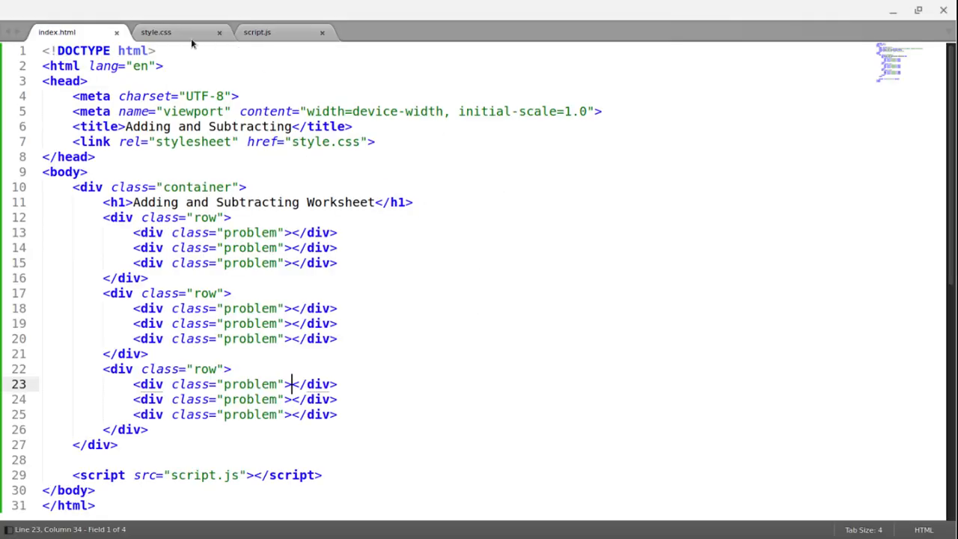
Step: Give .container in style.css a 1200px max-width and margin 0 auto
{"action": "left_click", "coordinate": [155, 32]}
{"action": "type", "text": "max-width: 1200px;"}
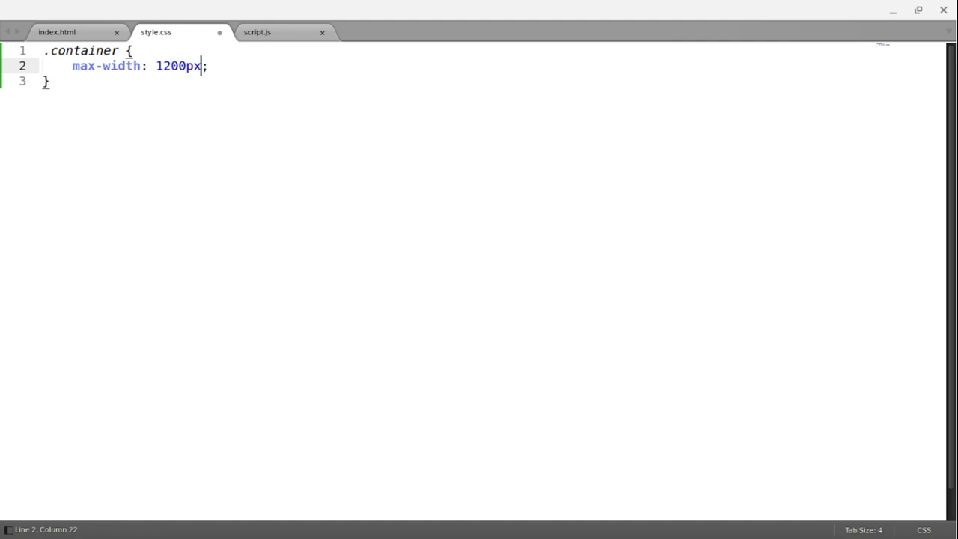
{"action": "type", "text": "margin: ;"}
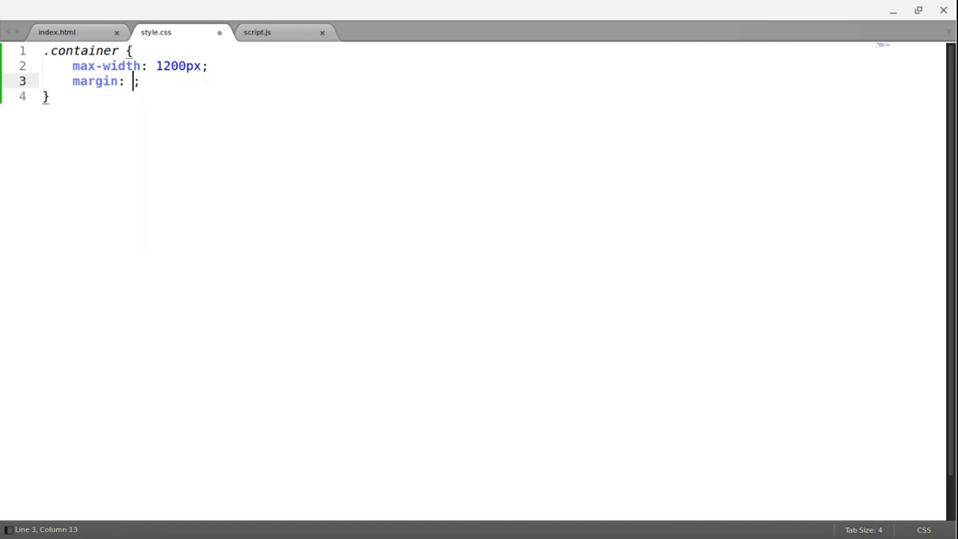
{"action": "type", "text": "0 auto"}
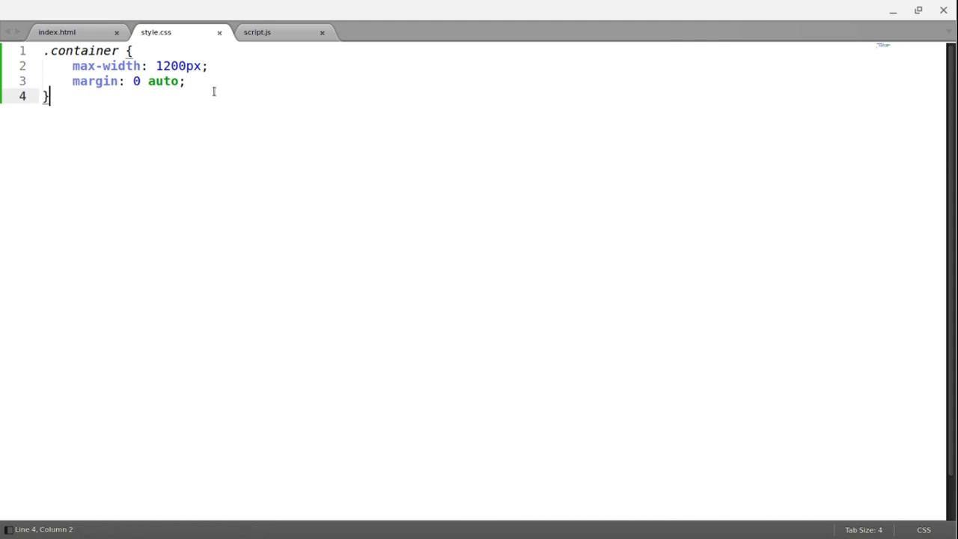
Step: Add an h1 rule with text-align: center
{"action": "type", "text": "h1 {"}
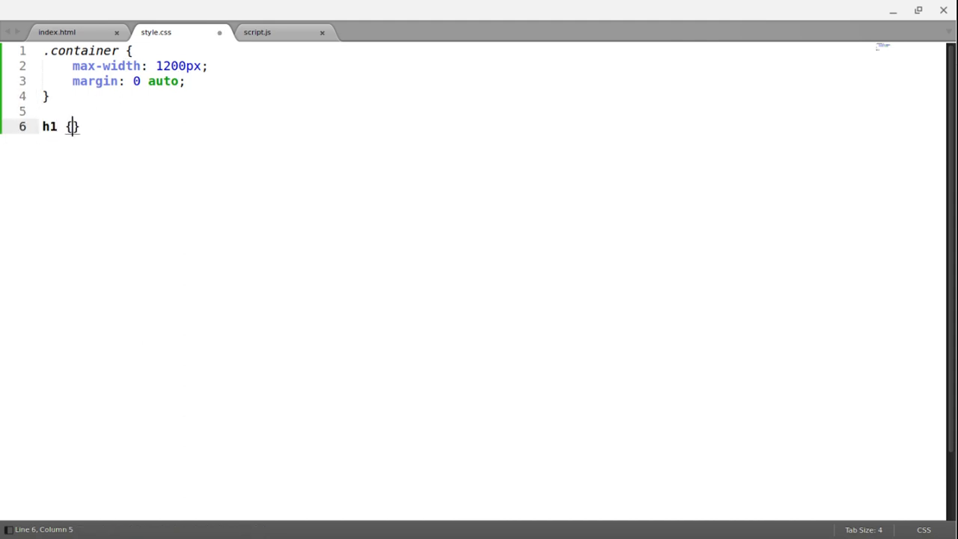
{"action": "type", "text": "text-alg"}
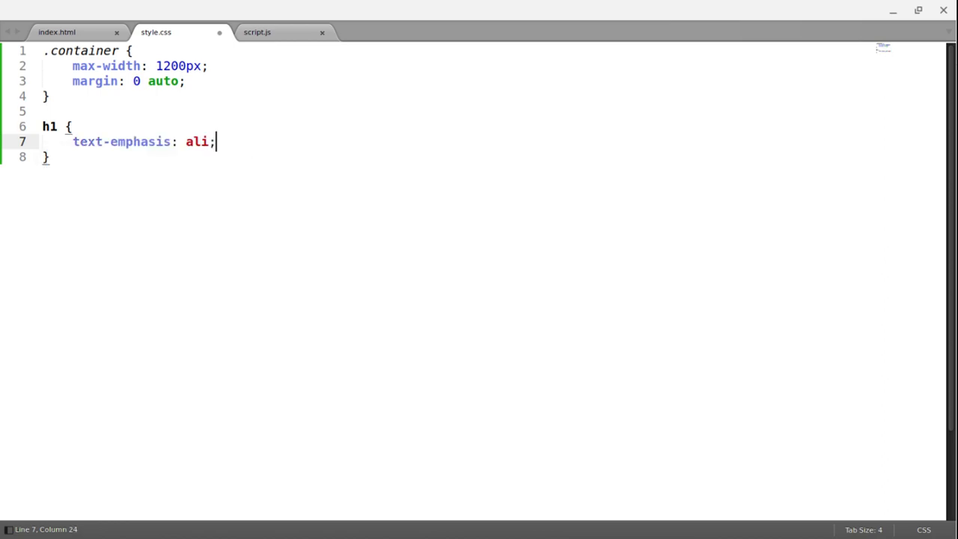
{"action": "key", "text": "BackSpace"}
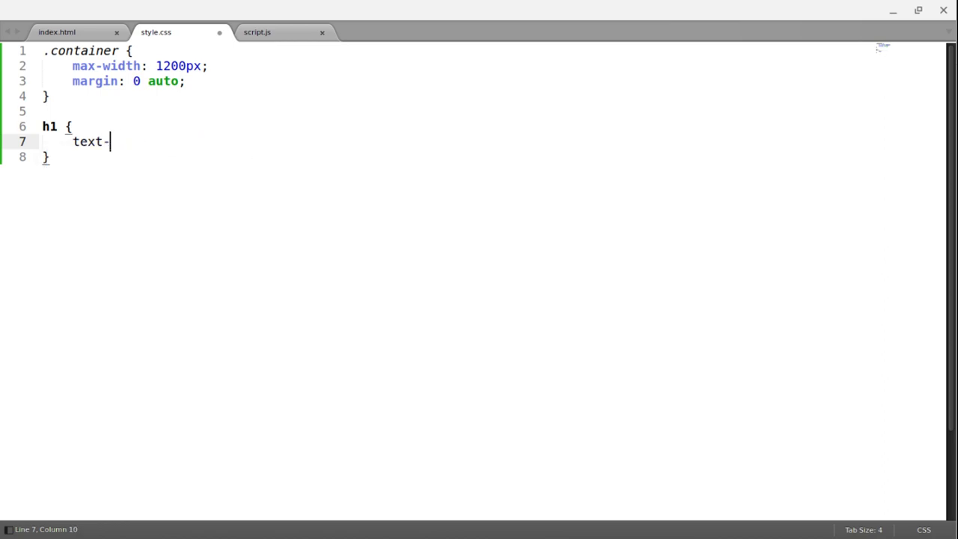
{"action": "type", "text": "align: ;"}
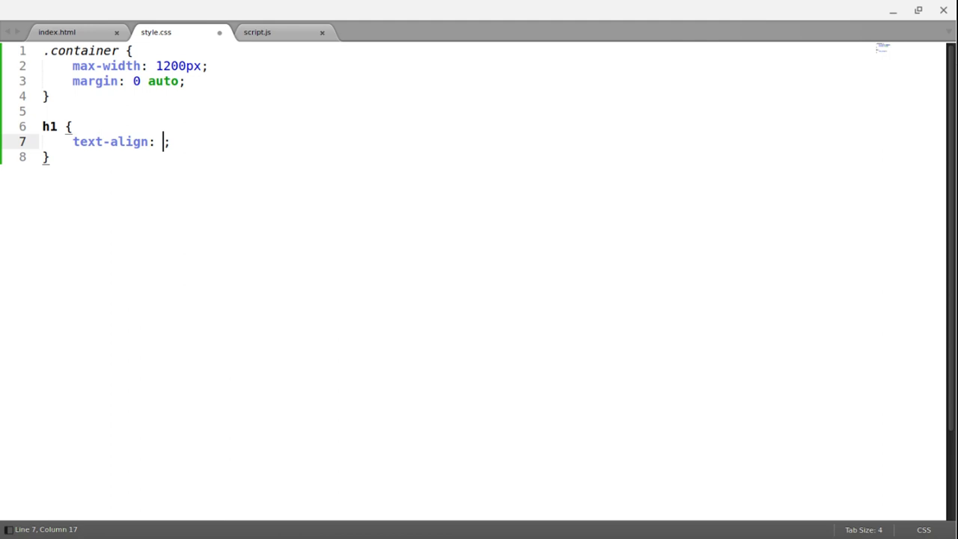
{"action": "type", "text": "center"}
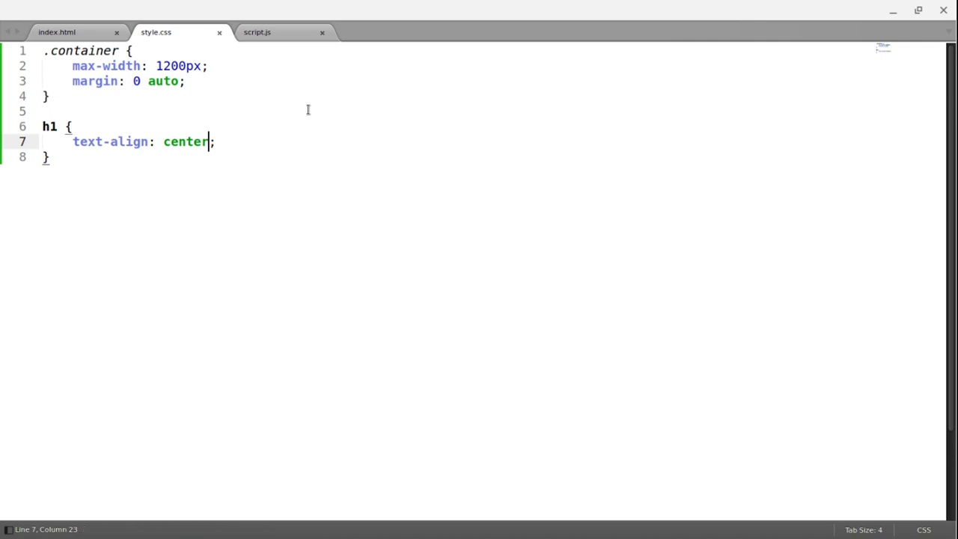
Step: Expand h2+p in all nine problem divs in index.html
{"action": "left_click", "coordinate": [57, 32]}
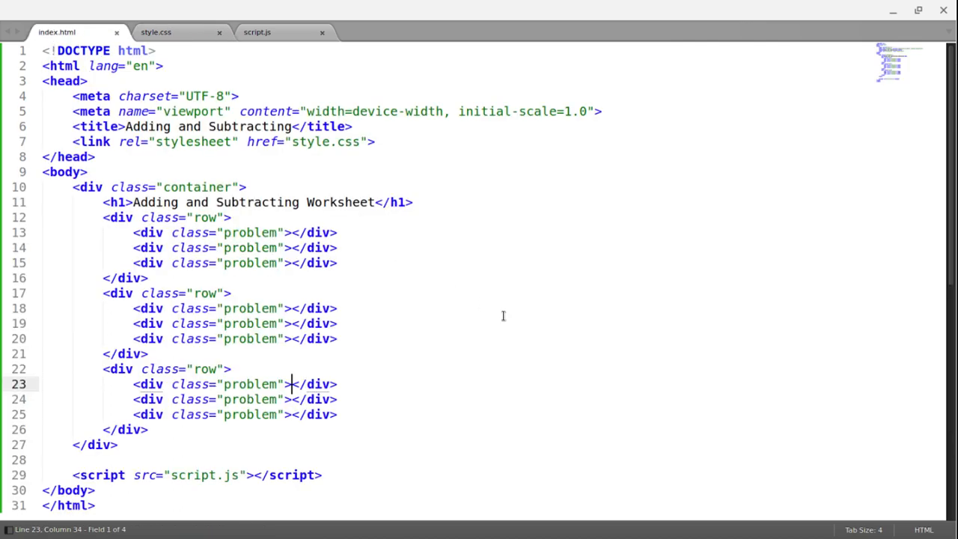
{"action": "mouse_move", "coordinate": [508, 317]}
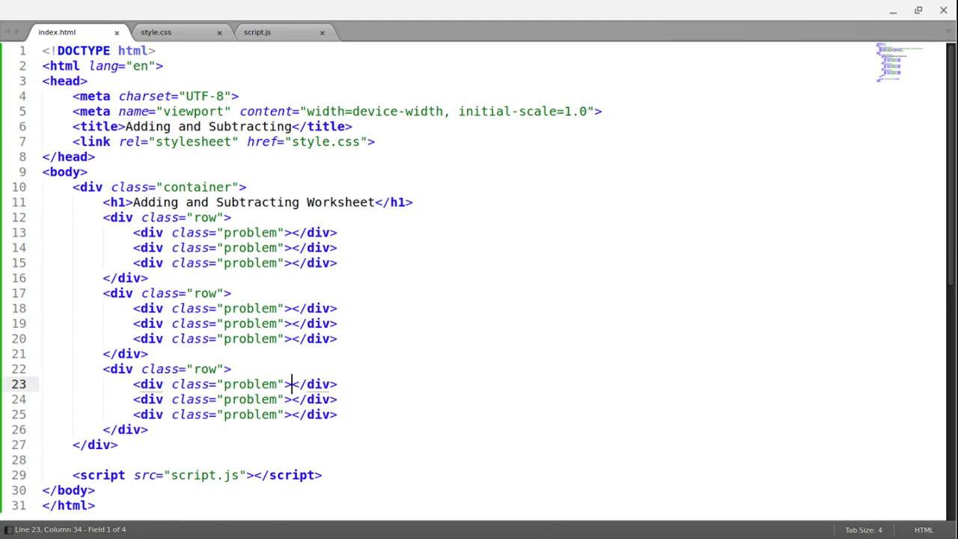
{"action": "mouse_move", "coordinate": [320, 272]}
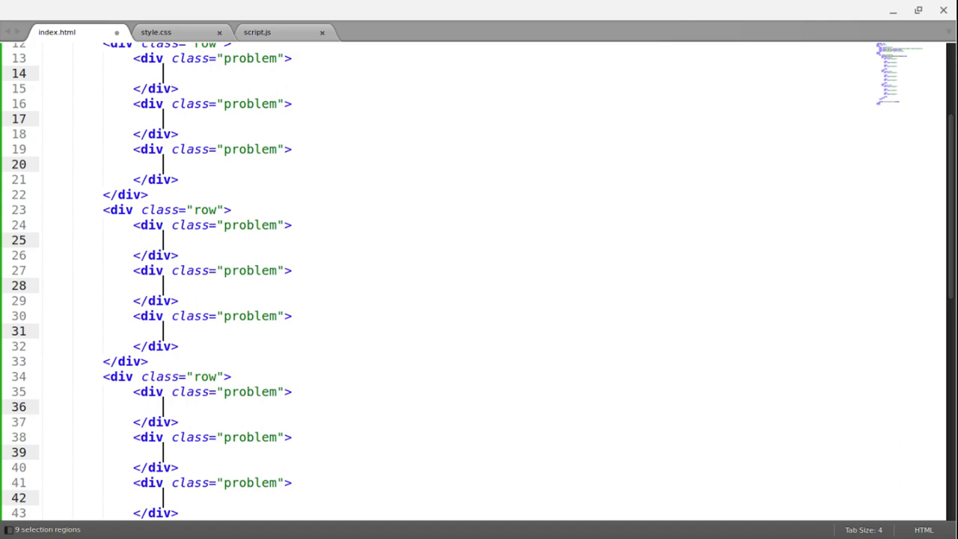
{"action": "type", "text": "h2"}
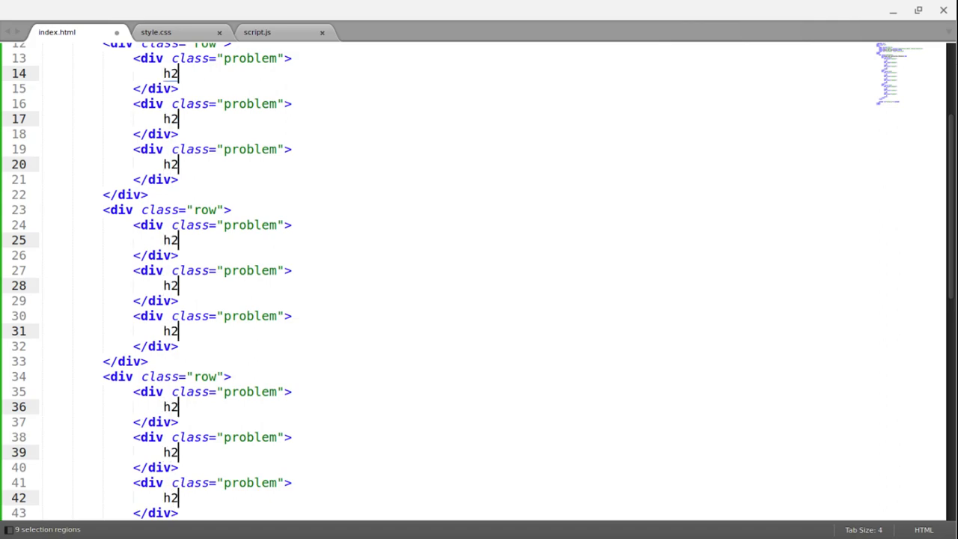
{"action": "type", "text": "+"}
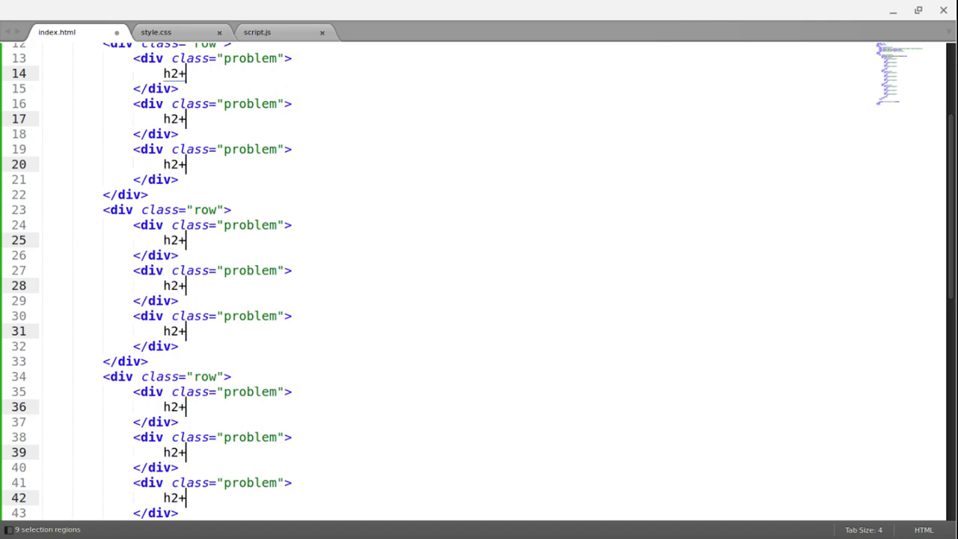
{"action": "key", "text": "Tab"}
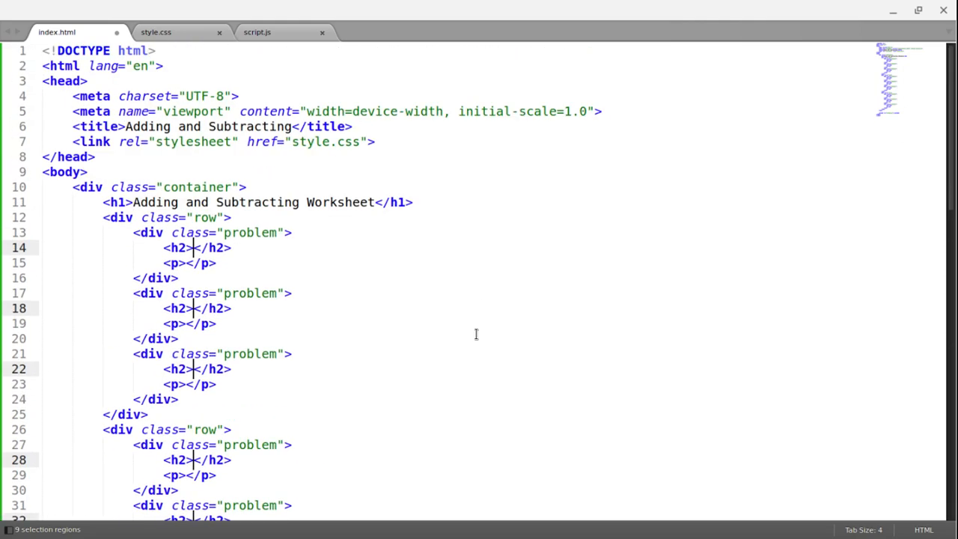
{"action": "mouse_move", "coordinate": [628, 329]}
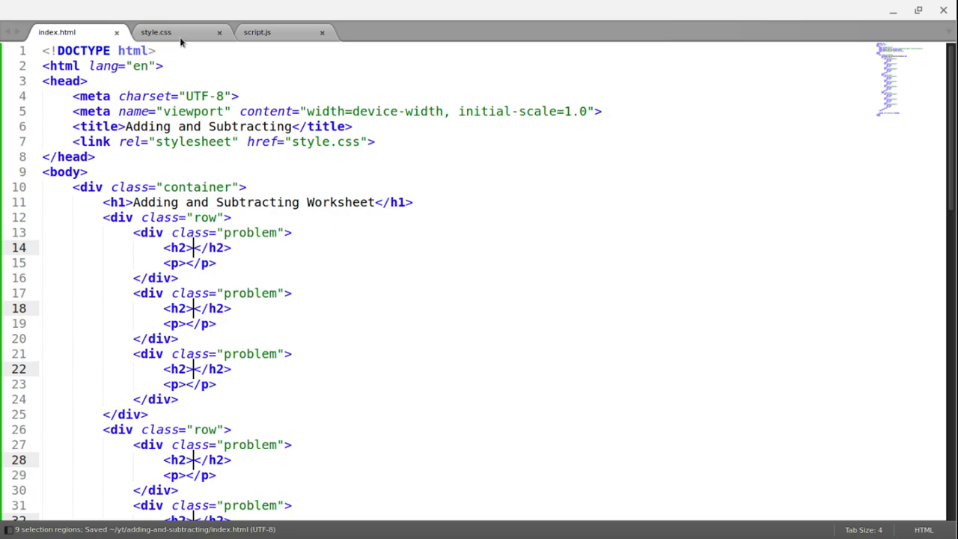
Step: Start a for loop in script.js running i from 0 to below 9
{"action": "left_click", "coordinate": [257, 32]}
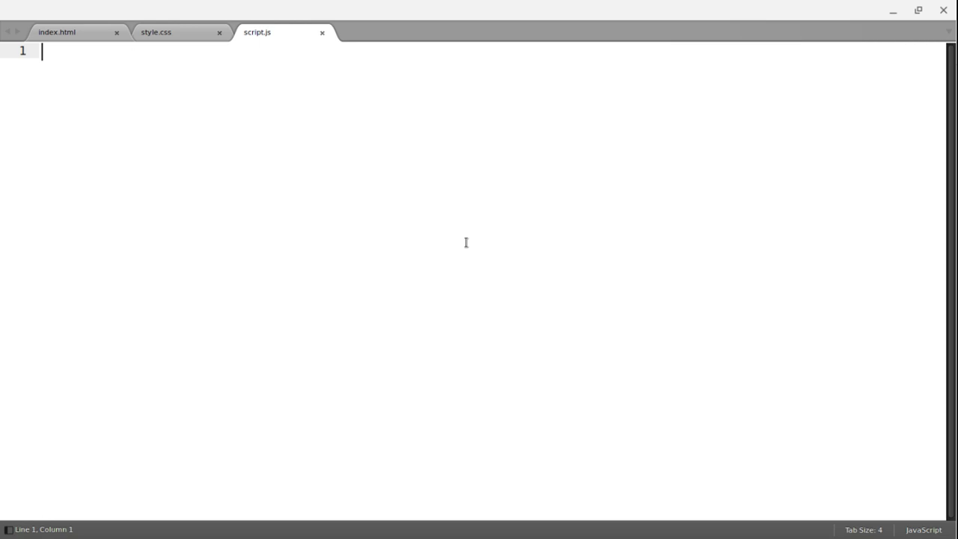
{"action": "type", "text": "for"}
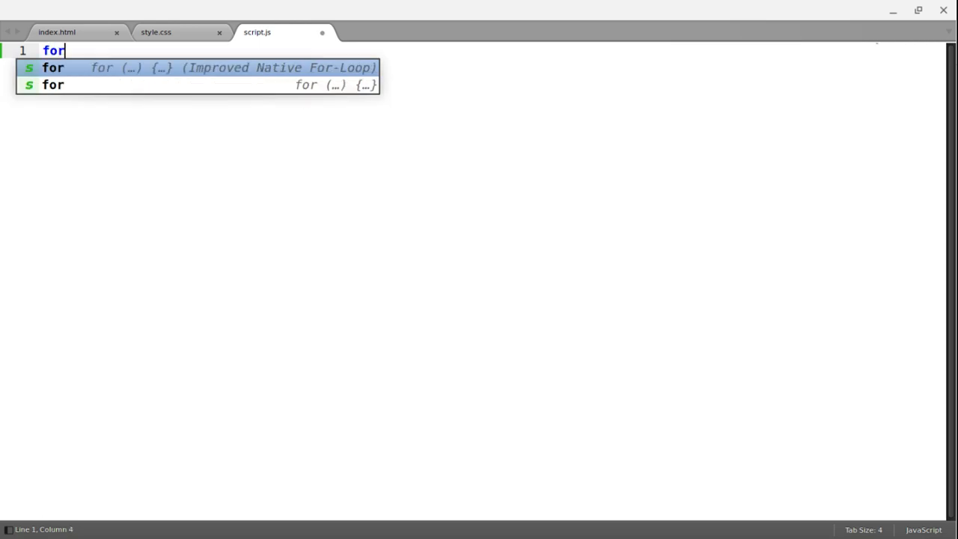
{"action": "key", "text": "Tab"}
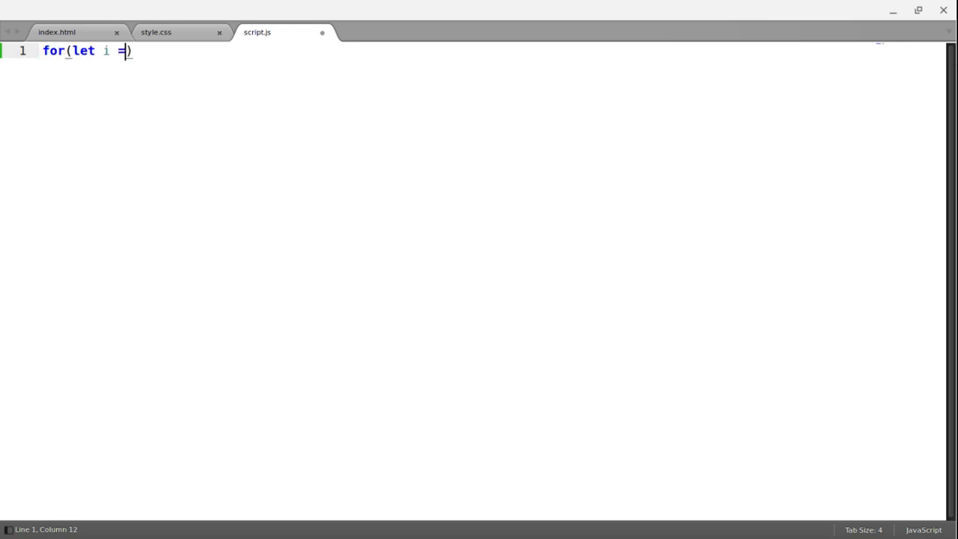
{"action": "type", "text": "0; i"}
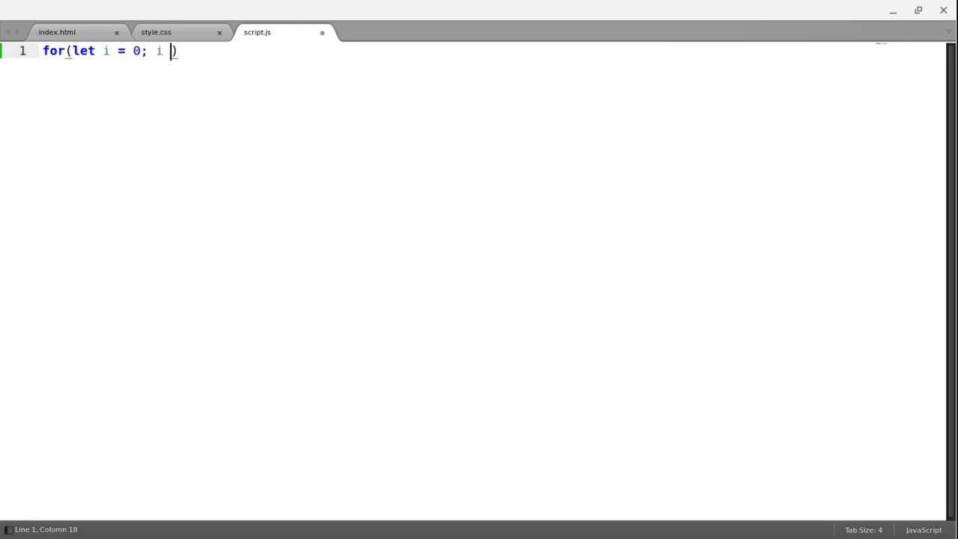
{"action": "type", "text": "< 9; i"}
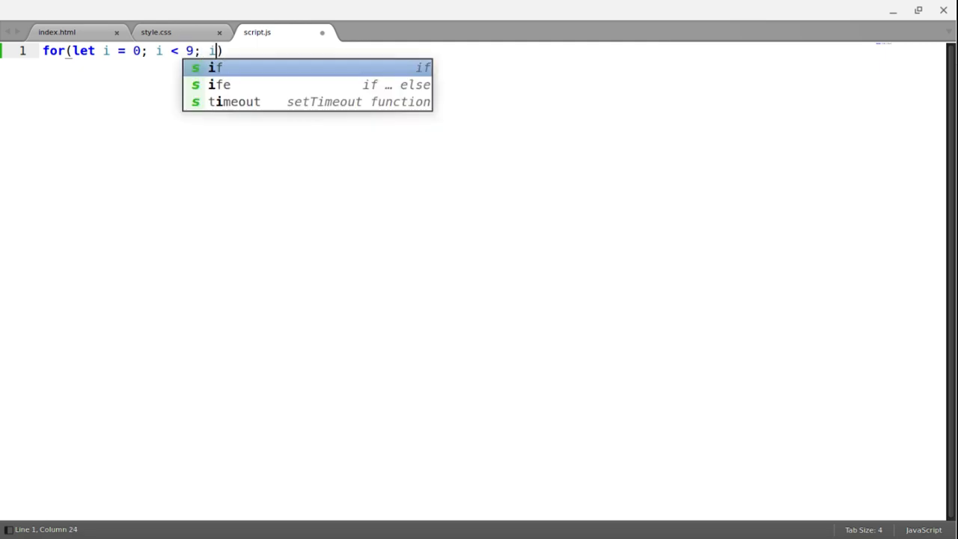
{"action": "type", "text": "++)"}
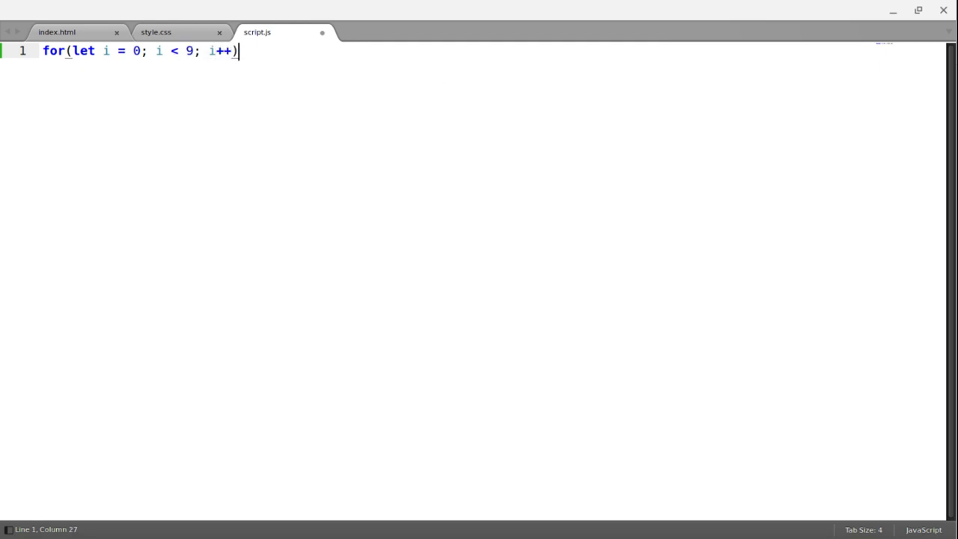
{"action": "type", "text": "{"}
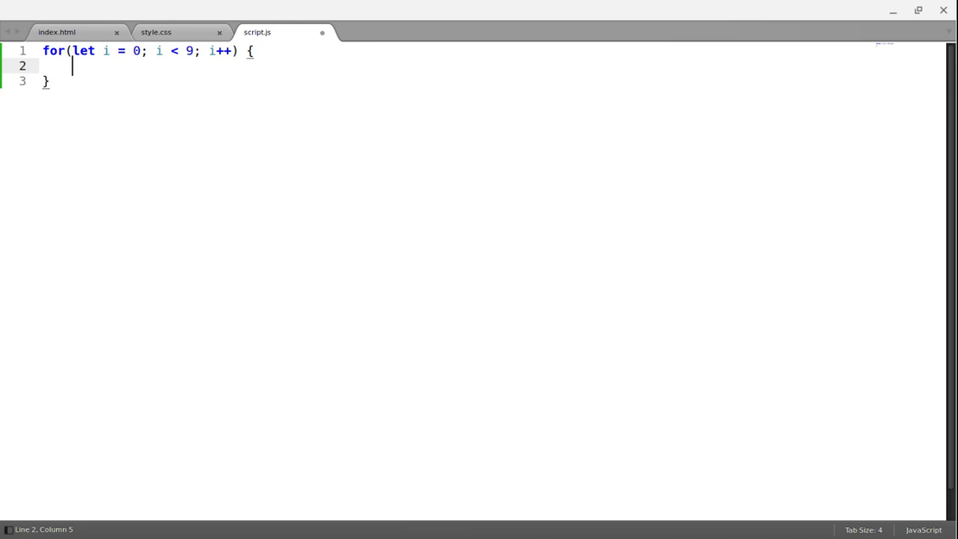
Step: Assign problemHeading from document.querySelectorAll("h2") inside the loop
{"action": "type", "text": "p"}
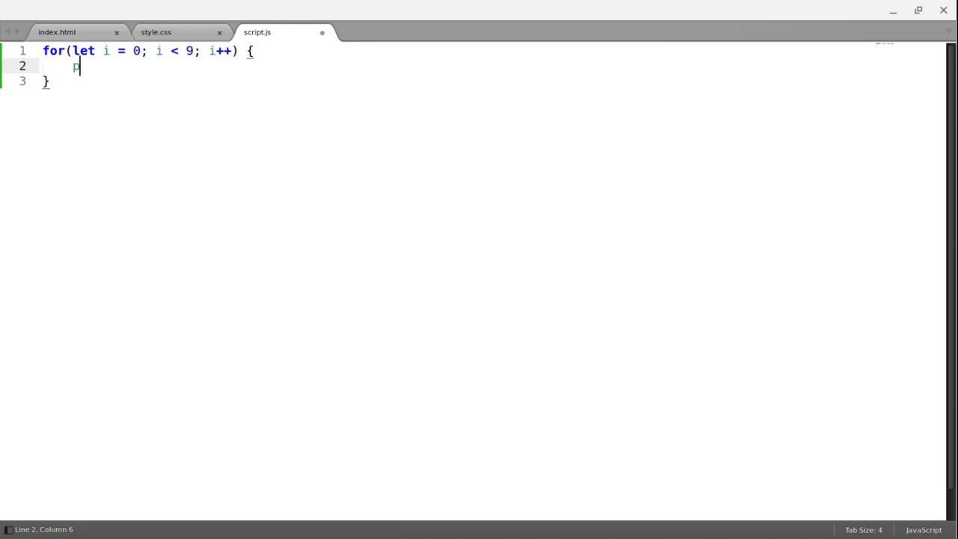
{"action": "type", "text": "roblemHeadnin"}
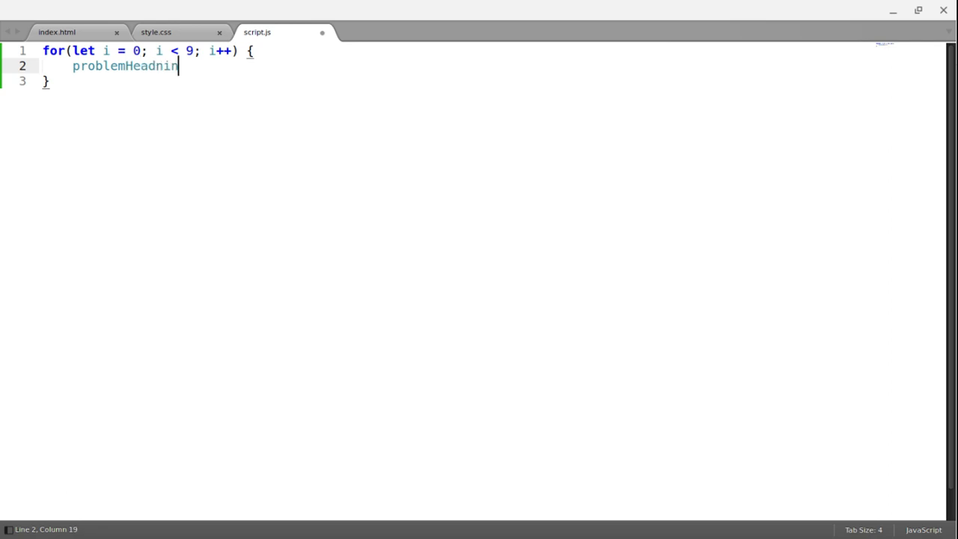
{"action": "type", "text": "g ="}
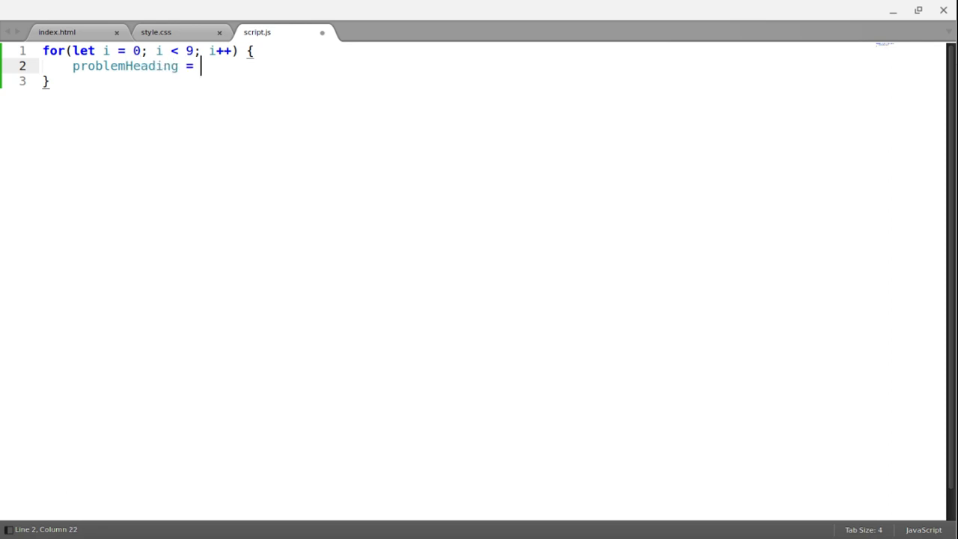
{"action": "type", "text": "document"}
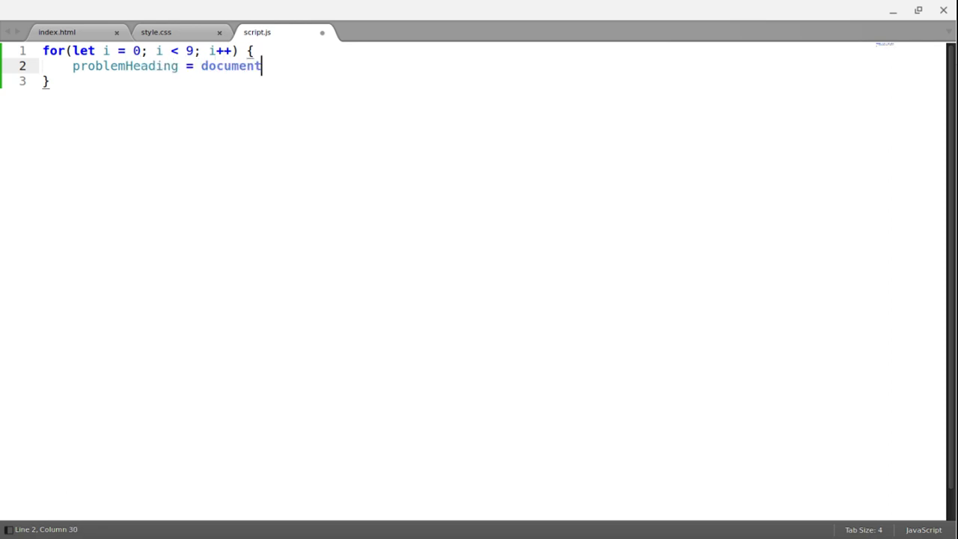
{"action": "type", "text": "."}
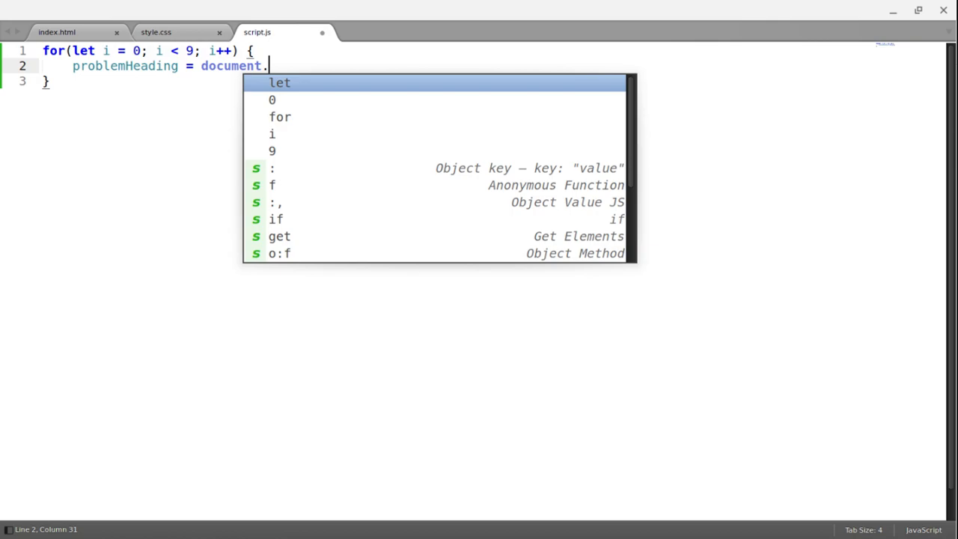
{"action": "type", "text": "querySel"}
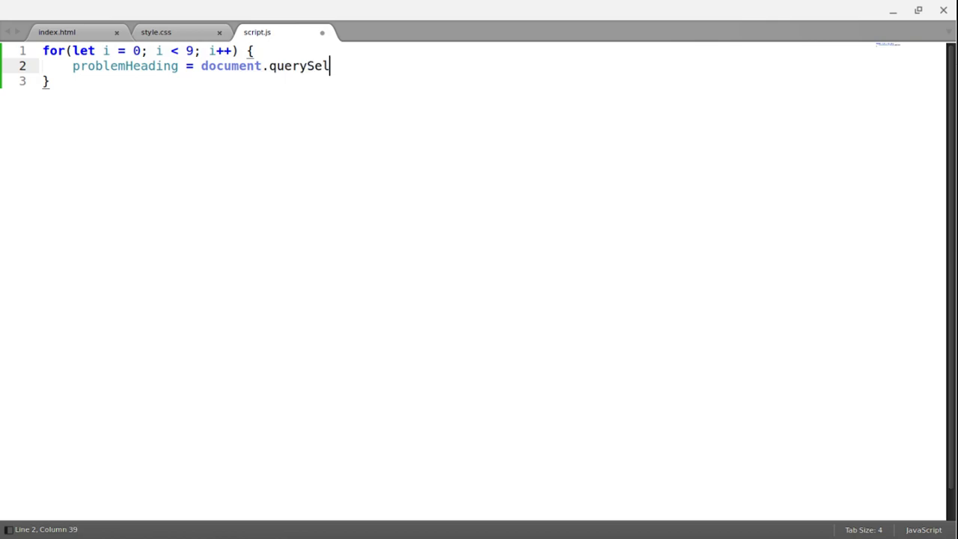
{"action": "type", "text": "ectorAll()"}
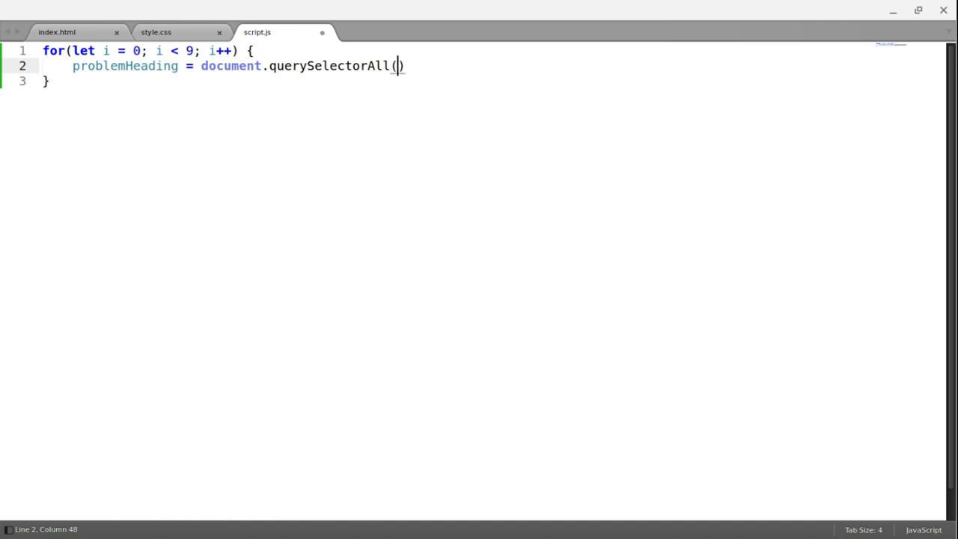
{"action": "type", "text": "\"h2\""}
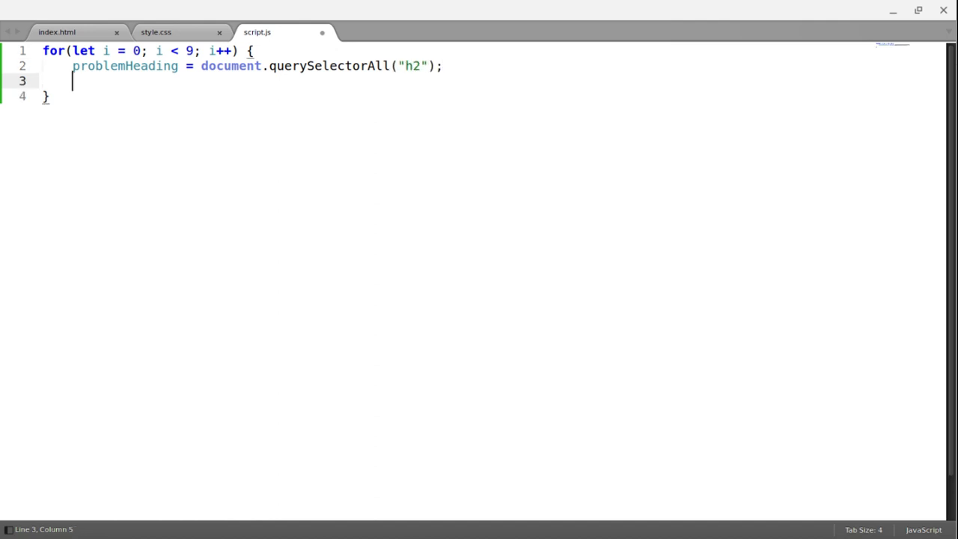
Step: Assign problemParagraph from querySelectorAll("p"), index both with [i], and save
{"action": "type", "text": "proble"}
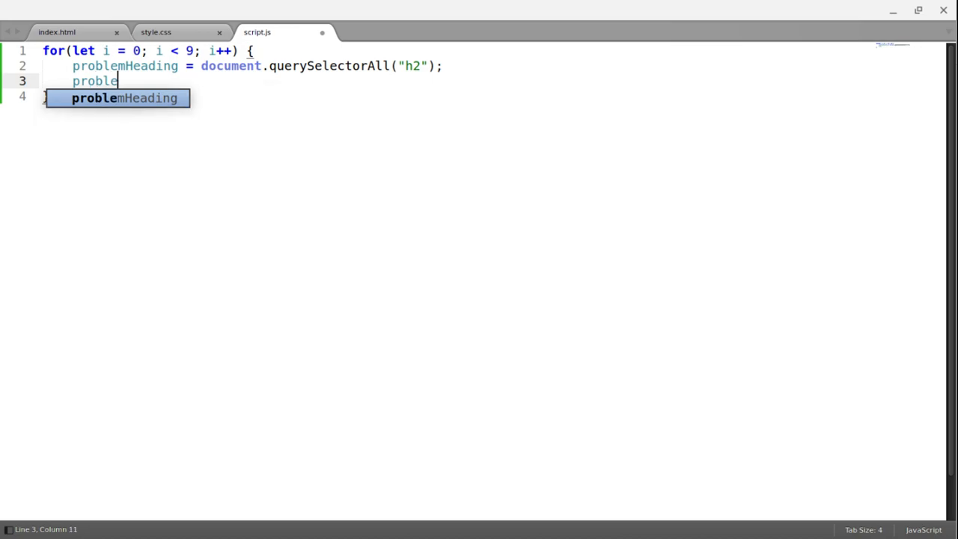
{"action": "type", "text": "Paragra"}
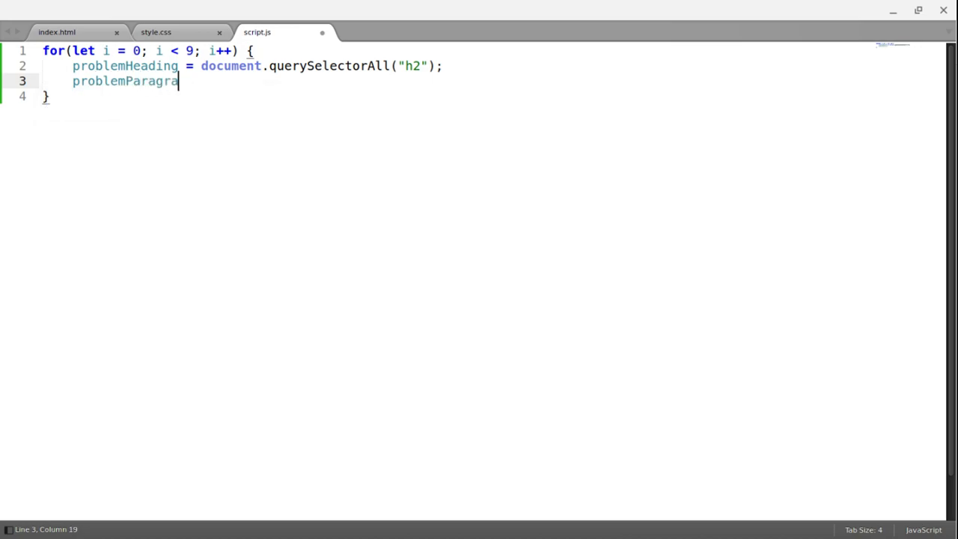
{"action": "type", "text": "ph = documen"}
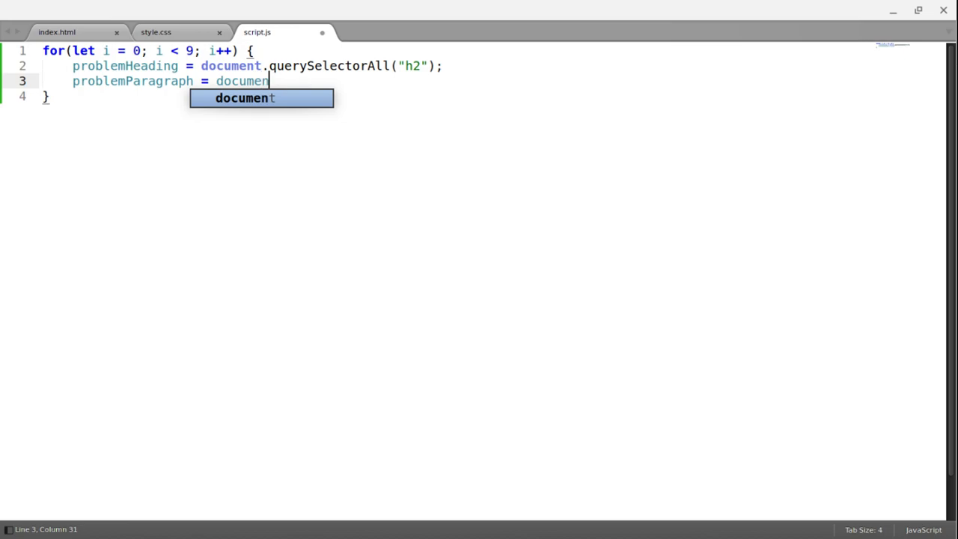
{"action": "type", "text": ".querySelectorAll()"}
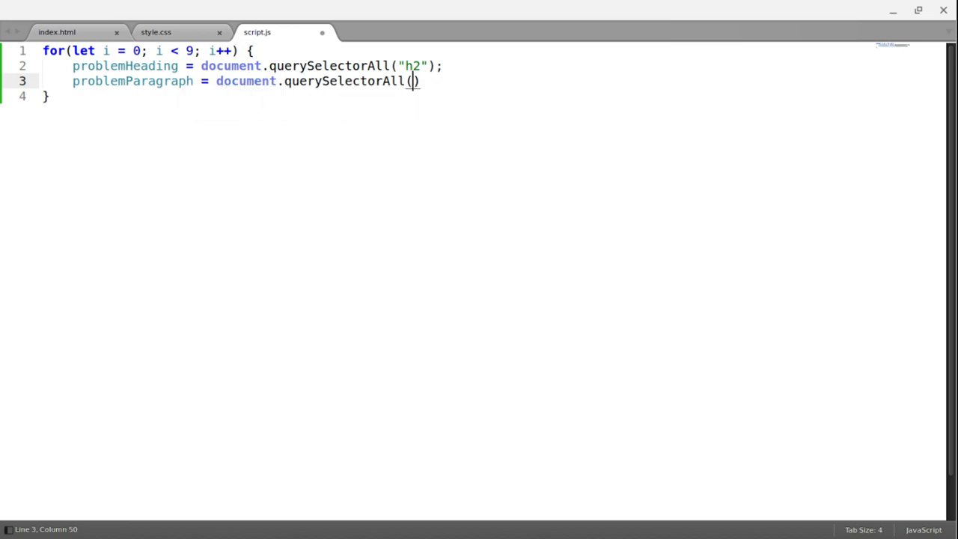
{"action": "type", "text": "\"p\")"}
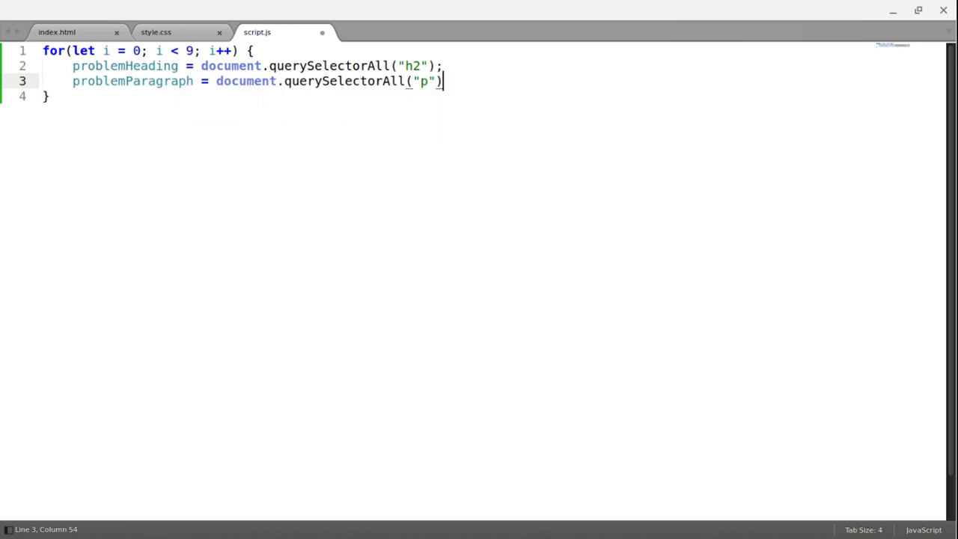
{"action": "type", "text": ";"}
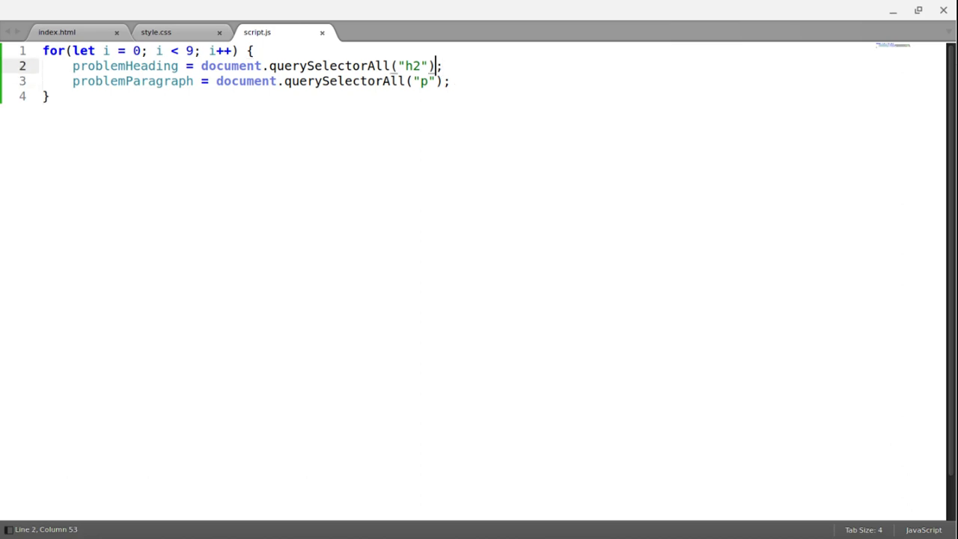
{"action": "type", "text": "[i"}
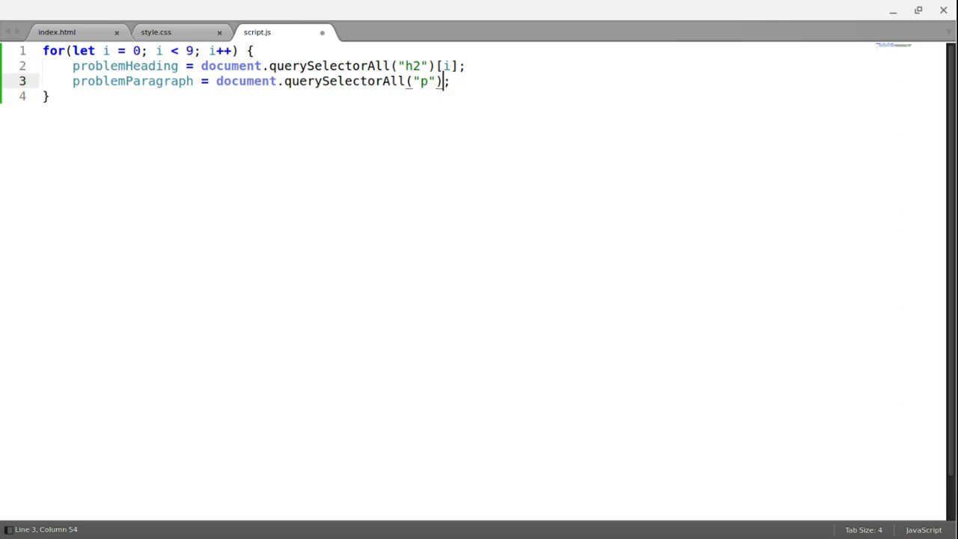
{"action": "type", "text": "[i]"}
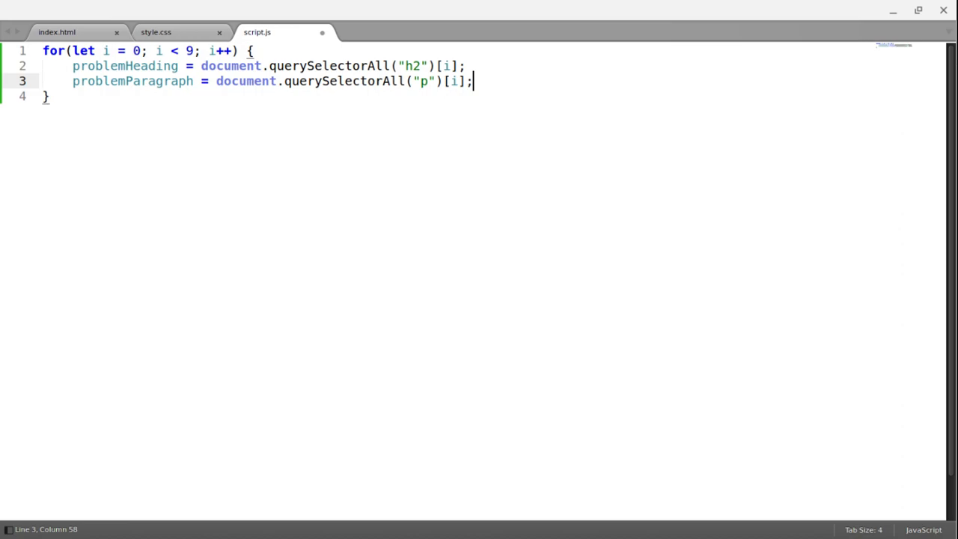
{"action": "key", "text": "ctrl+s"}
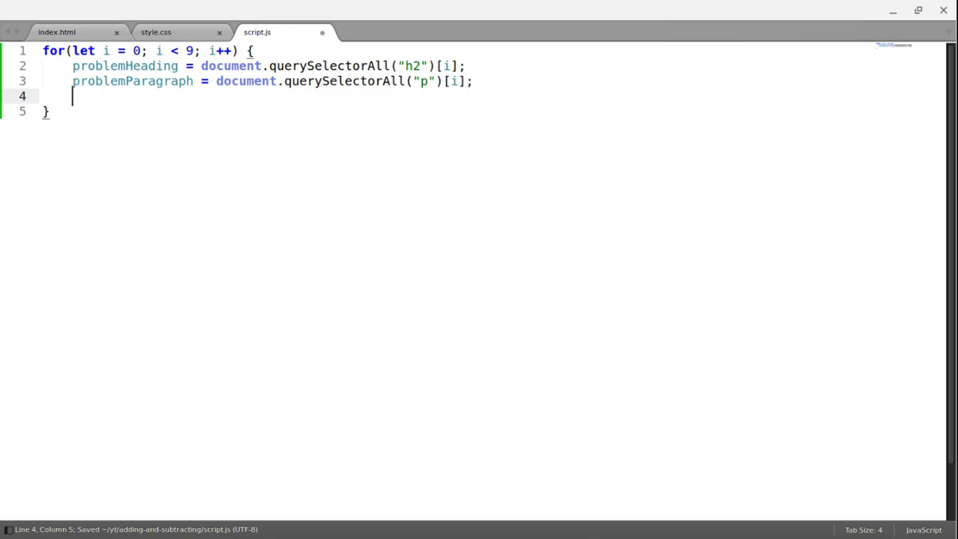
Step: Set problemHeading.innerText to `Problem ${i + 1}` and view the result in Chrome
{"action": "type", "text": "pro"}
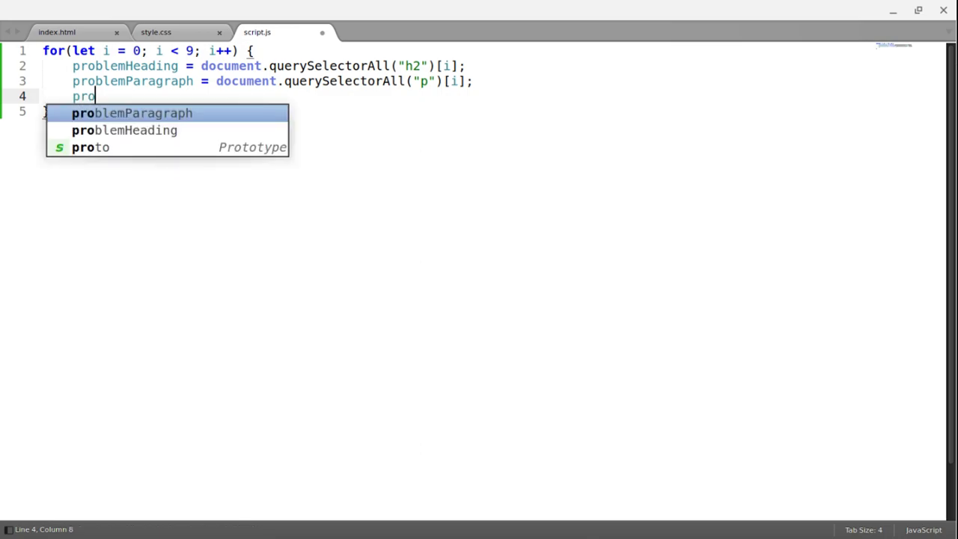
{"action": "type", "text": "problemHeading."}
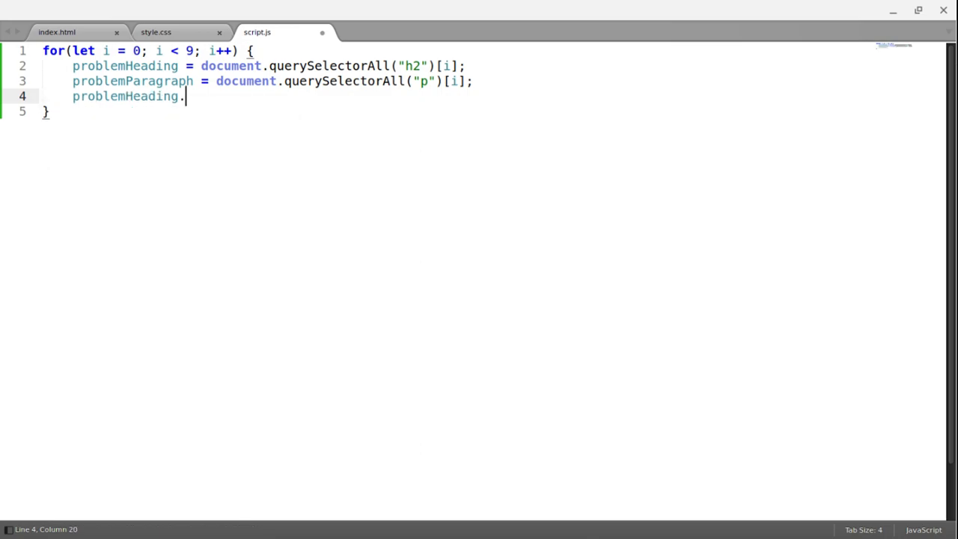
{"action": "type", "text": "inner"}
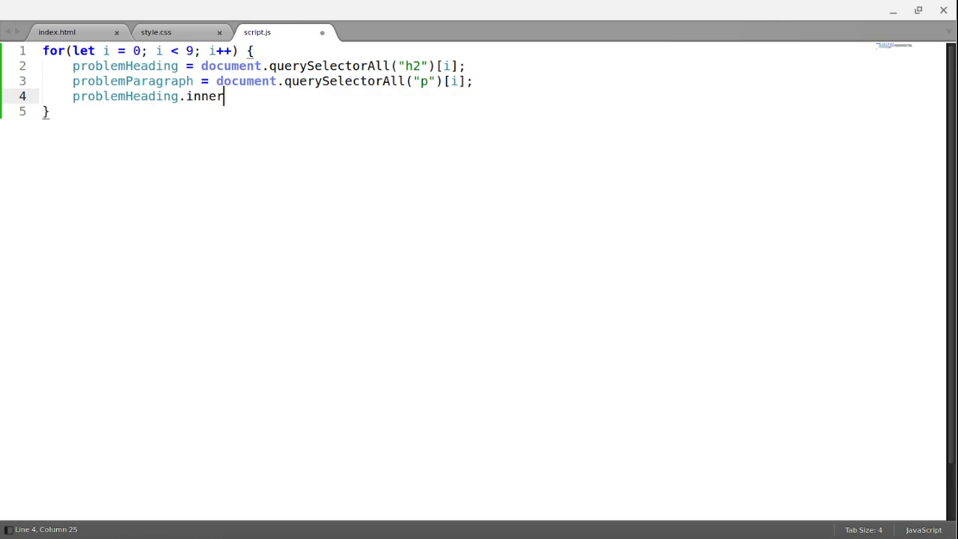
{"action": "type", "text": "Text ="}
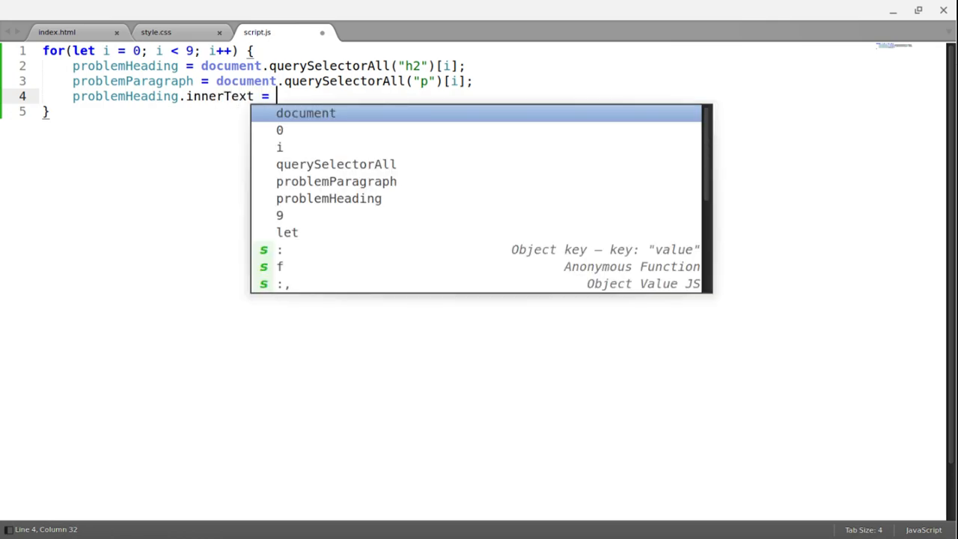
{"action": "type", "text": "`"}
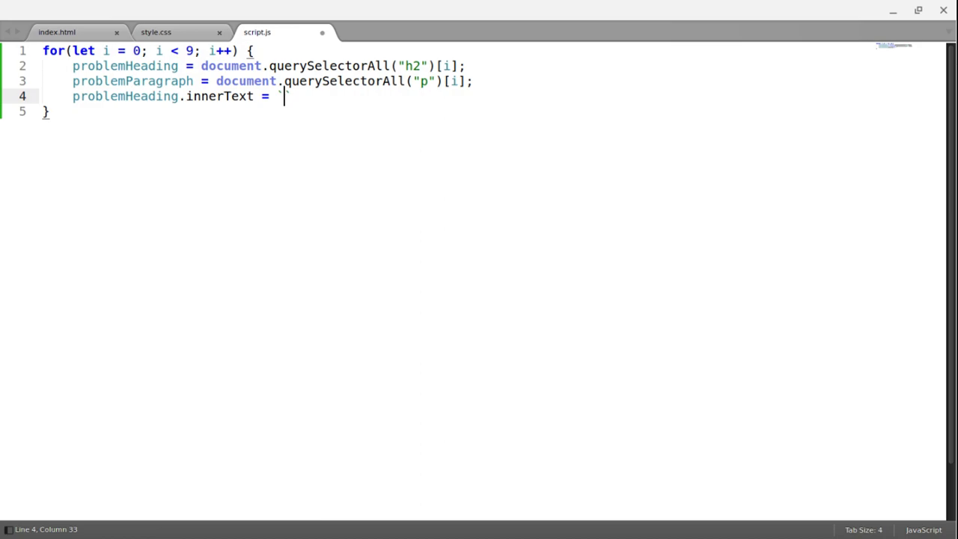
{"action": "type", "text": "Prob"}
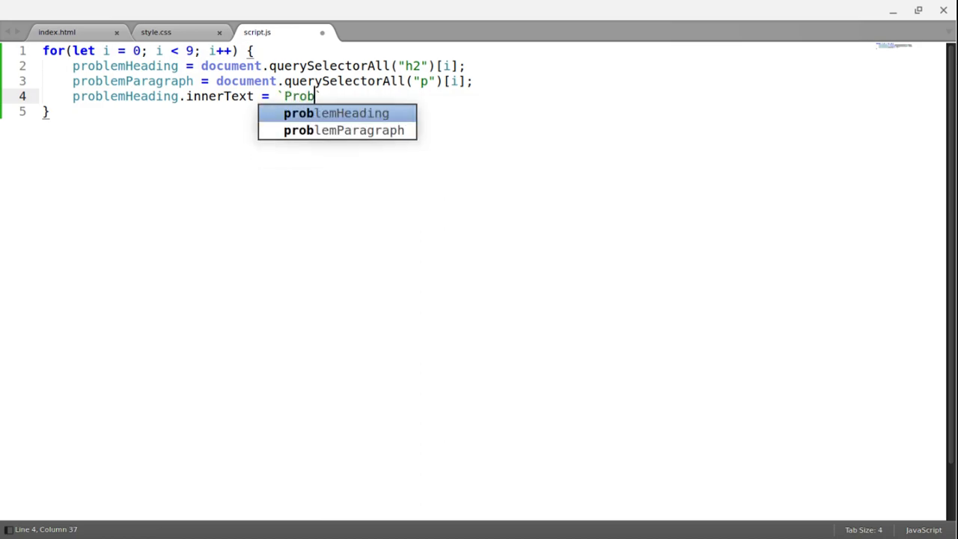
{"action": "type", "text": "lem"}
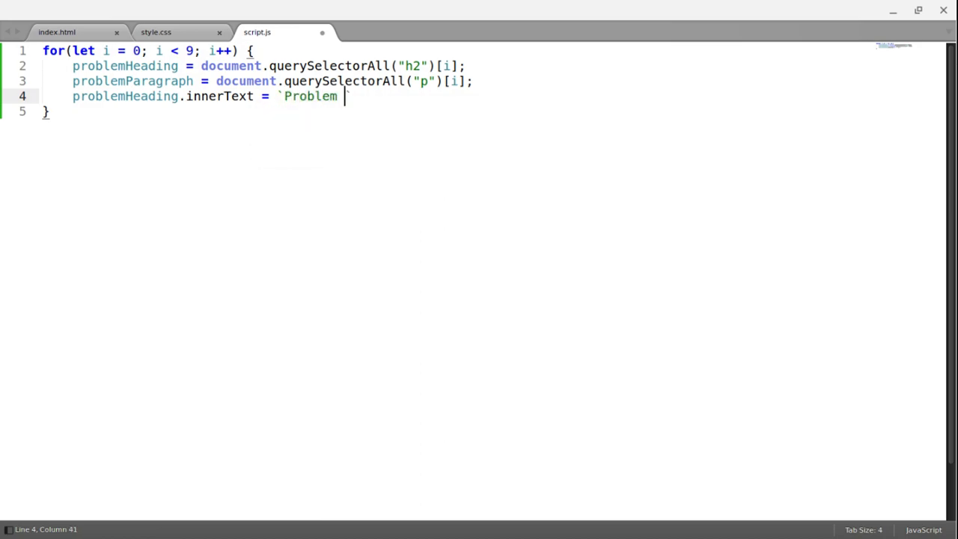
{"action": "type", "text": "${i }"}
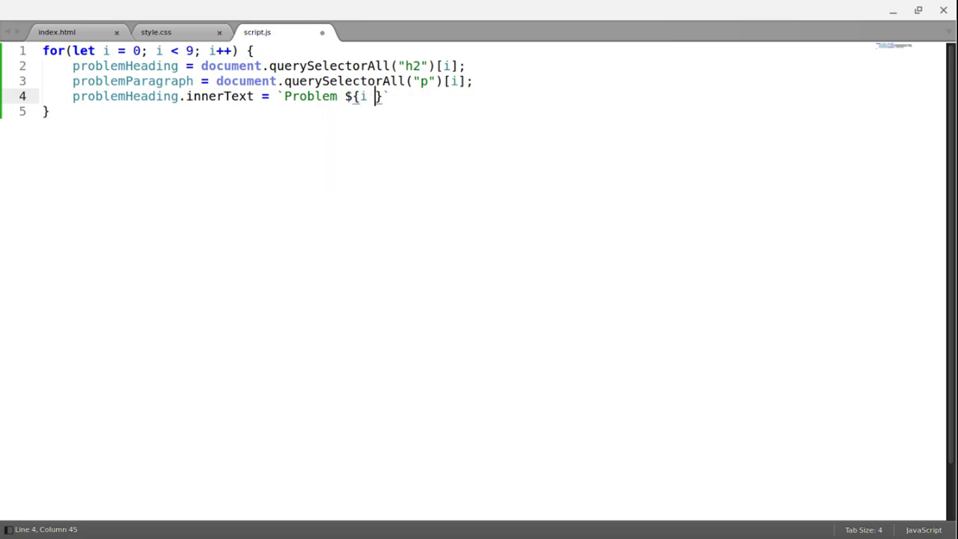
{"action": "type", "text": "+ 1"}
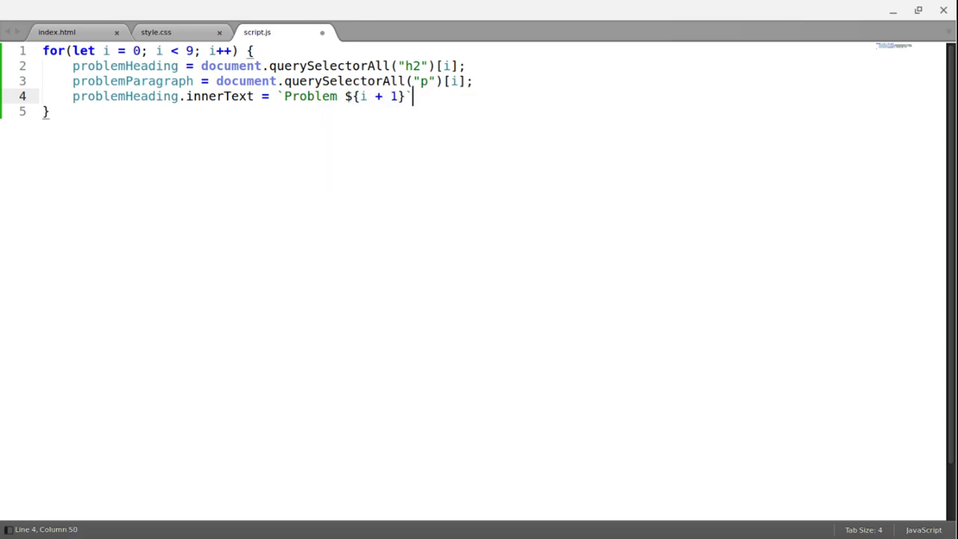
{"action": "type", "text": ";"}
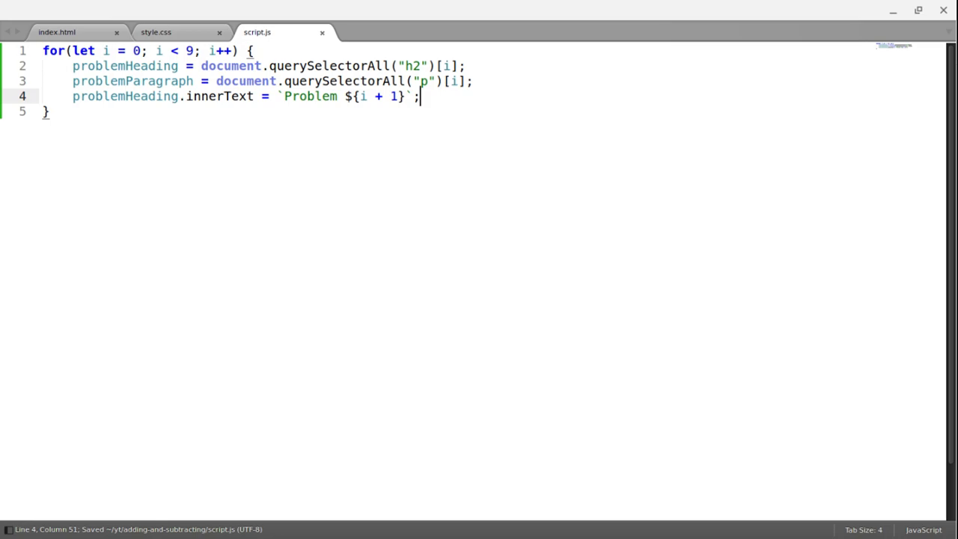
{"action": "left_click", "coordinate": [219, 9]}
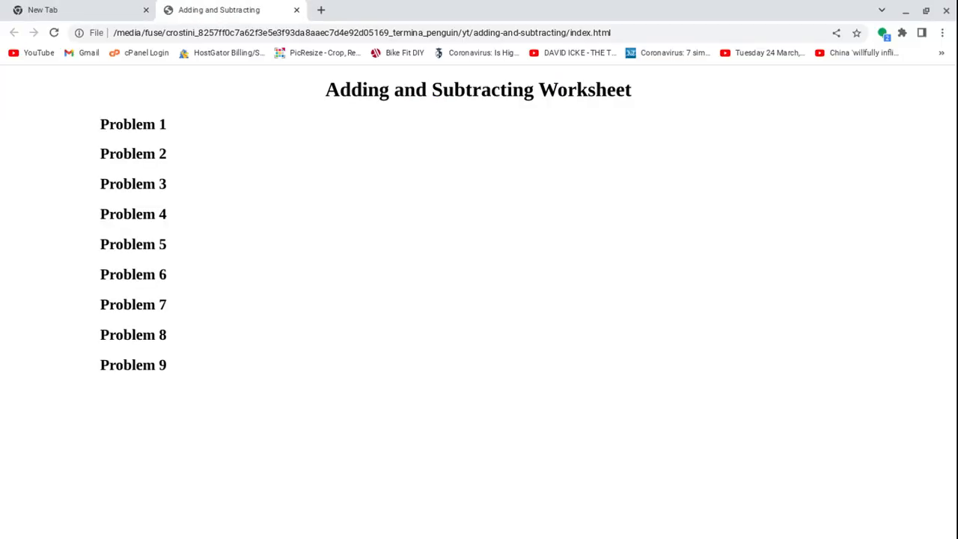
{"action": "mouse_move", "coordinate": [167, 395]}
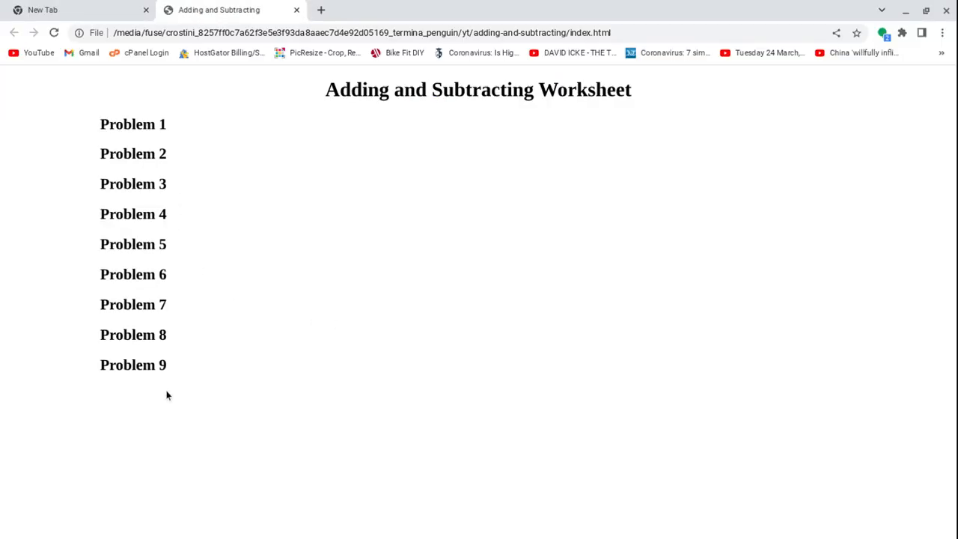
{"action": "mouse_move", "coordinate": [171, 156]}
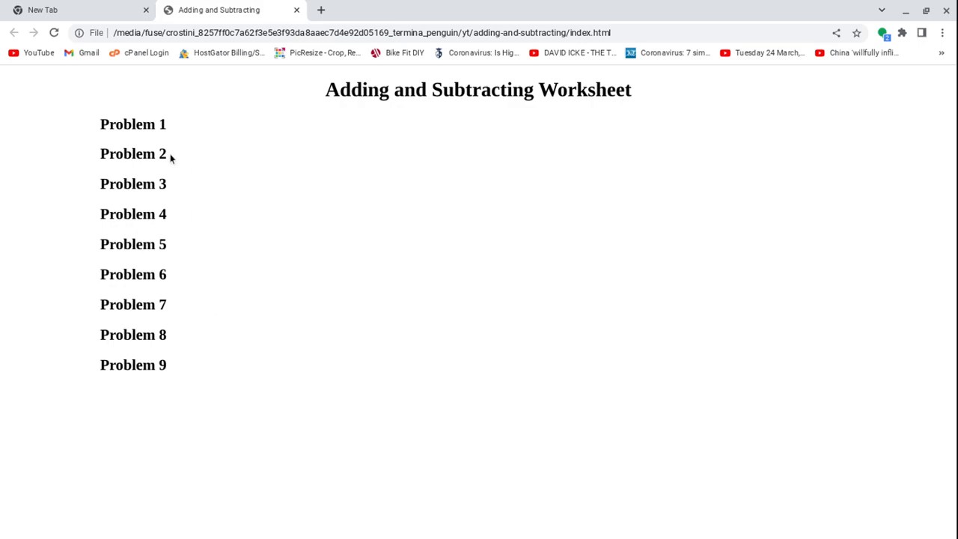
{"action": "mouse_move", "coordinate": [171, 374]}
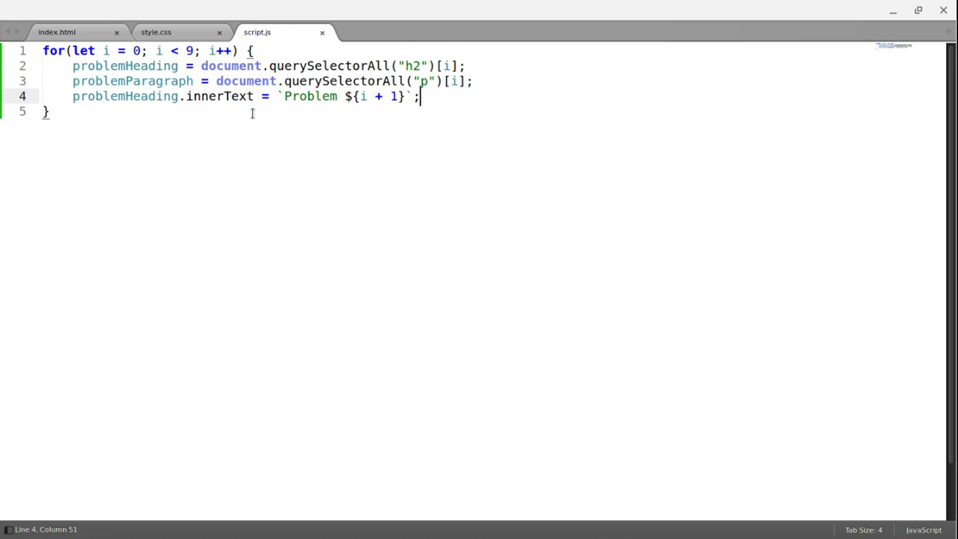
{"action": "mouse_move", "coordinate": [315, 116]}
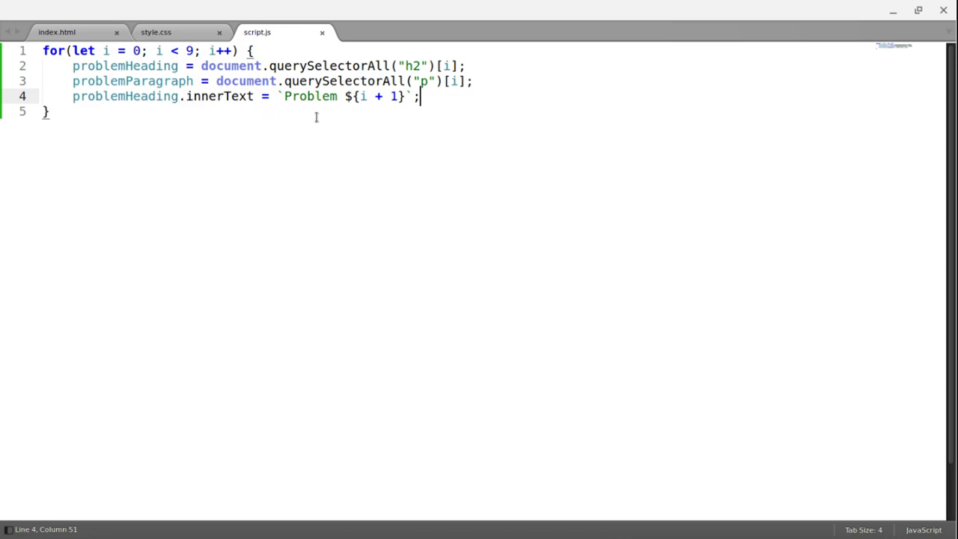
{"action": "mouse_move", "coordinate": [486, 85]}
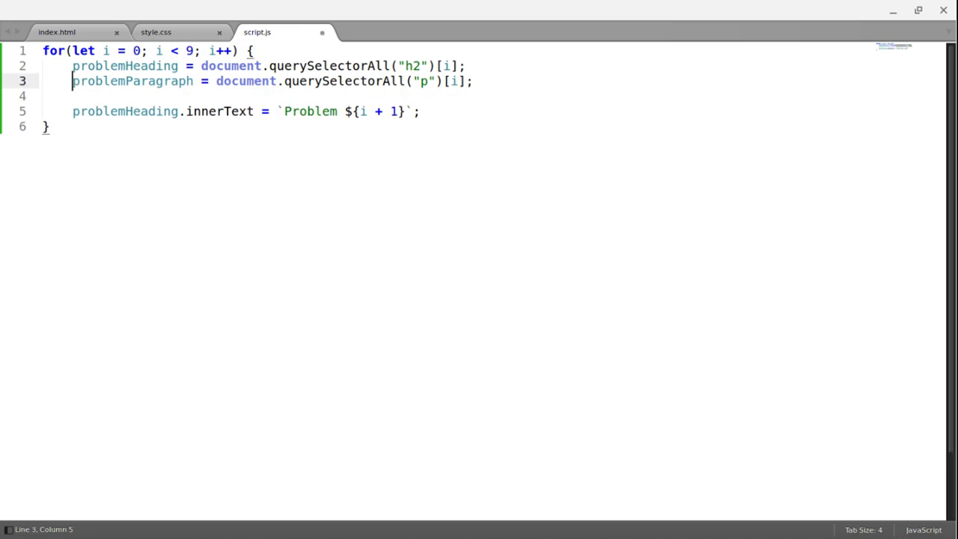
Step: Prefix the problemHeading and problemParagraph declarations with let and save script.js
{"action": "type", "text": "let"}
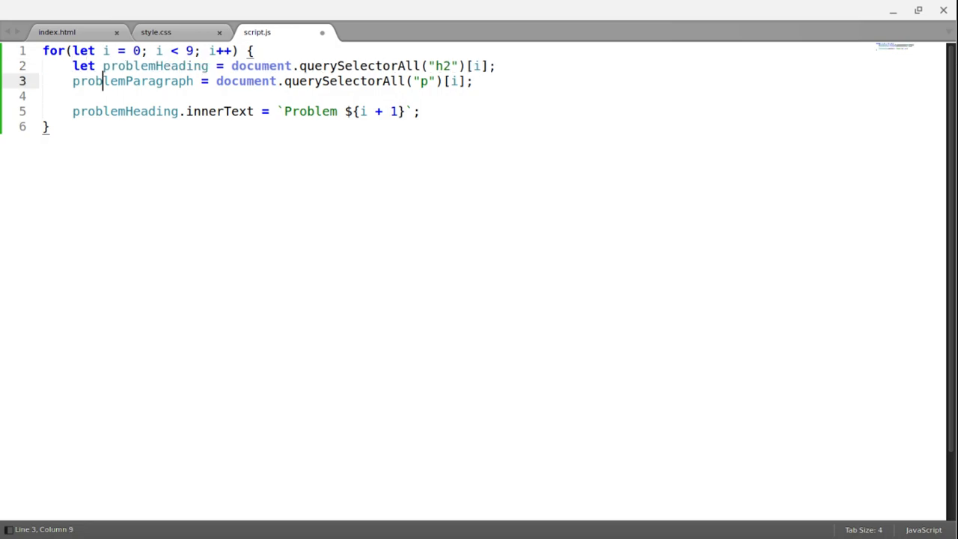
{"action": "type", "text": "let"}
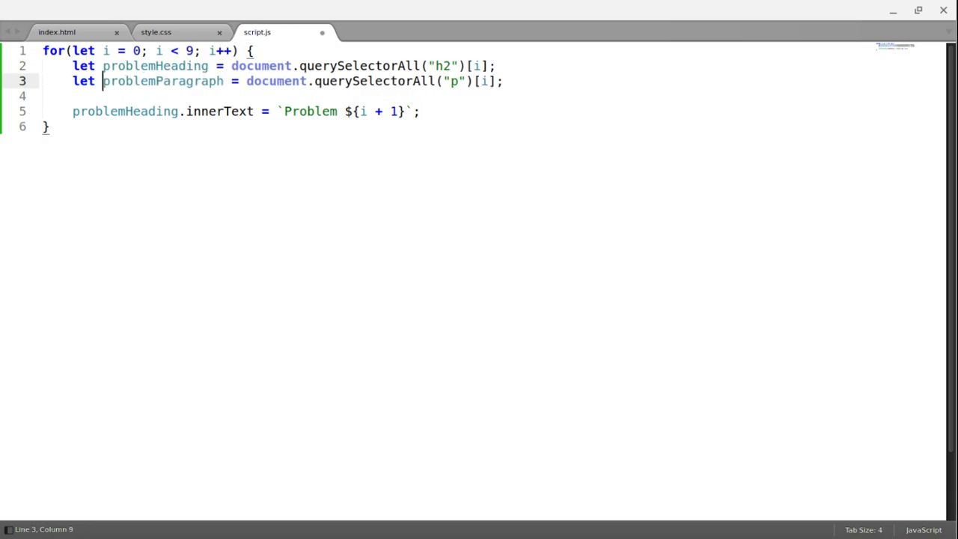
{"action": "left_click", "coordinate": [72, 111]}
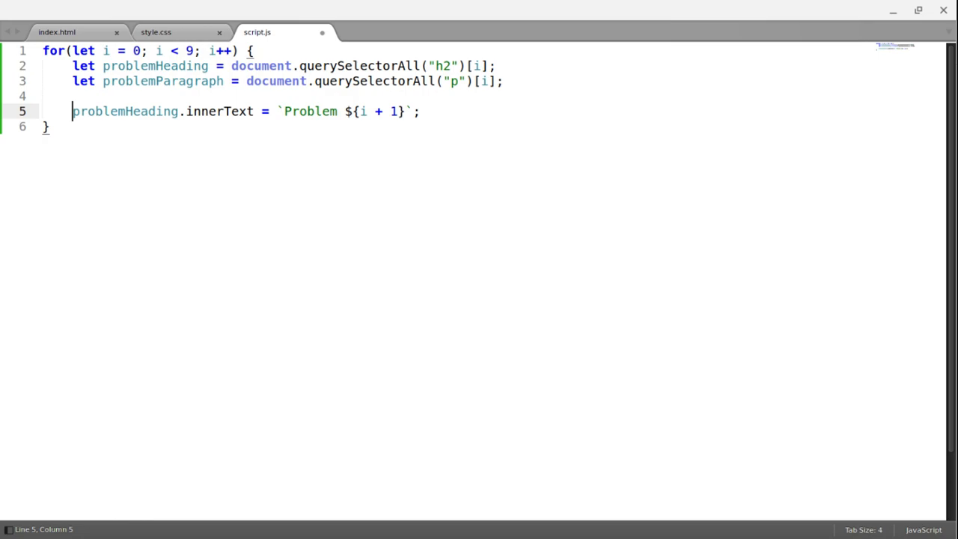
{"action": "type", "text": "let"}
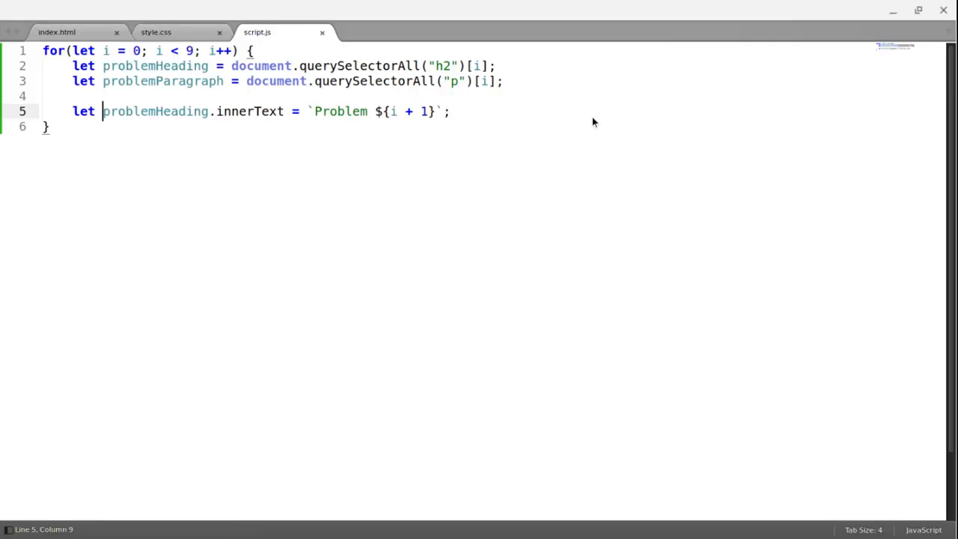
{"action": "mouse_move", "coordinate": [629, 133]}
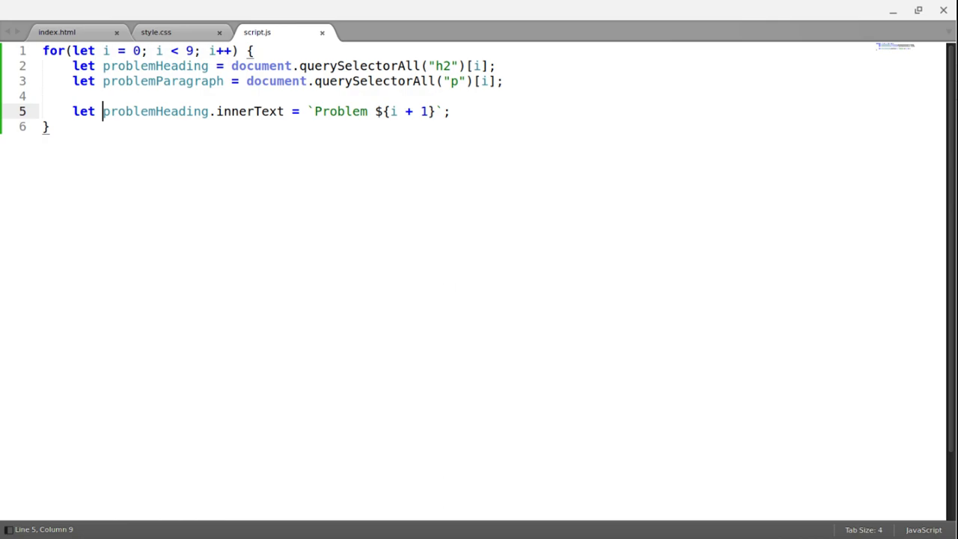
{"action": "key", "text": "BackSpace"}
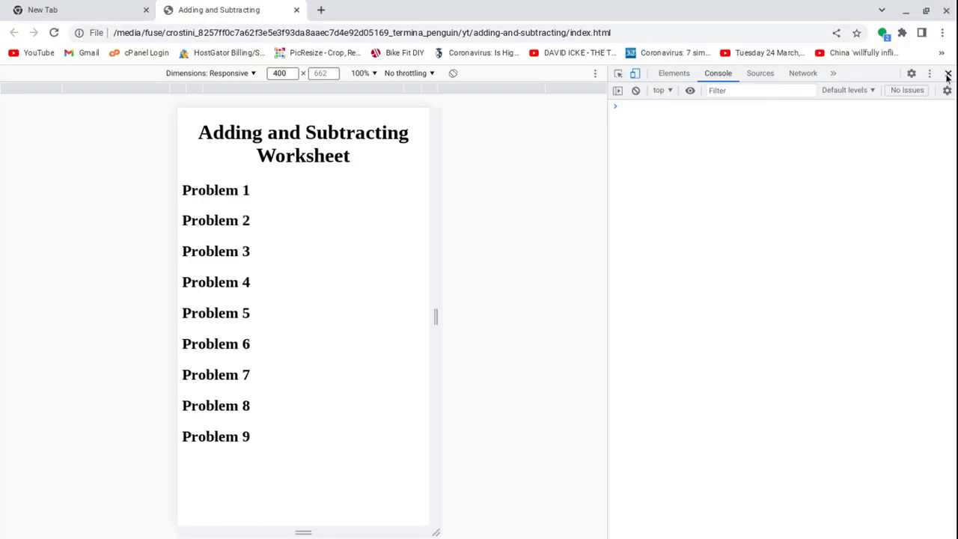
Step: Close Chrome's developer tools after confirming the console shows no errors
{"action": "left_click", "coordinate": [946, 73]}
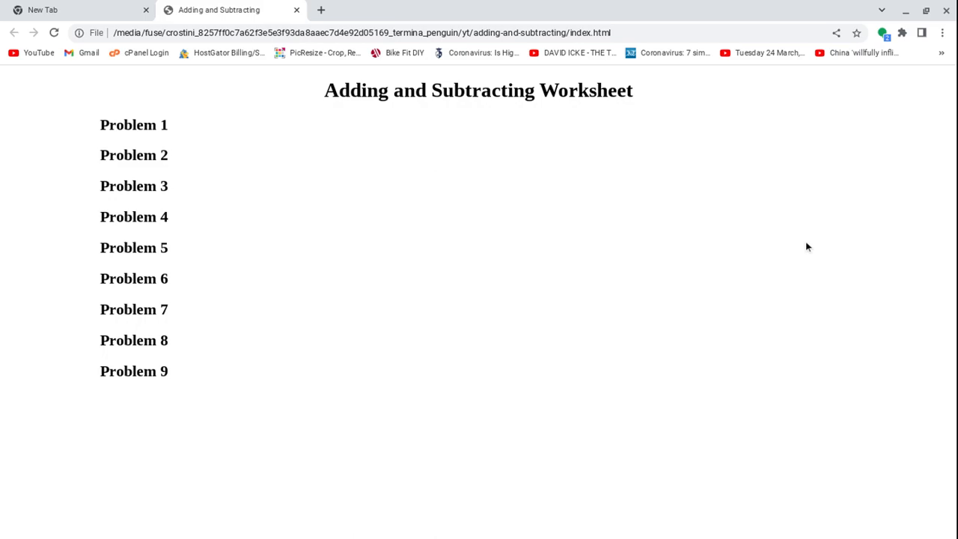
{"action": "mouse_move", "coordinate": [173, 154]}
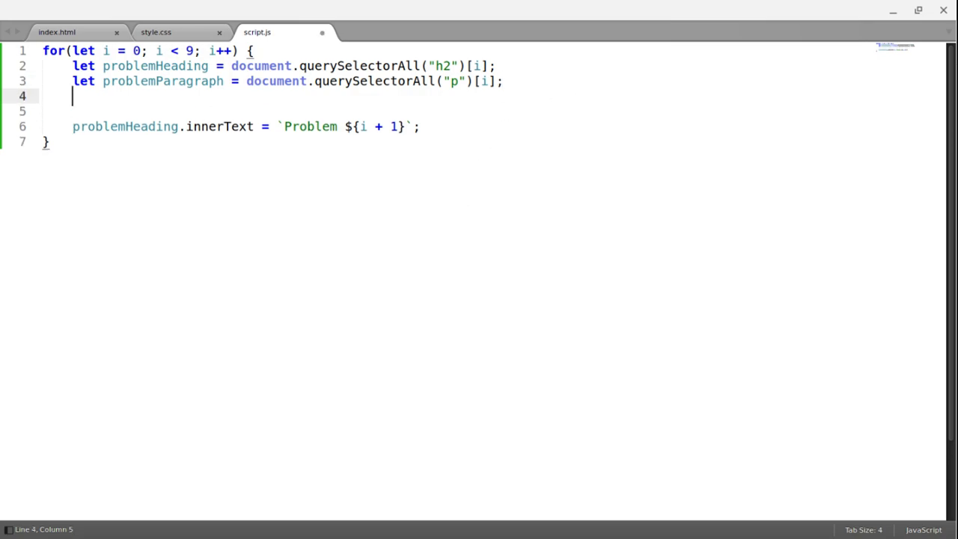
Step: Add num1 = Math.floor(Math.random() * 100) + 1 and a matching num2 line
{"action": "type", "text": "let num"}
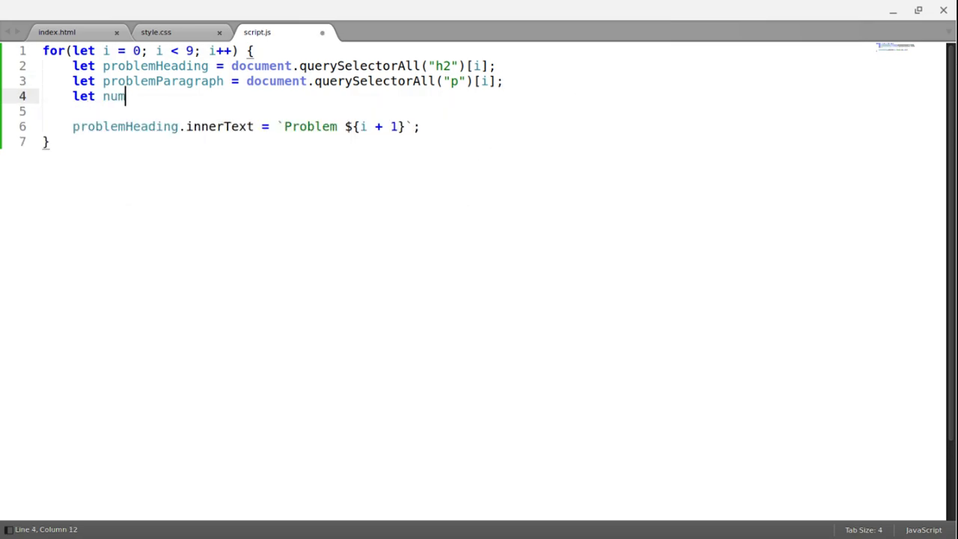
{"action": "type", "text": "1 = Math.fl"}
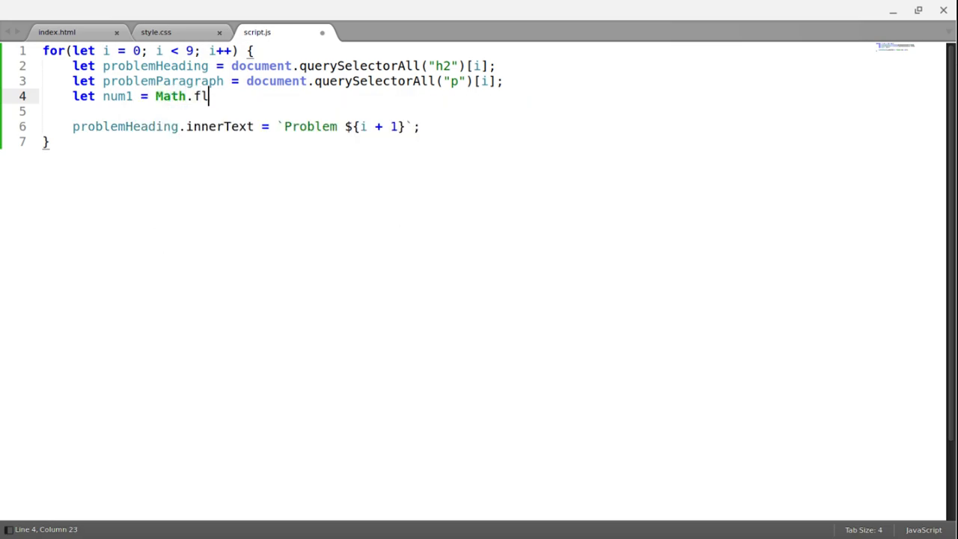
{"action": "type", "text": "oor(MM"}
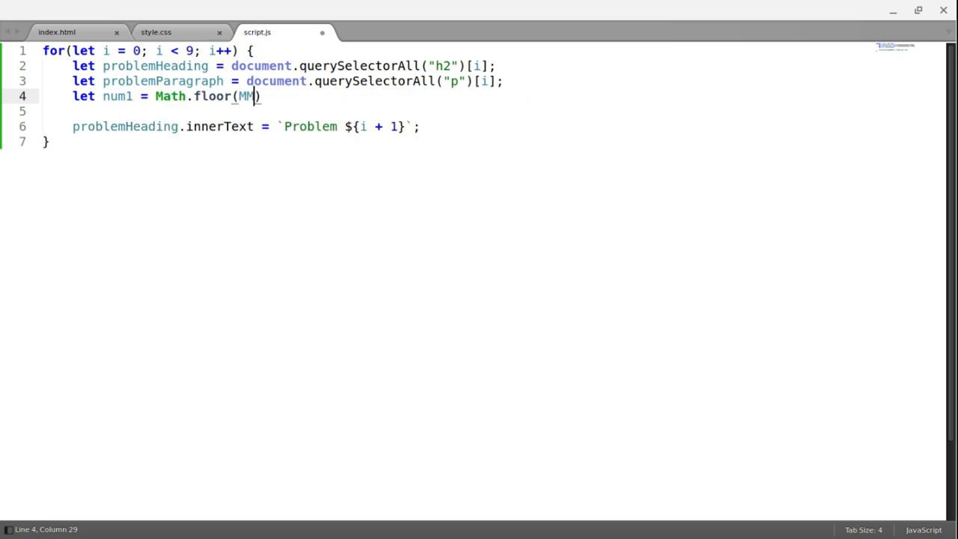
{"action": "type", "text": "Math."}
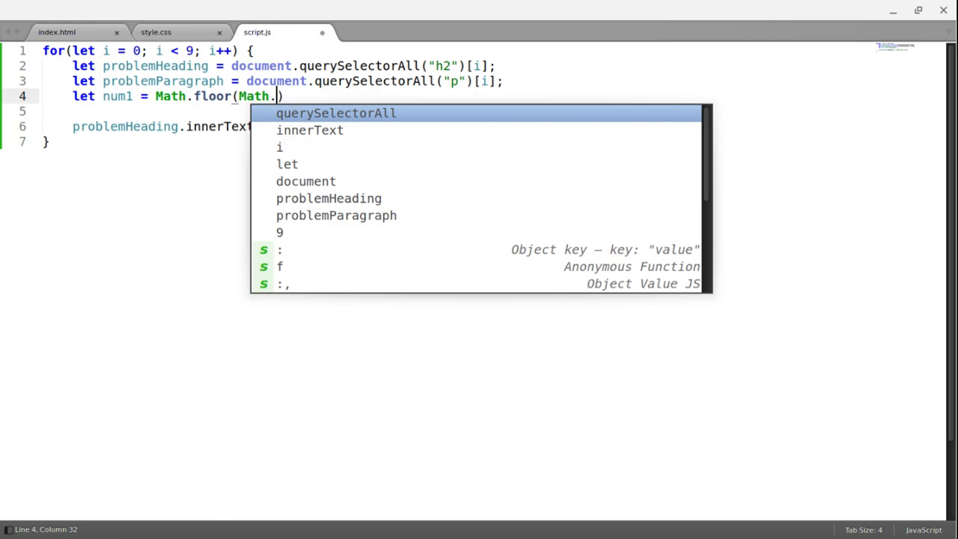
{"action": "type", "text": "random()"}
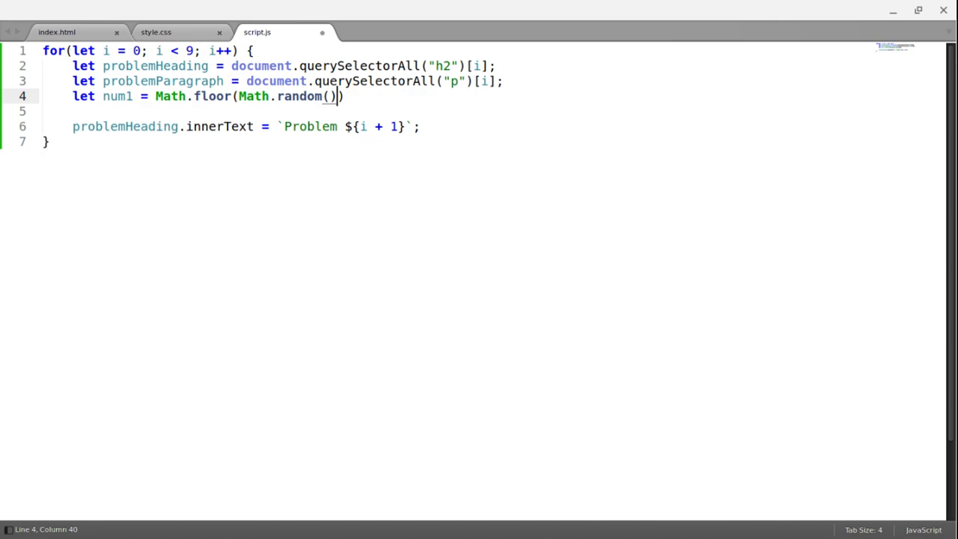
{"action": "type", "text": "\" \""}
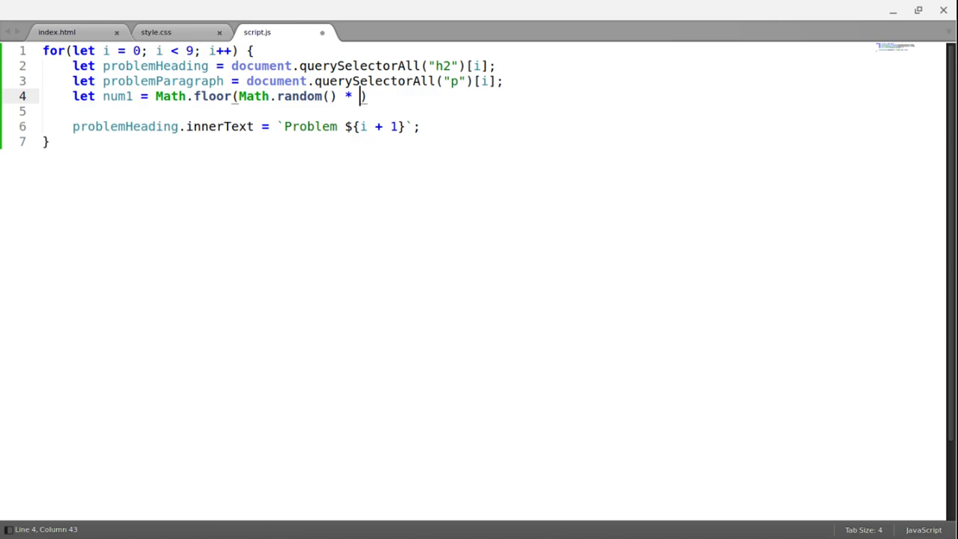
{"action": "type", "text": "100"}
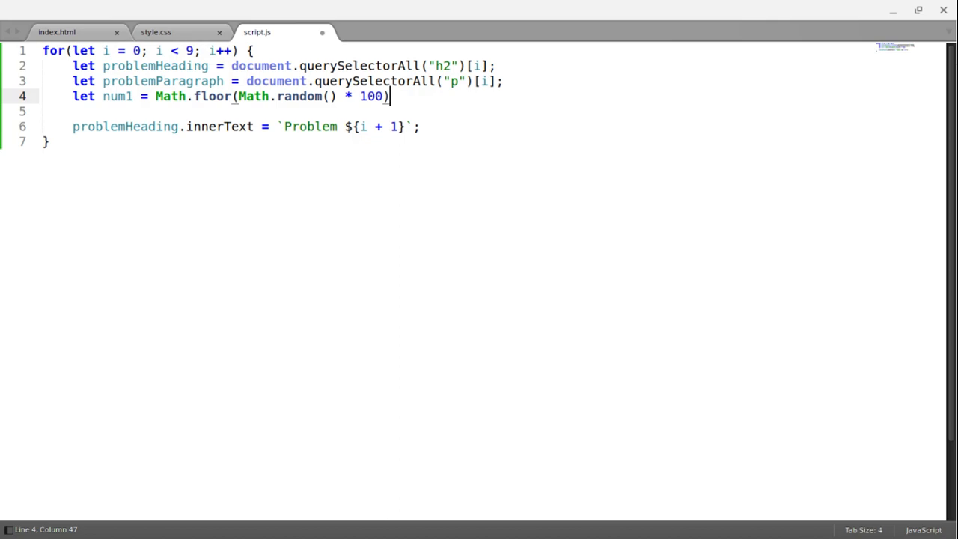
{"action": "mouse_move", "coordinate": [241, 6]}
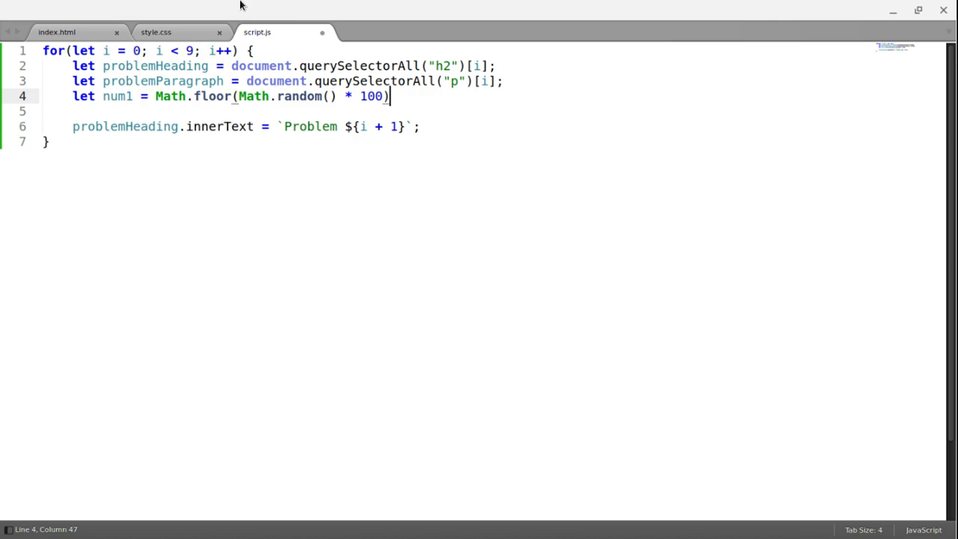
{"action": "mouse_move", "coordinate": [532, 149]}
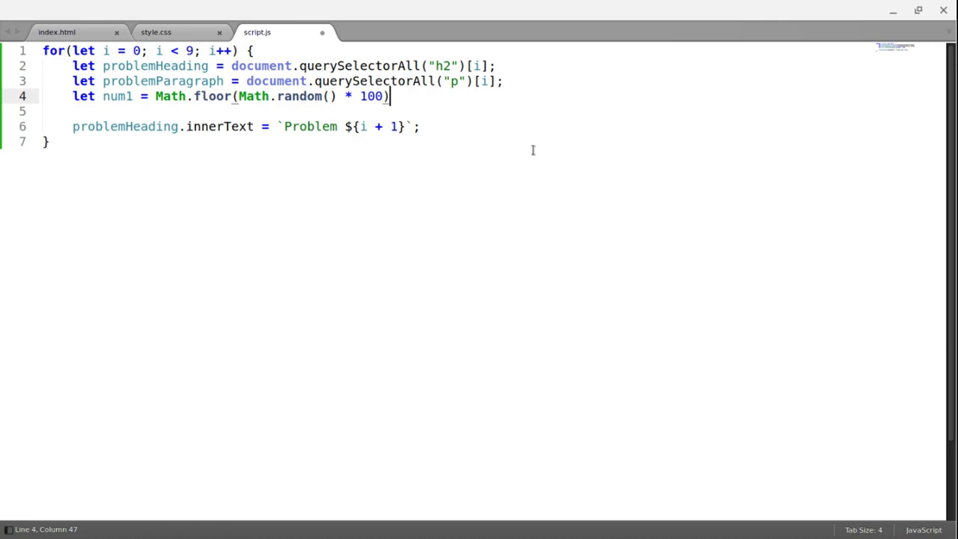
{"action": "type", "text": "+ 1;"}
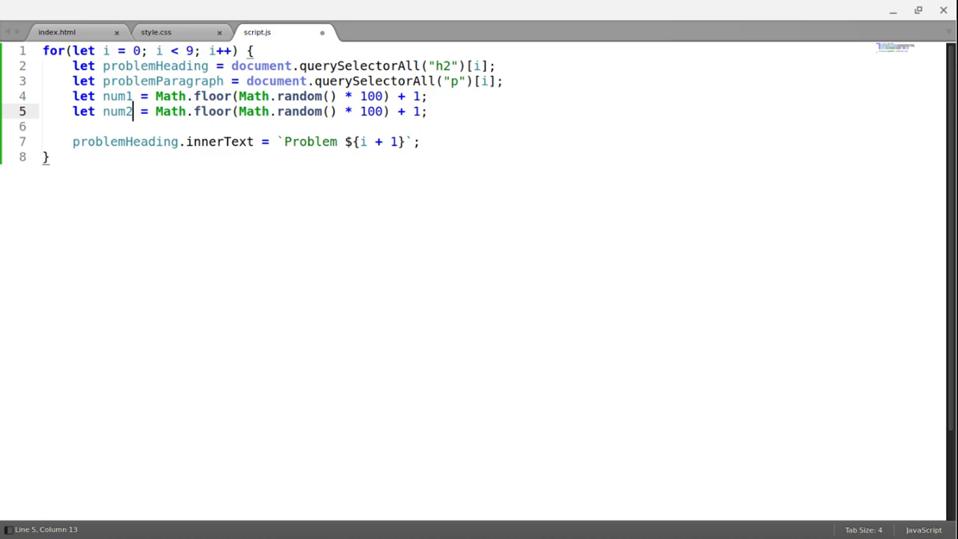
Step: Add let problemTypeChoice = Math.floor(Math.random() * 2) below the num2 line
{"action": "key", "text": "ctrl+s"}
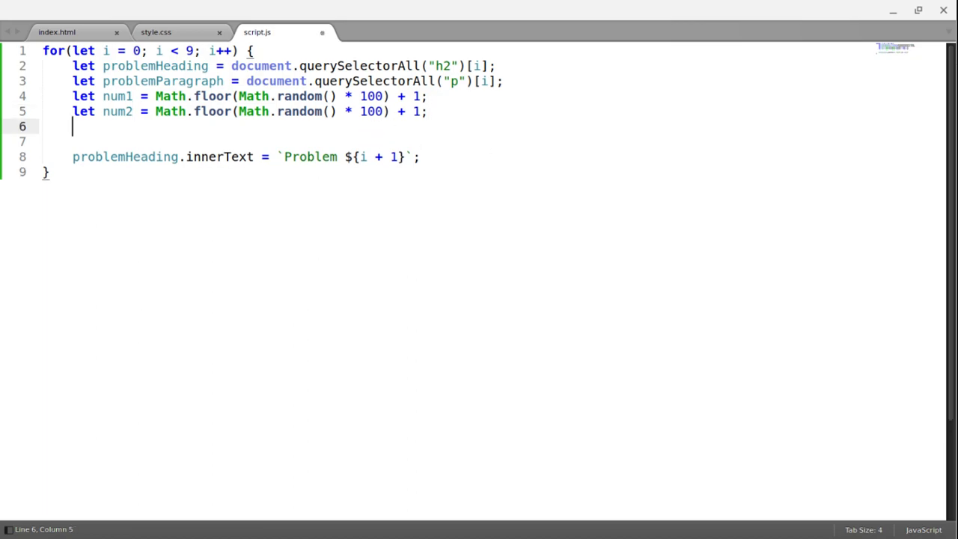
{"action": "type", "text": "let"}
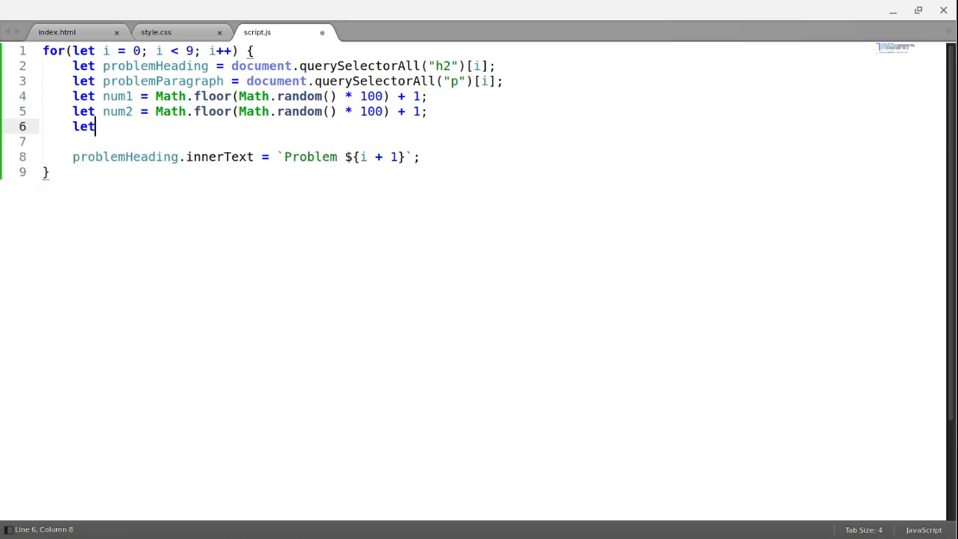
{"action": "type", "text": "problem"}
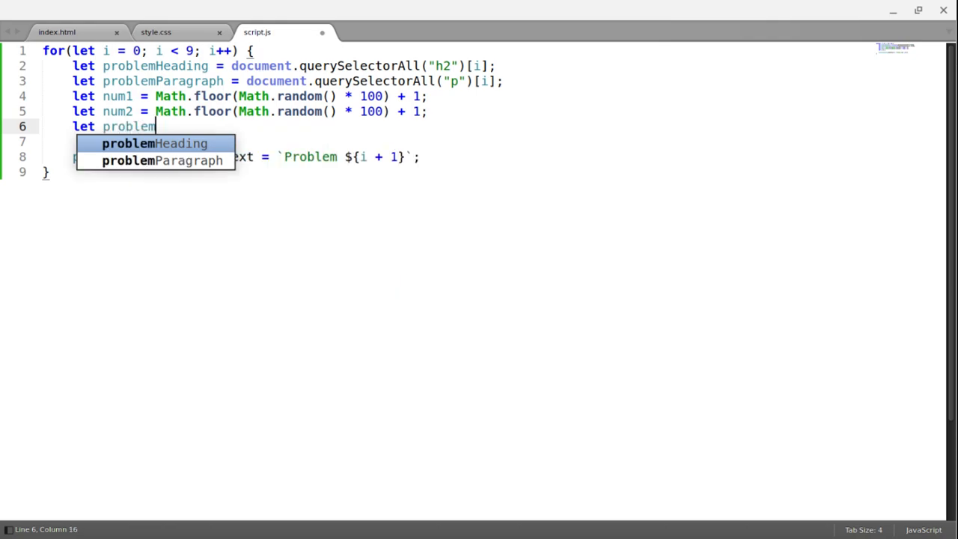
{"action": "type", "text": "TypeCh"}
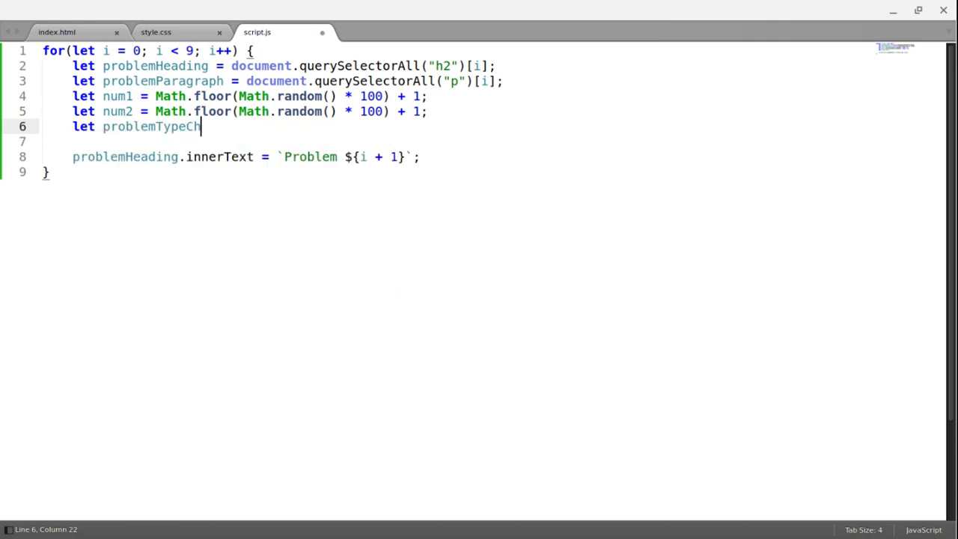
{"action": "type", "text": "oice = Math"}
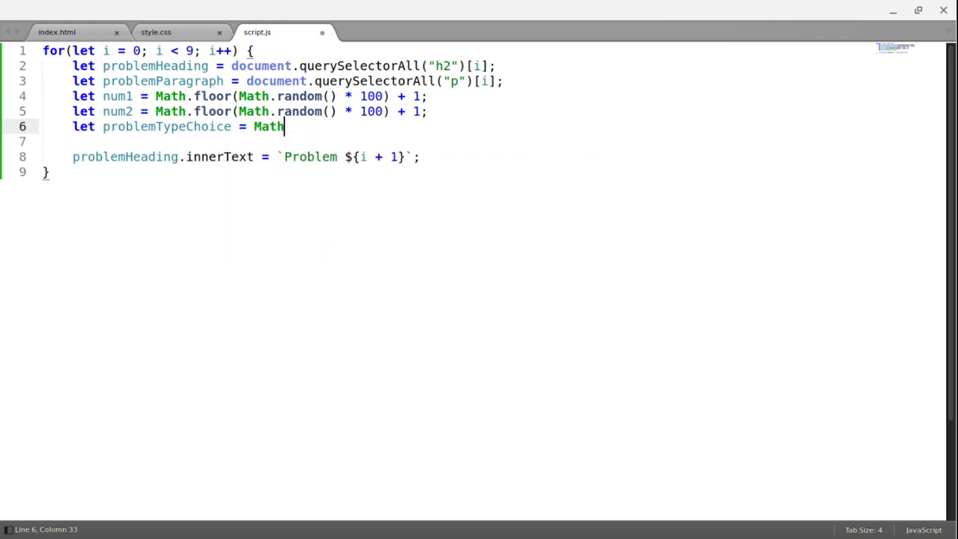
{"action": "type", "text": ".floor(M"}
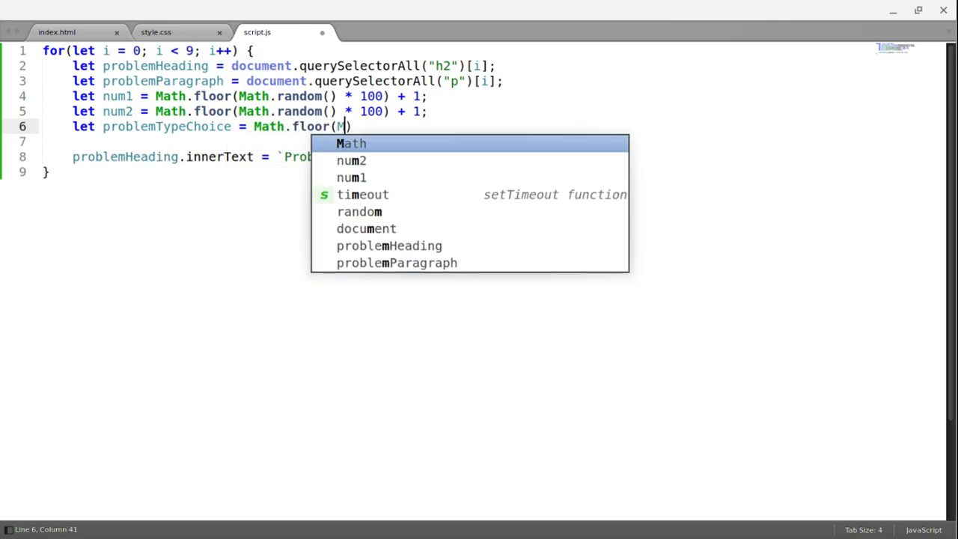
{"action": "type", "text": "ath.random("}
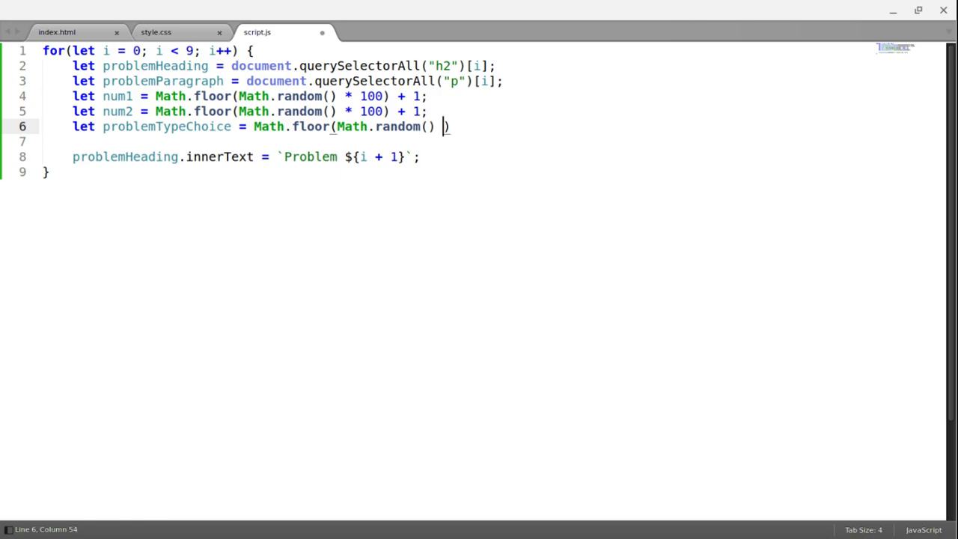
{"action": "type", "text": "*"}
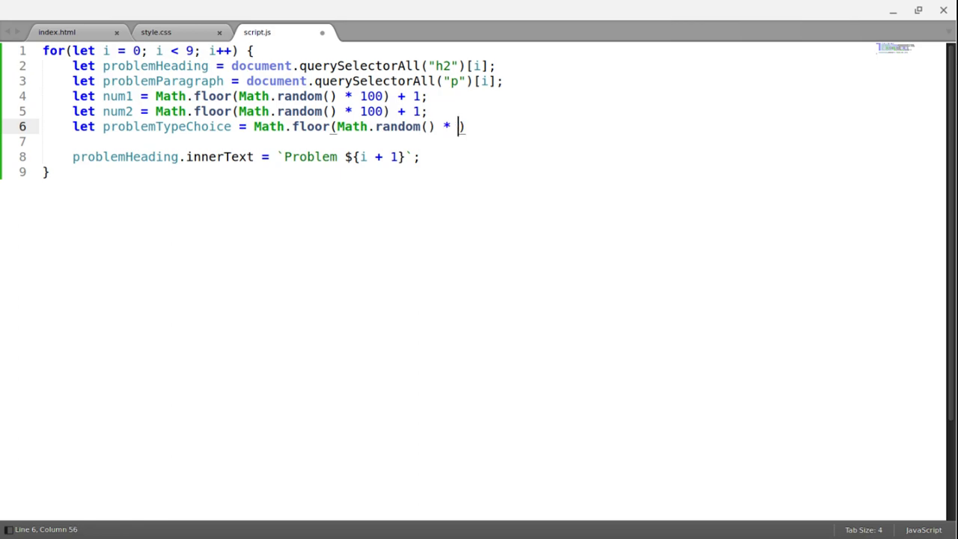
{"action": "type", "text": "2);"}
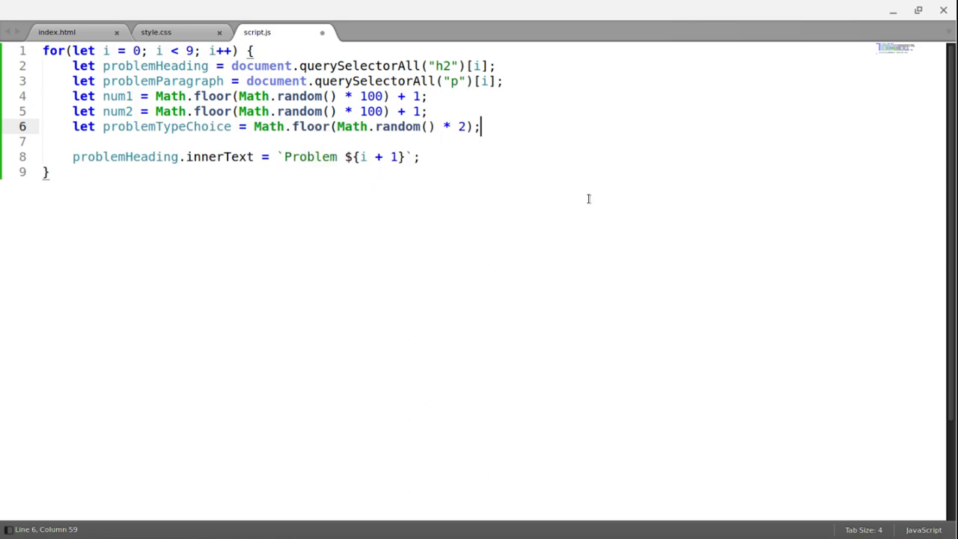
{"action": "left_click", "coordinate": [421, 156]}
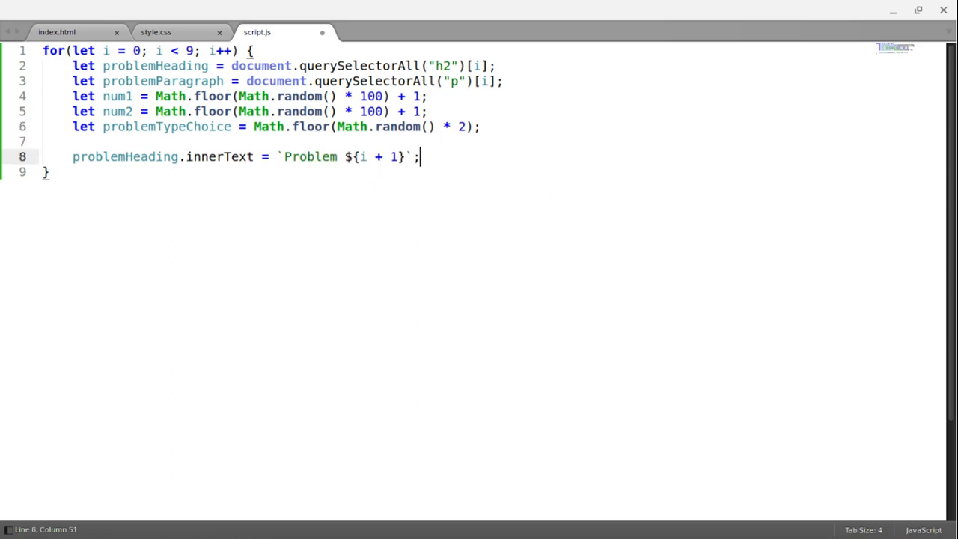
Step: Add an if on problemTypeChoice === 0 setting problemParagraph to the 'num1 + num2 =' template
{"action": "type", "text": "if"}
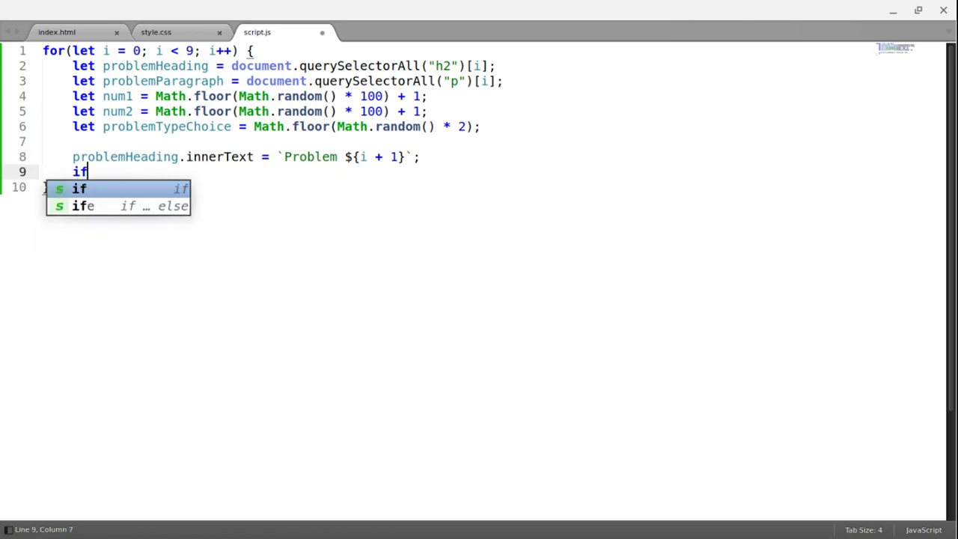
{"action": "type", "text": "(p"}
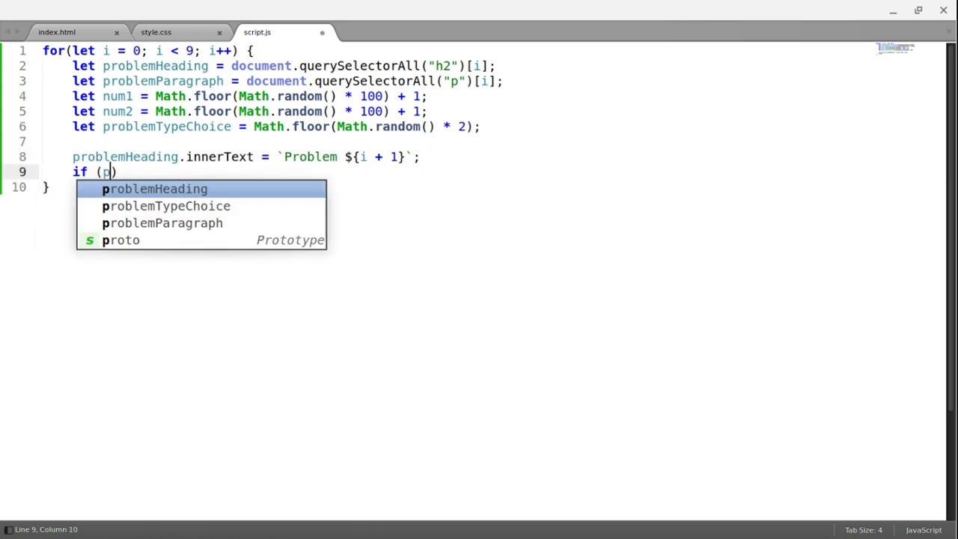
{"action": "type", "text": "roblemTypeChoice ==="}
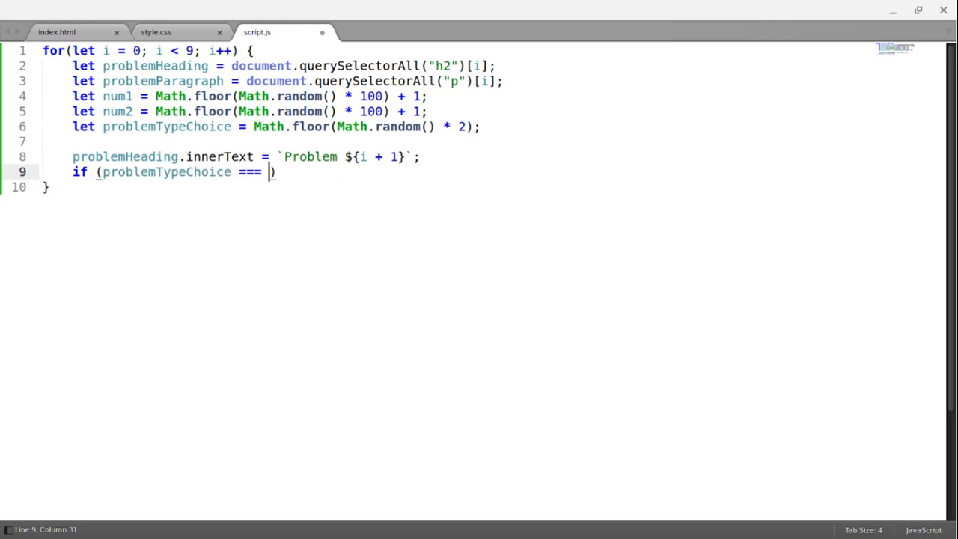
{"action": "type", "text": "0"}
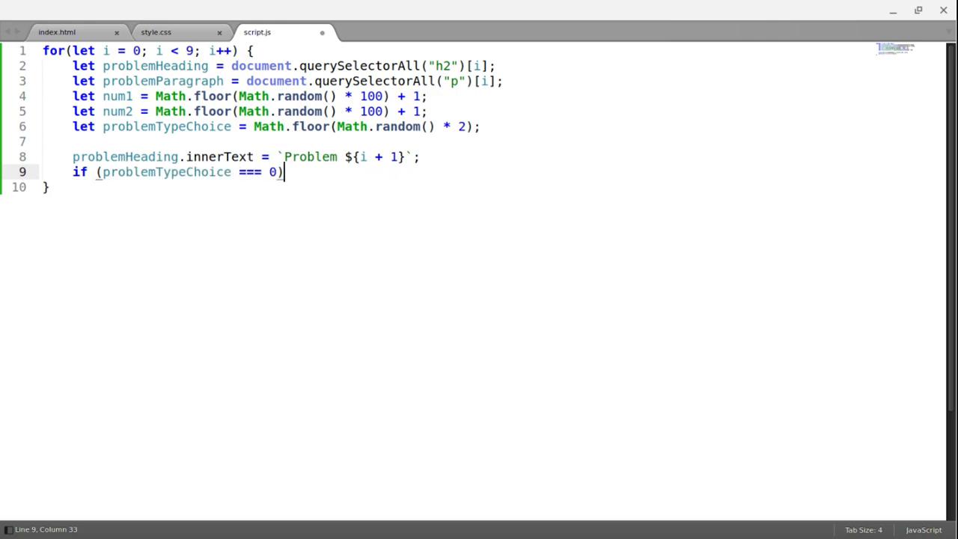
{"action": "type", "text": "{"}
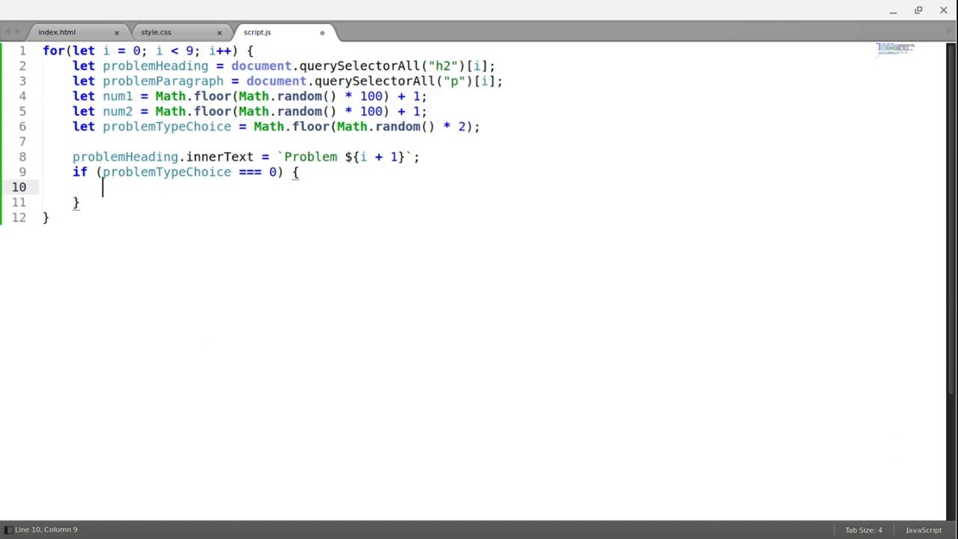
{"action": "type", "text": "pro"}
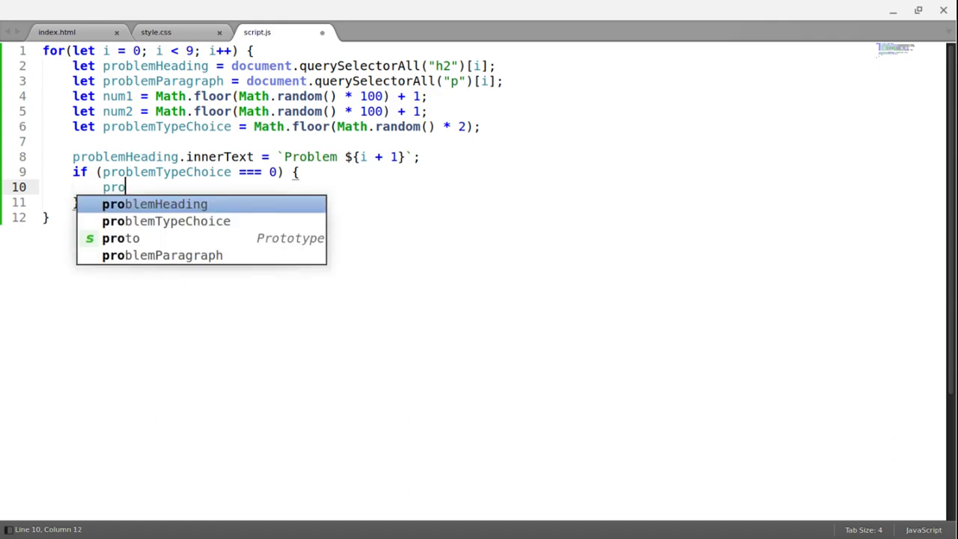
{"action": "key", "text": "Down"}
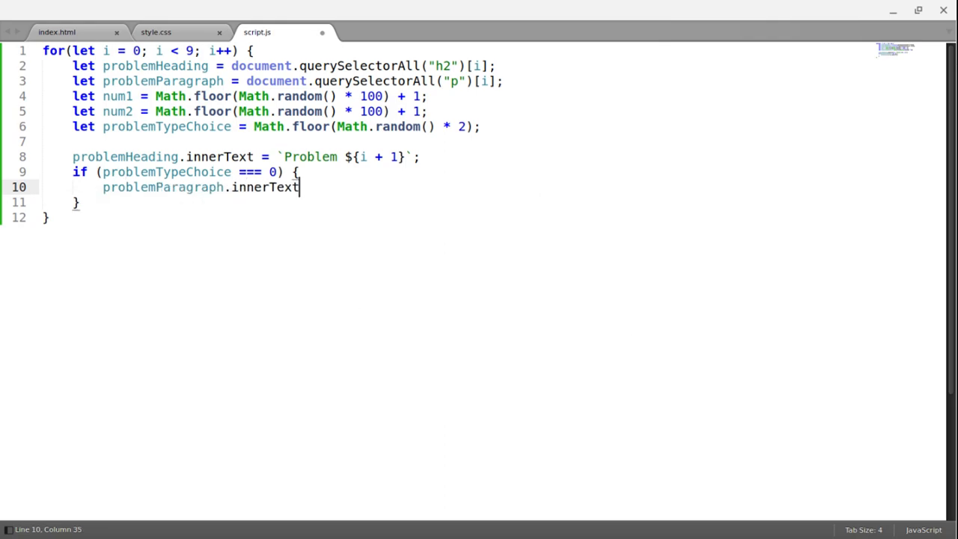
{"action": "type", "text": "= `"}
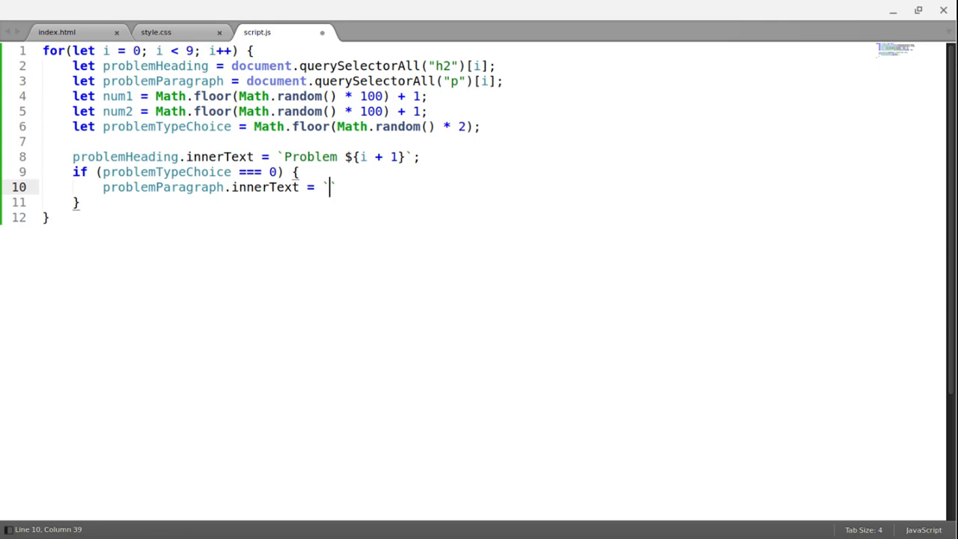
{"action": "type", "text": "{num"}
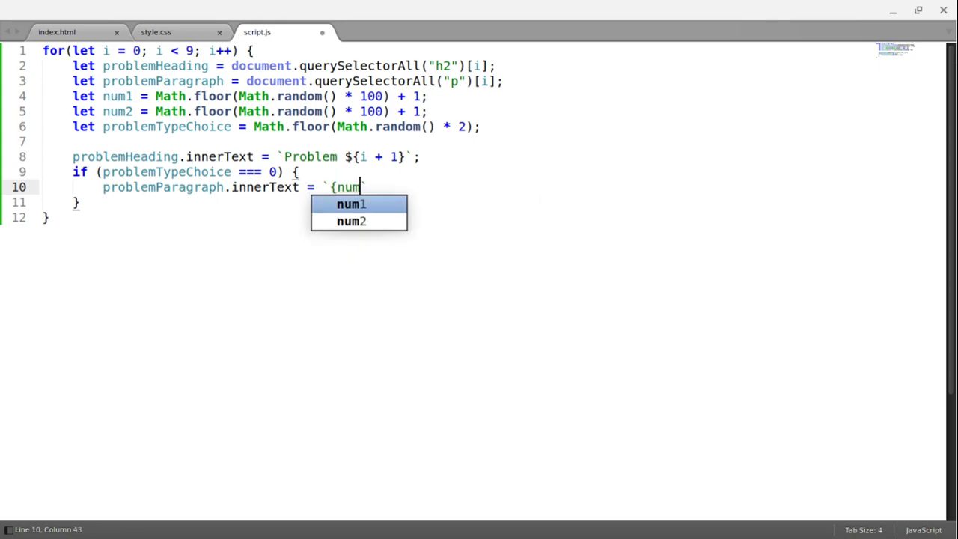
{"action": "type", "text": "1} + {num2} ="}
{"action": "type", "text": "problemParagraph.innerText ="}
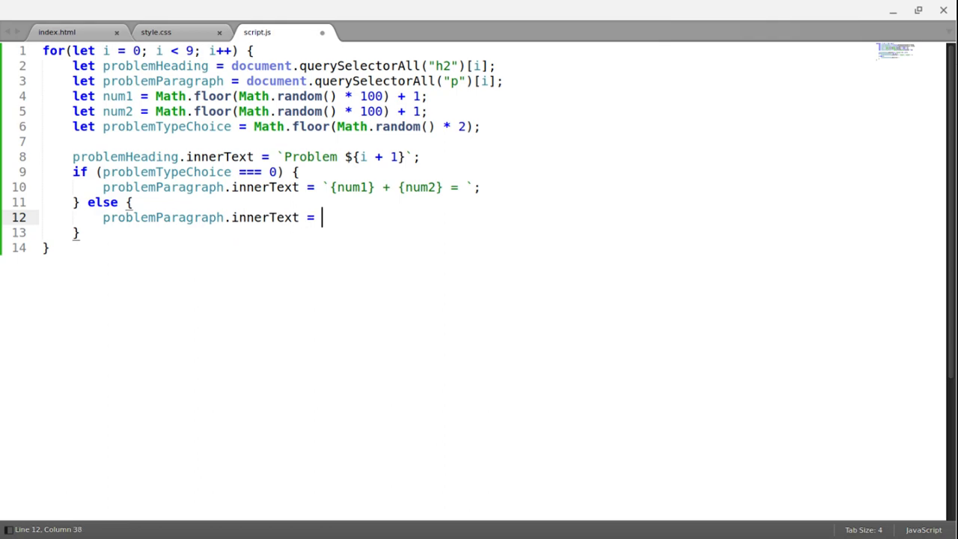
Step: Add the else branch setting the paragraph to the 'num1 - num2 =' template
{"action": "type", "text": "`{n`"}
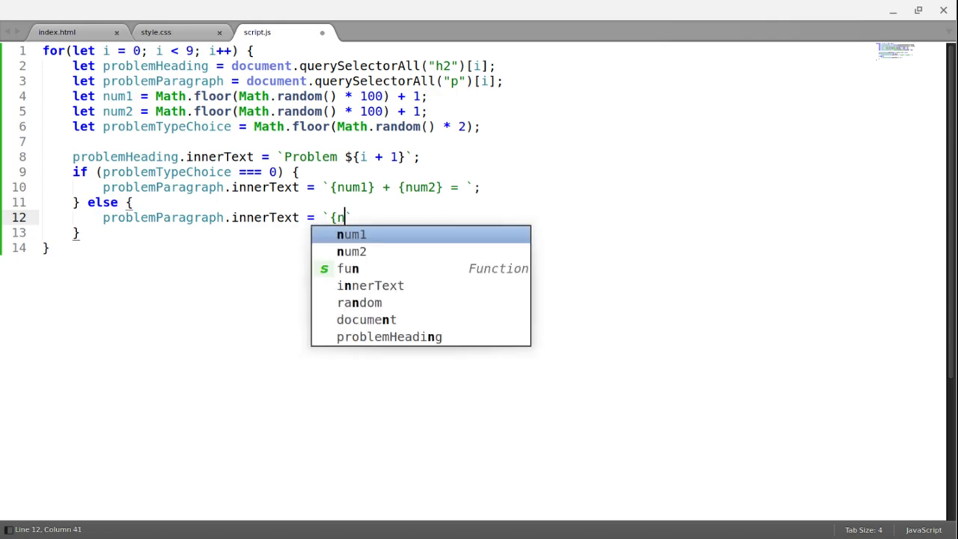
{"action": "type", "text": "um1"}
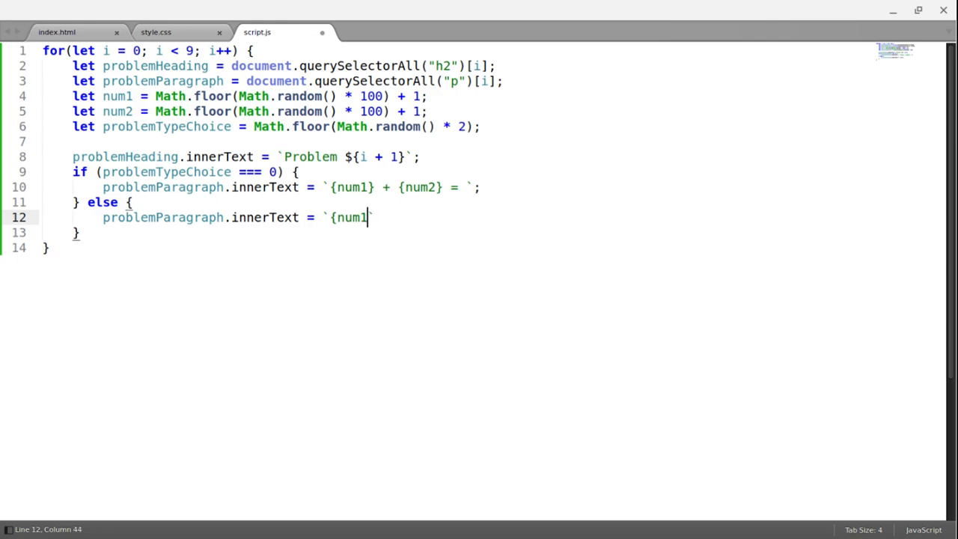
{"action": "type", "text": "-"}
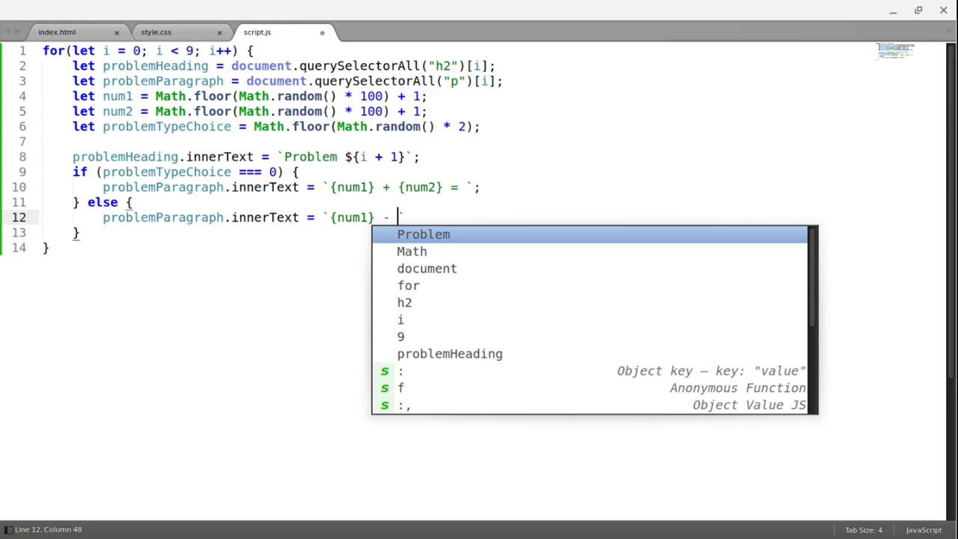
{"action": "type", "text": "{n"}
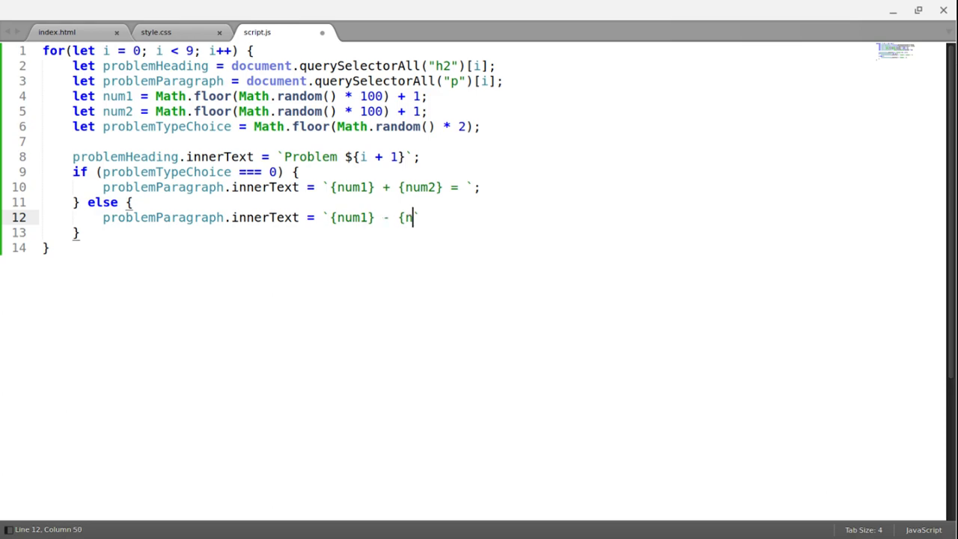
{"action": "type", "text": "um2} ="}
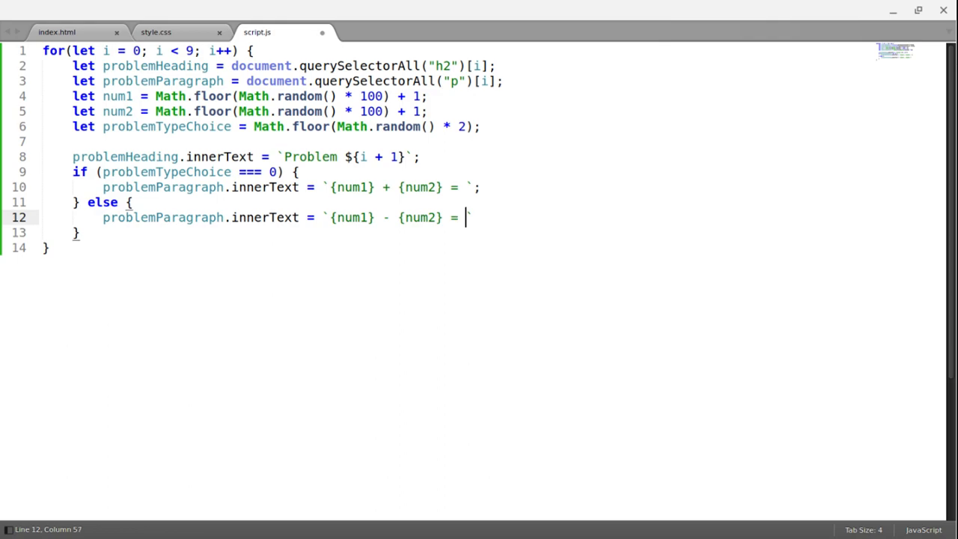
{"action": "type", "text": "`;"}
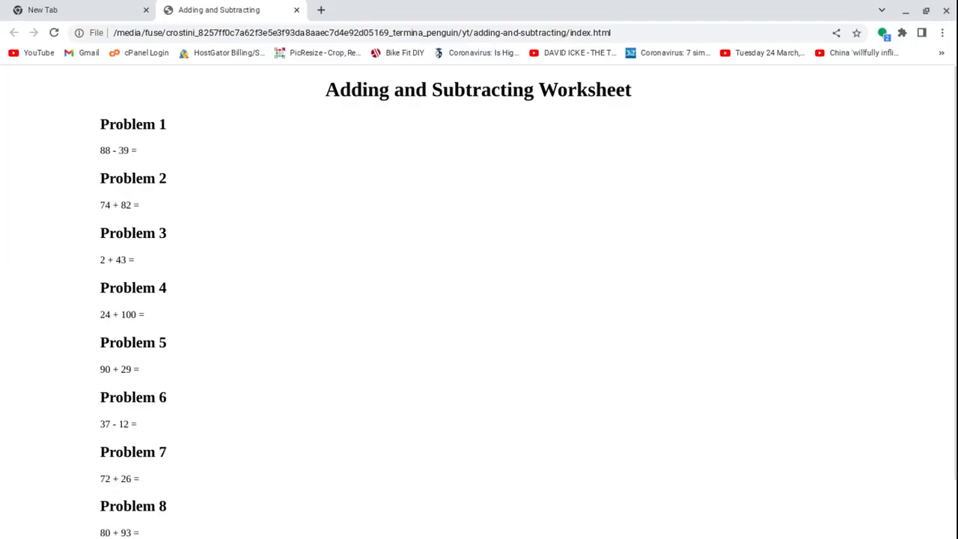
{"action": "mouse_move", "coordinate": [341, 308]}
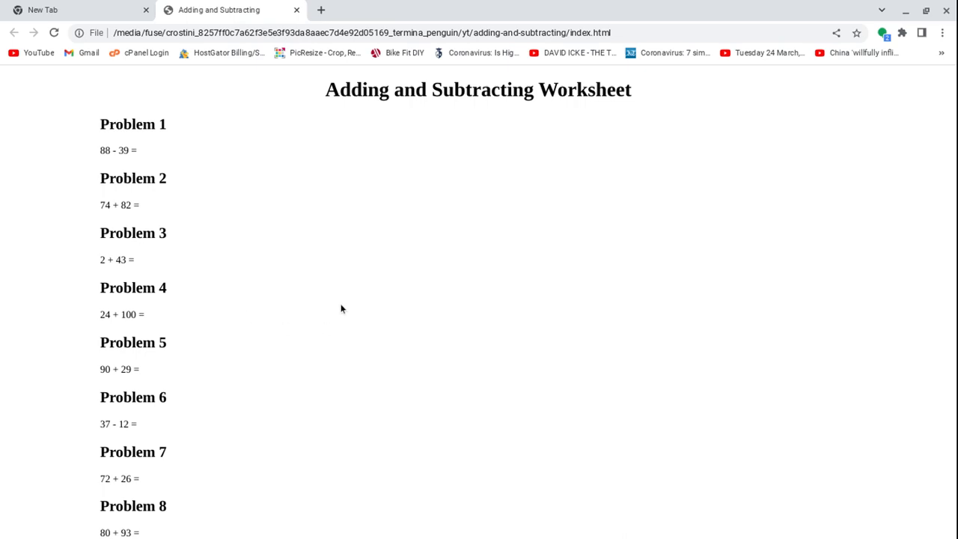
{"action": "mouse_move", "coordinate": [362, 348]}
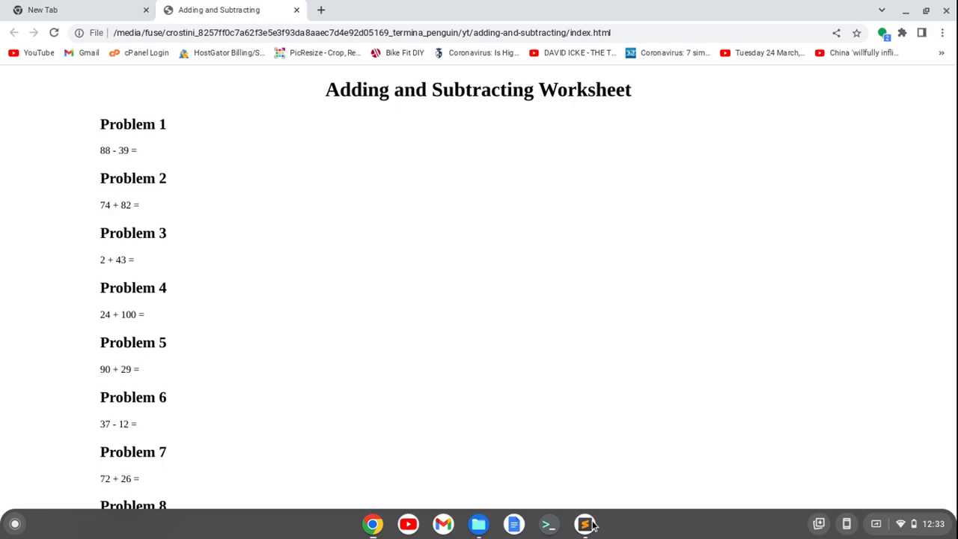
Step: Start a .row rule in style.css with width: 100%
{"action": "left_click", "coordinate": [585, 523]}
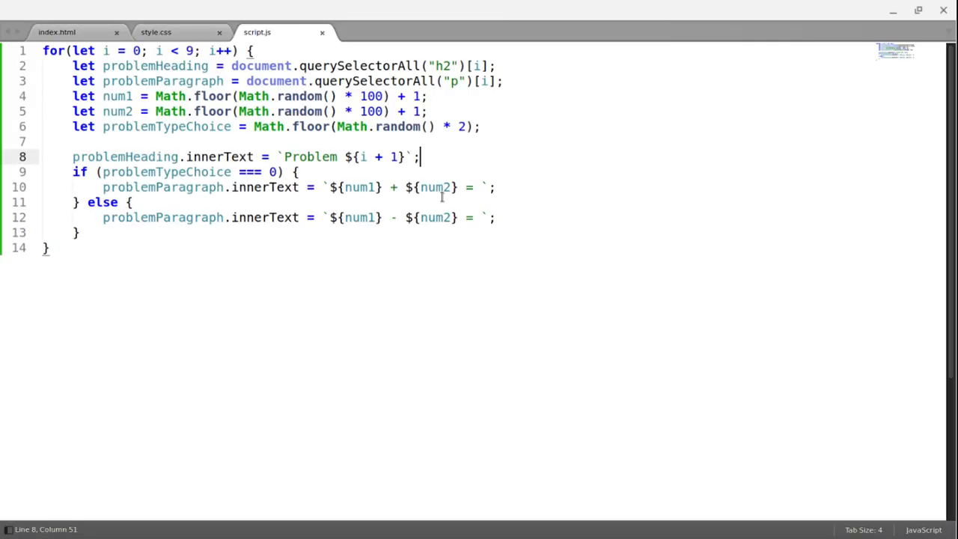
{"action": "left_click", "coordinate": [155, 32]}
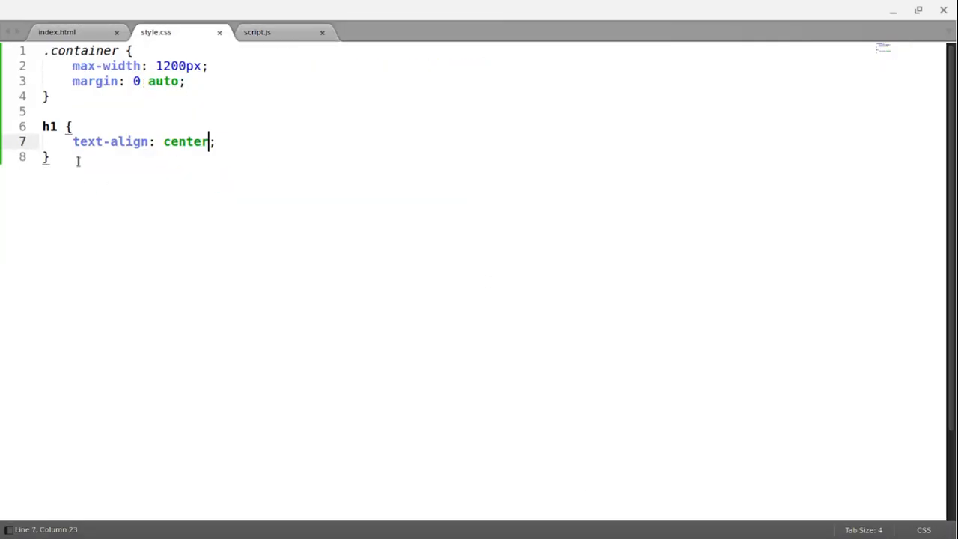
{"action": "type", "text": ".c"}
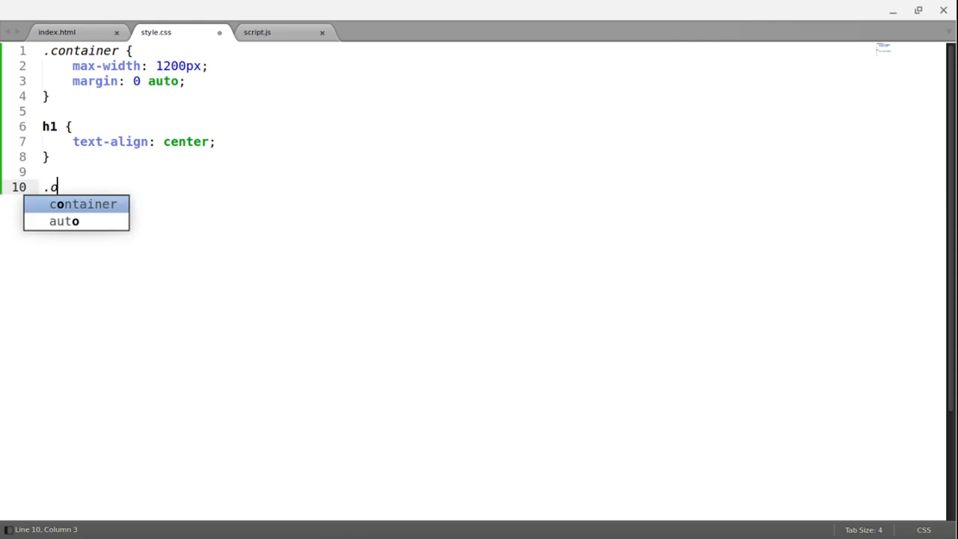
{"action": "type", "text": "row {"}
{"action": "type", "text": "width:  1;"}
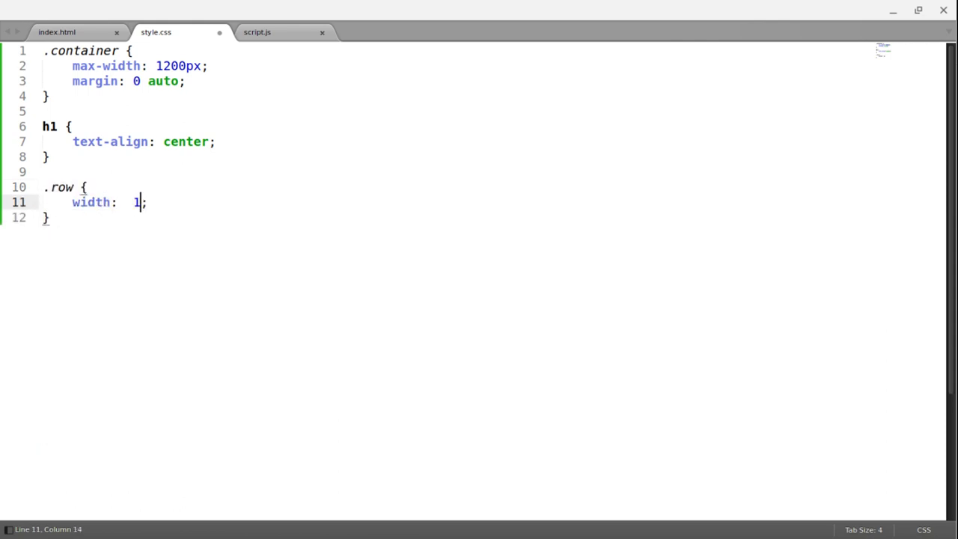
{"action": "type", "text": "00"}
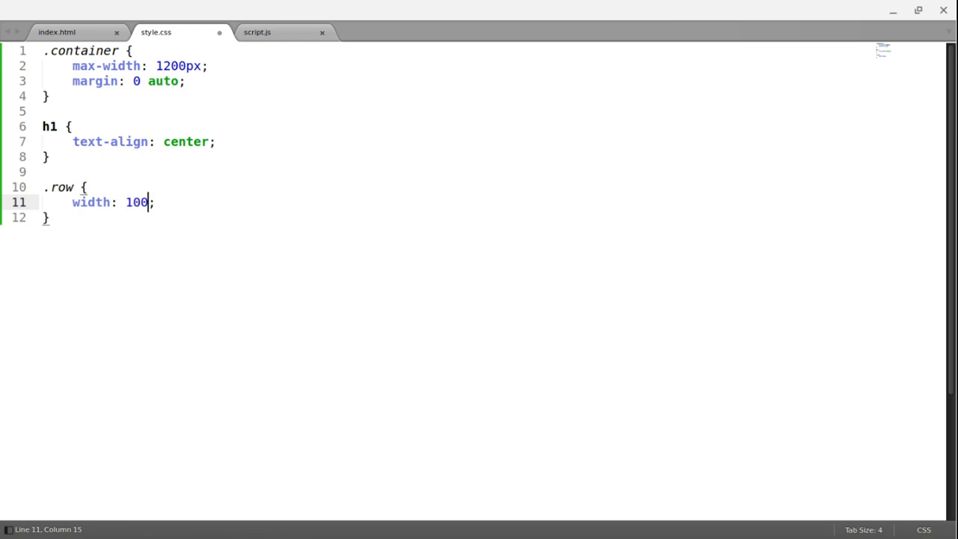
{"action": "type", "text": "%"}
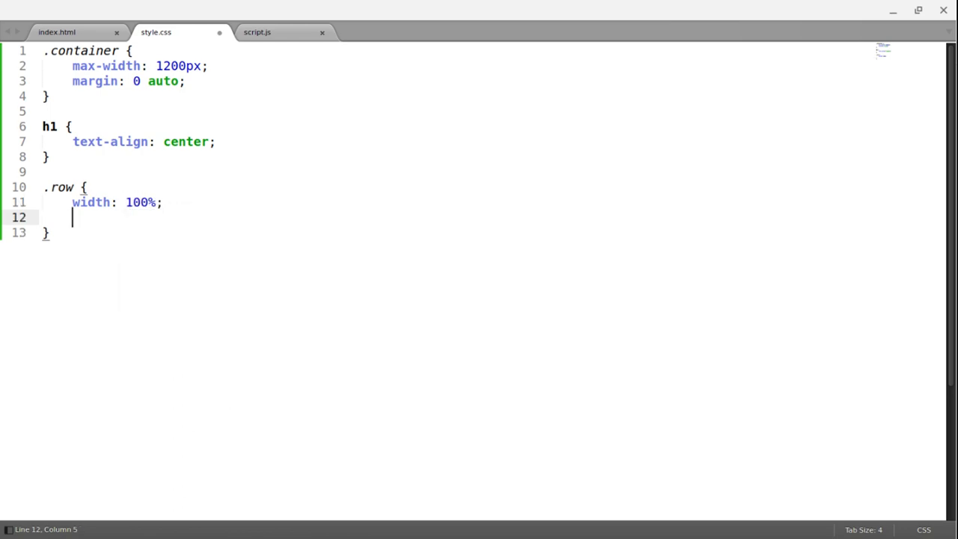
Step: Make .row display: flex with justify-content: space-evenly
{"action": "type", "text": "displa"}
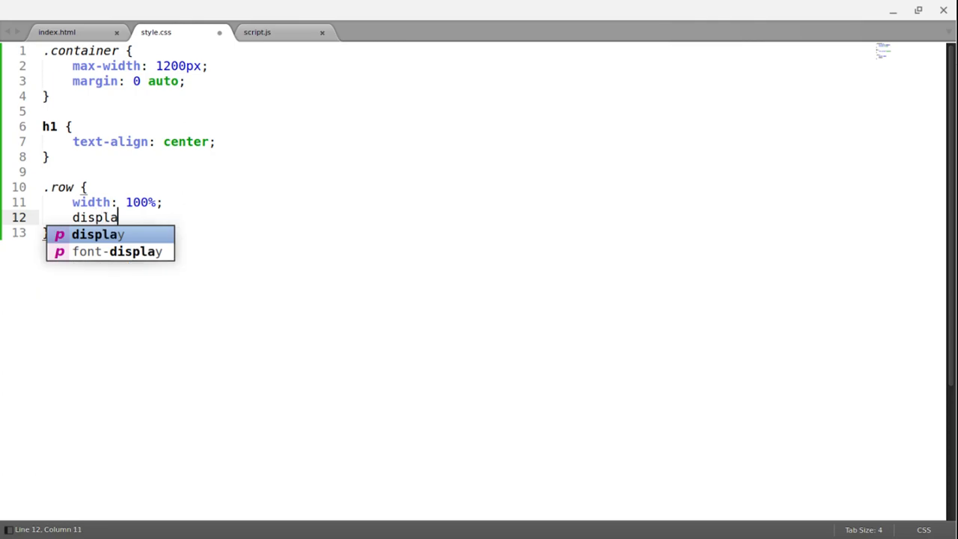
{"action": "type", "text": ": f;"}
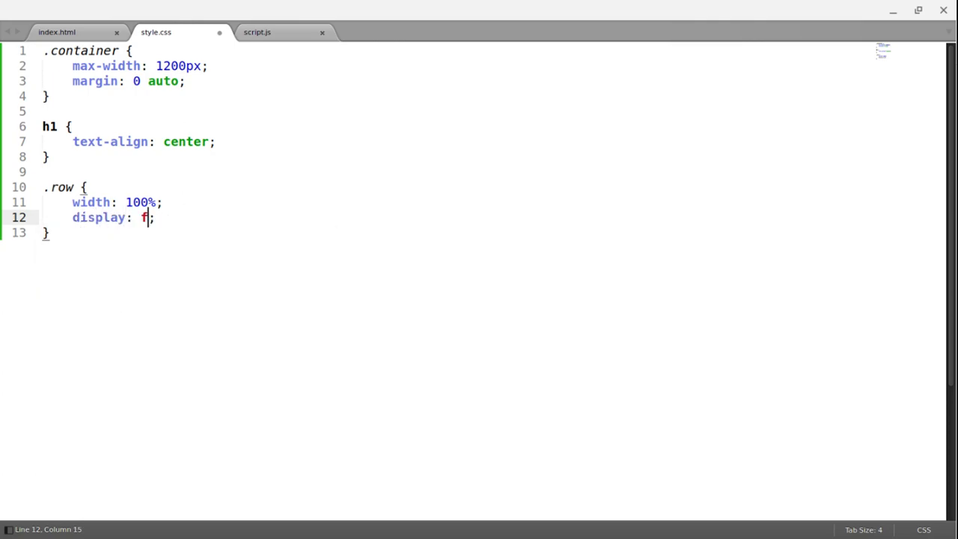
{"action": "type", "text": "flex;"}
{"action": "type", "text": "justify-self: unset;"}
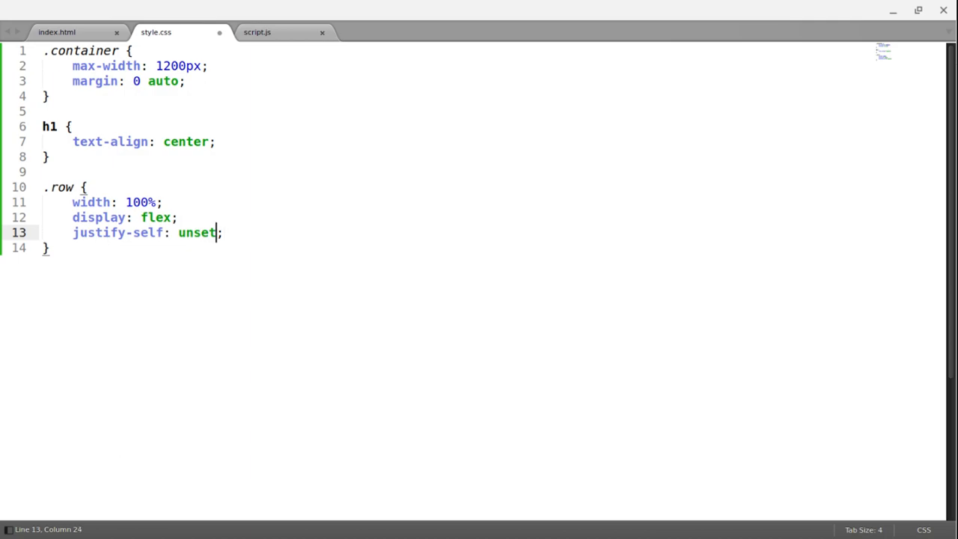
{"action": "key", "text": "BackSpace"}
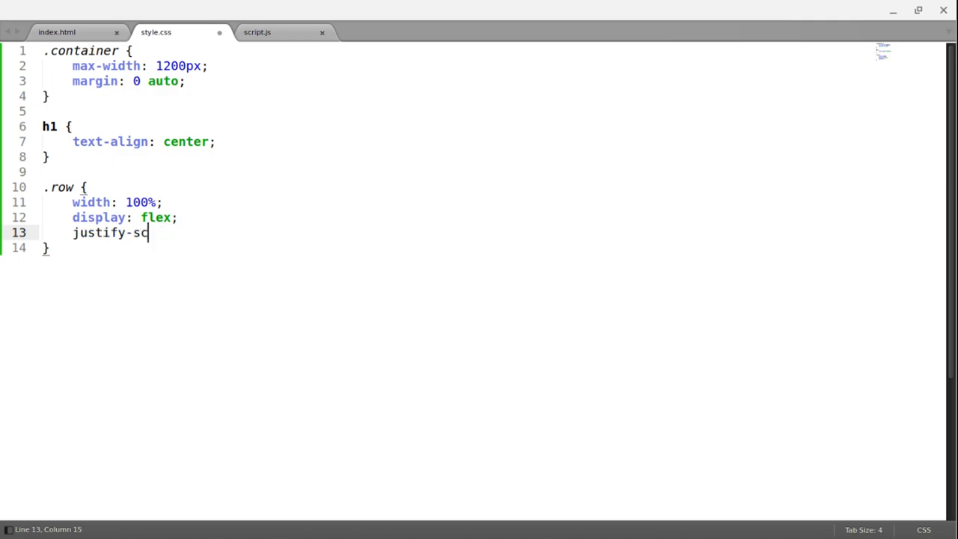
{"action": "type", "text": "ontent: ;"}
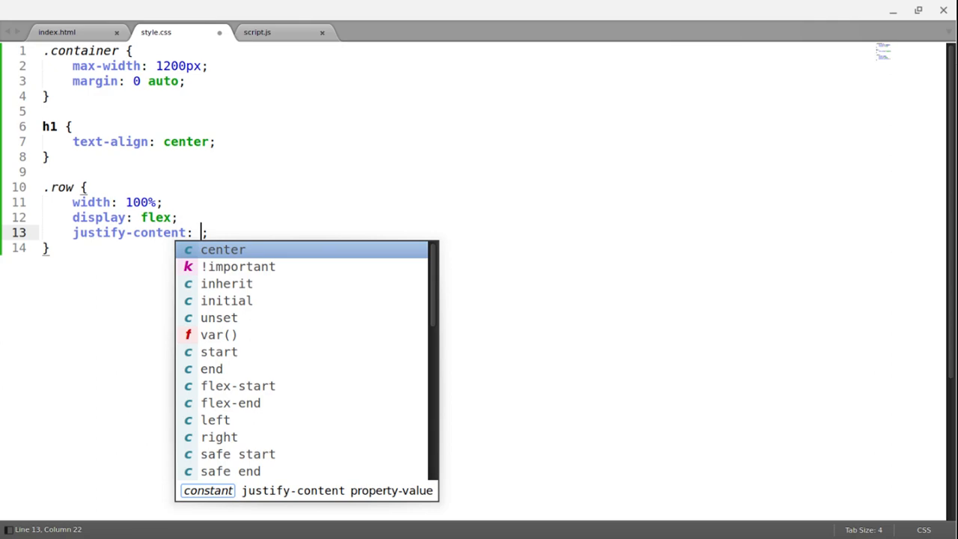
{"action": "type", "text": "sp"}
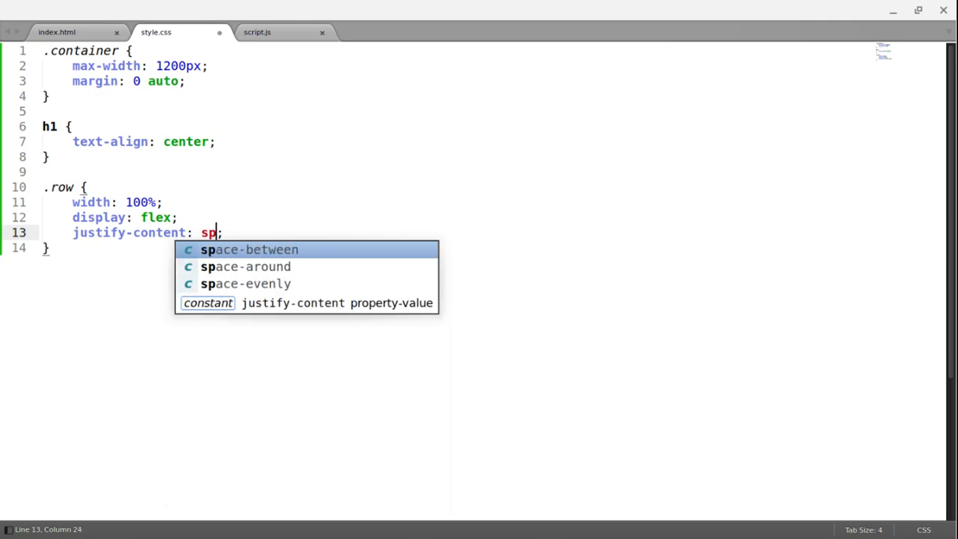
{"action": "left_click", "coordinate": [246, 283]}
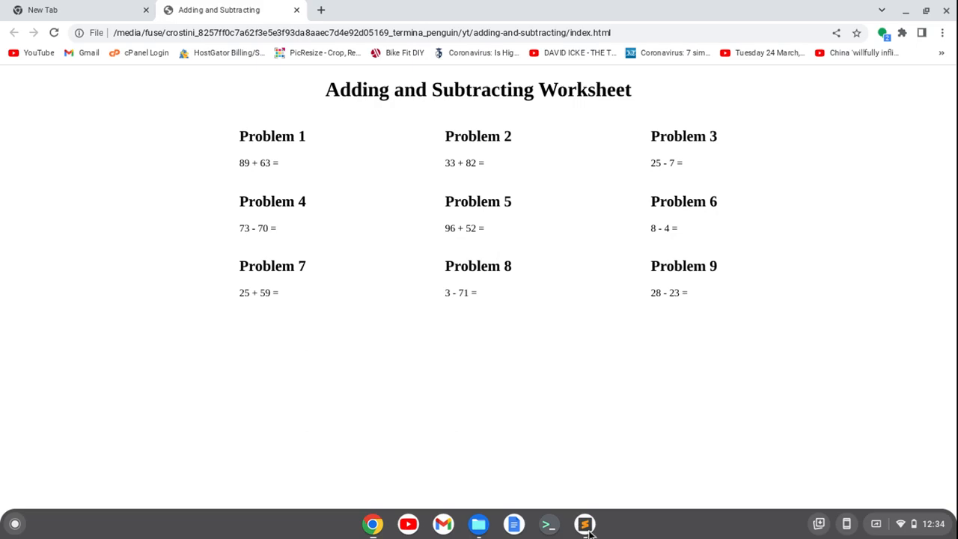
Step: Give .row a 50px bottom margin and reload the worksheet in Chrome
{"action": "left_click", "coordinate": [585, 523]}
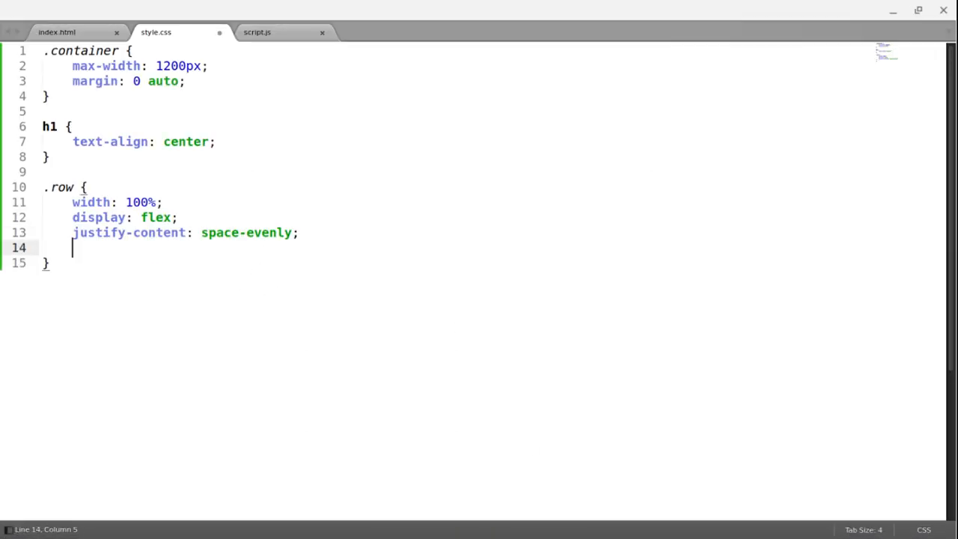
{"action": "type", "text": "margin-botto"}
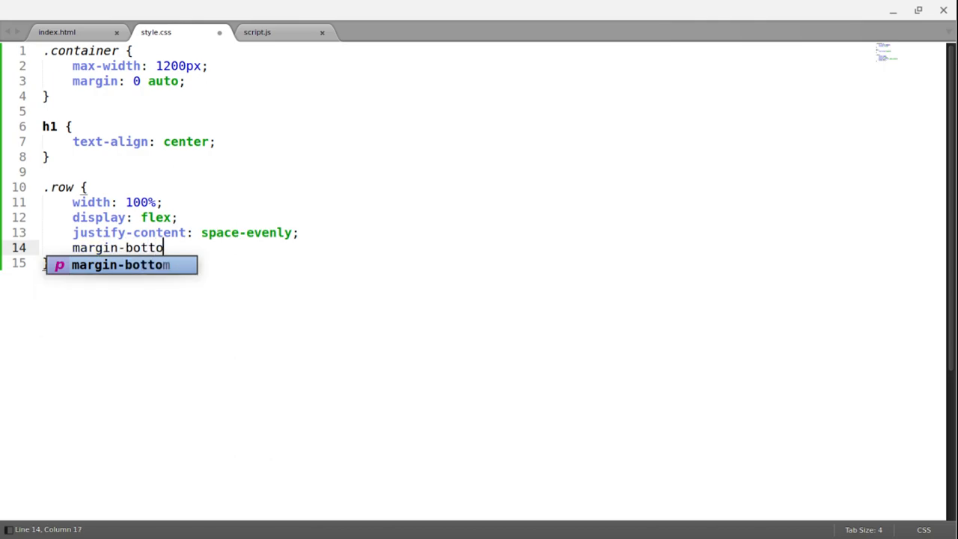
{"action": "type", "text": ": 50p"}
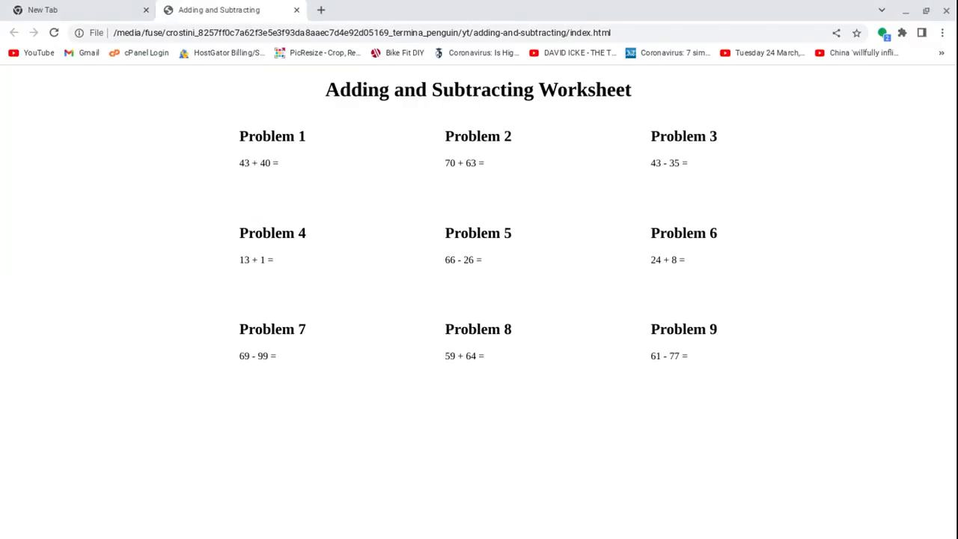
{"action": "left_click", "coordinate": [53, 32]}
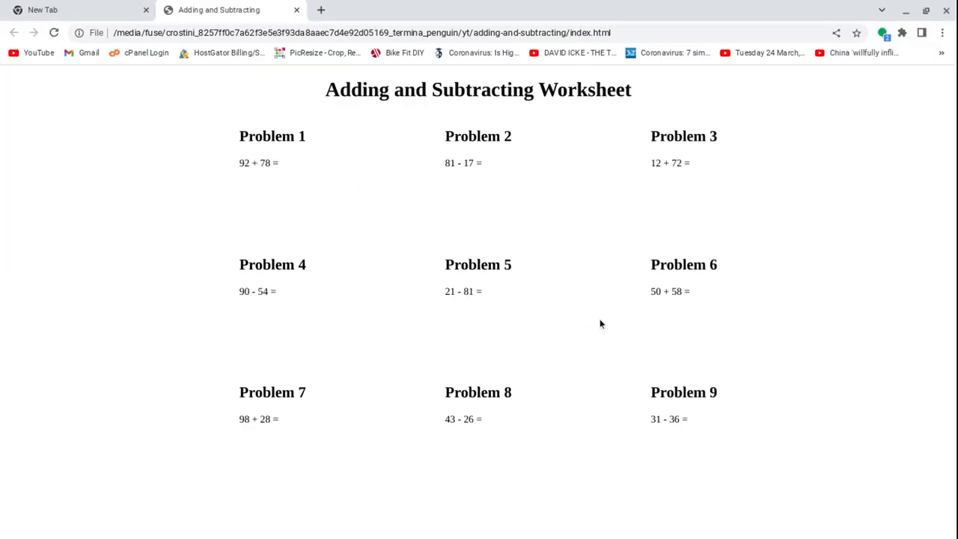
{"action": "mouse_move", "coordinate": [606, 323]}
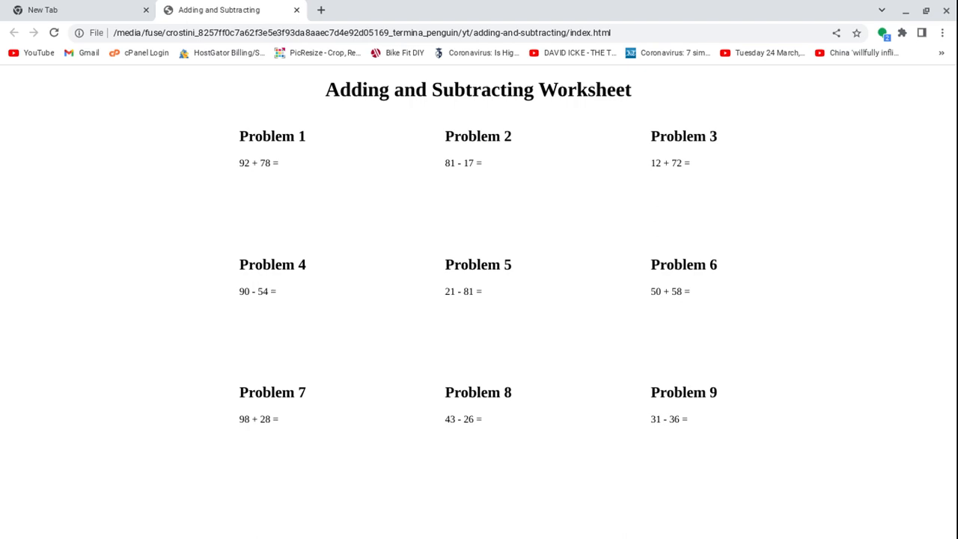
{"action": "mouse_move", "coordinate": [659, 378]}
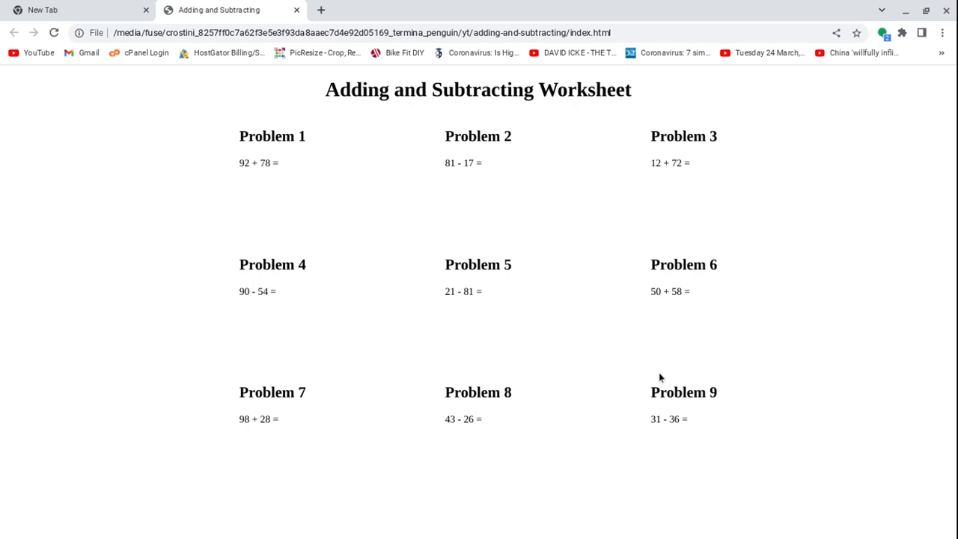
{"action": "mouse_move", "coordinate": [638, 516]}
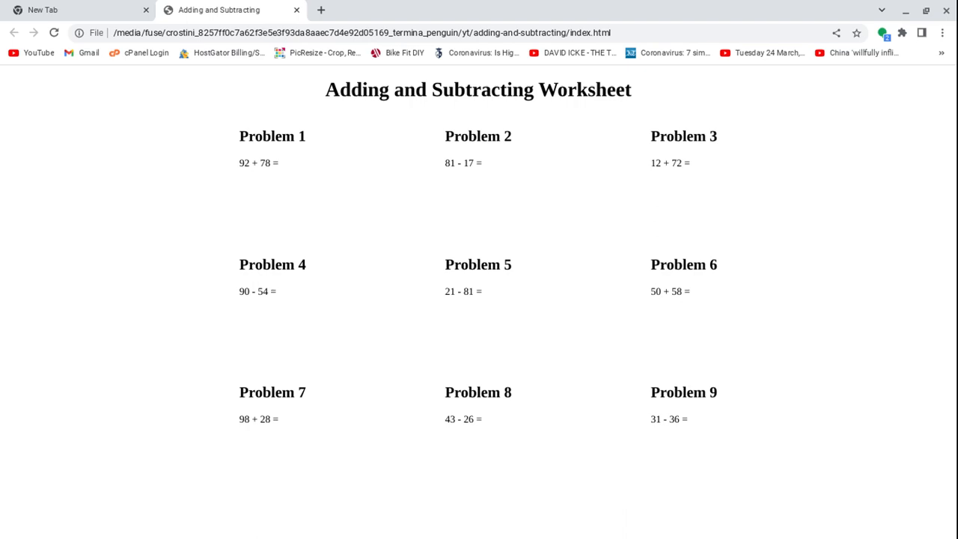
{"action": "mouse_move", "coordinate": [631, 391]}
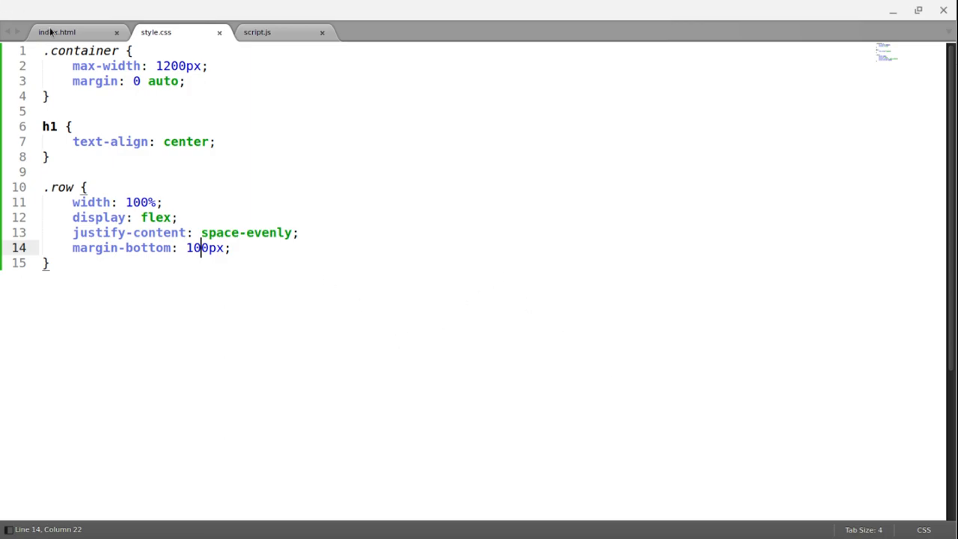
Step: Add a 'Solutions' h3 and expand ol>li*9 into nine empty list items in index.html
{"action": "left_click", "coordinate": [56, 31]}
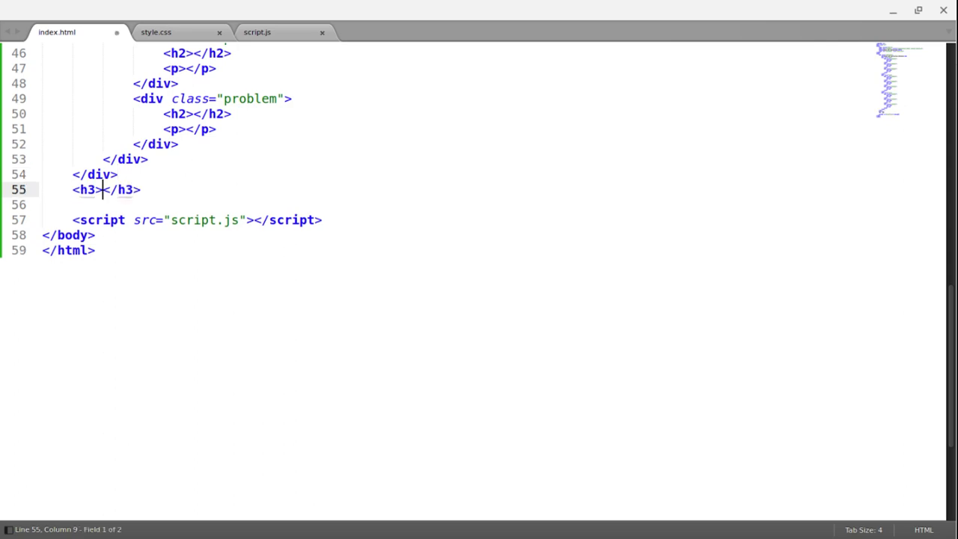
{"action": "type", "text": "Solutions"}
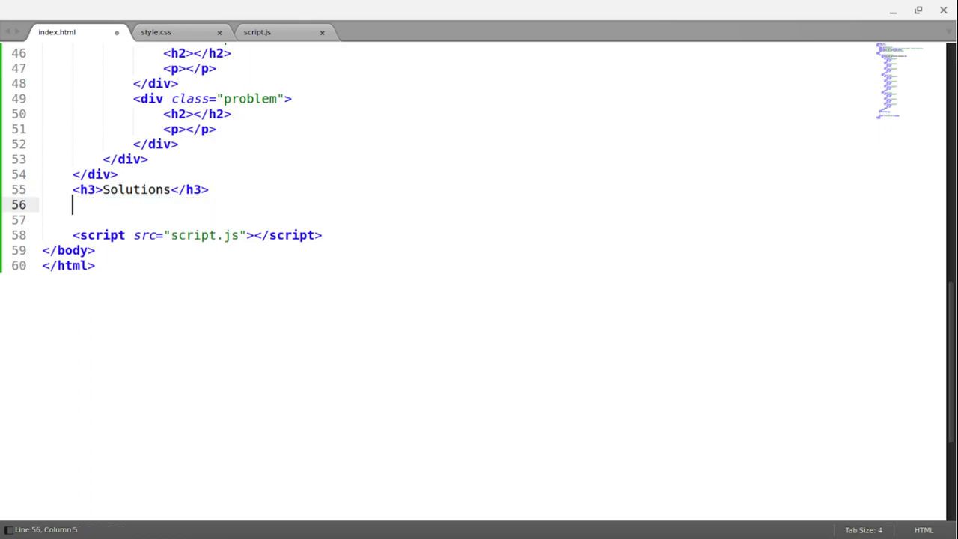
{"action": "type", "text": "ol"}
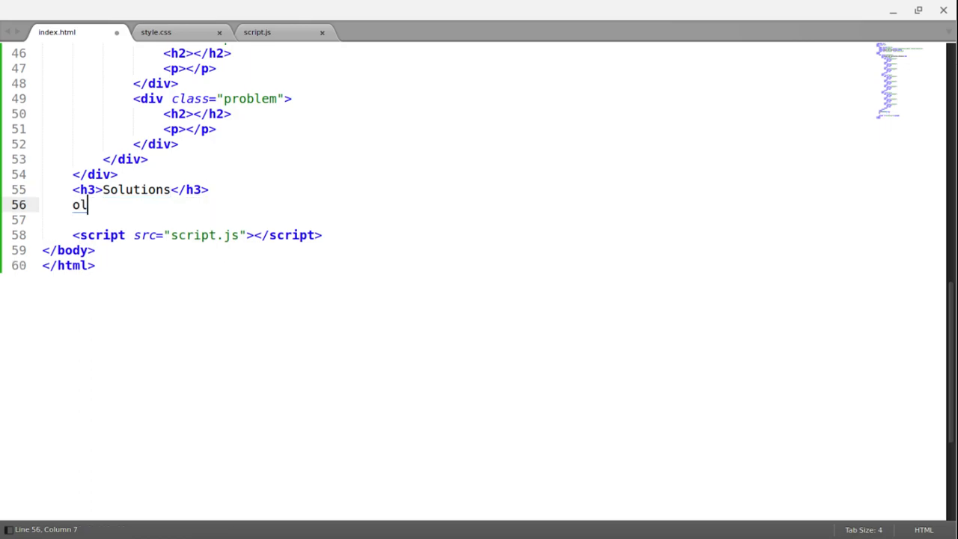
{"action": "type", "text": ">li*"}
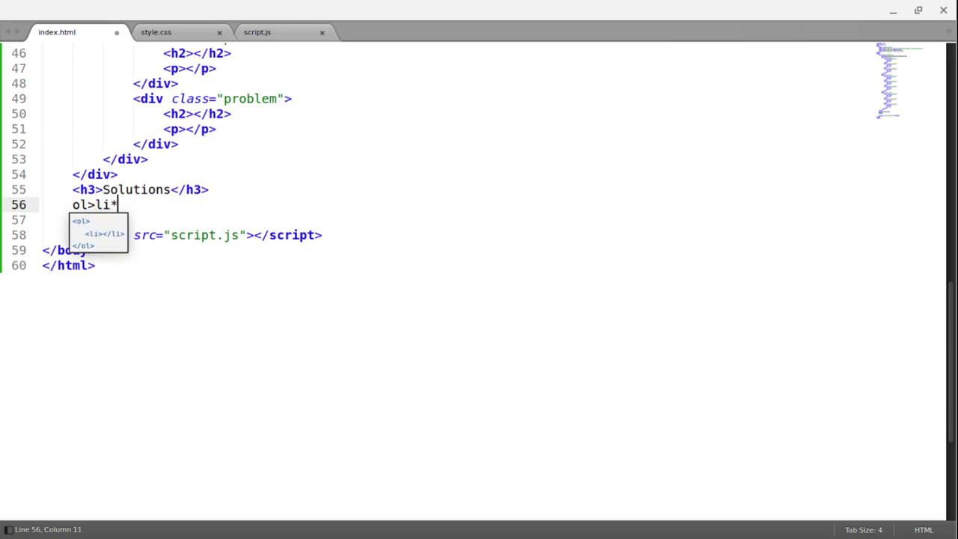
{"action": "key", "text": "Tab"}
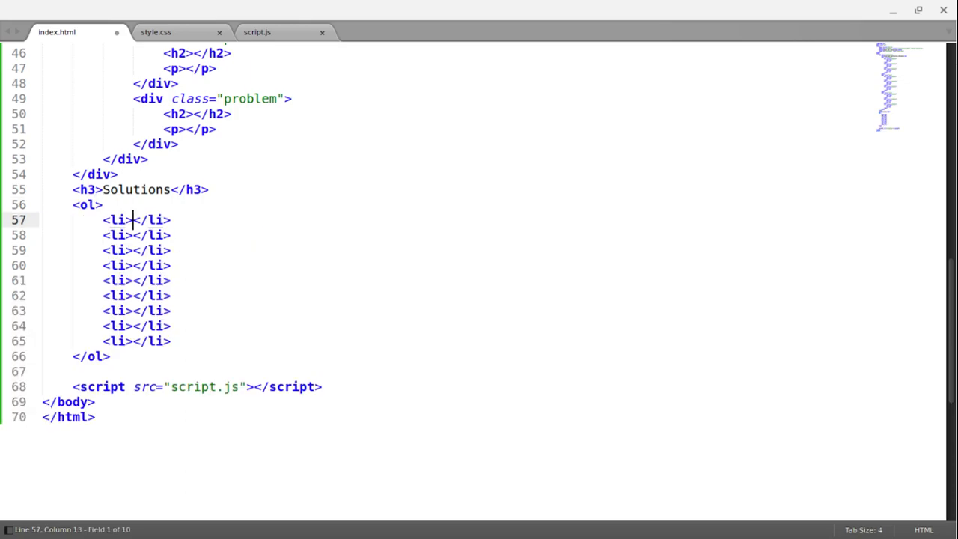
{"action": "left_click", "coordinate": [216, 9]}
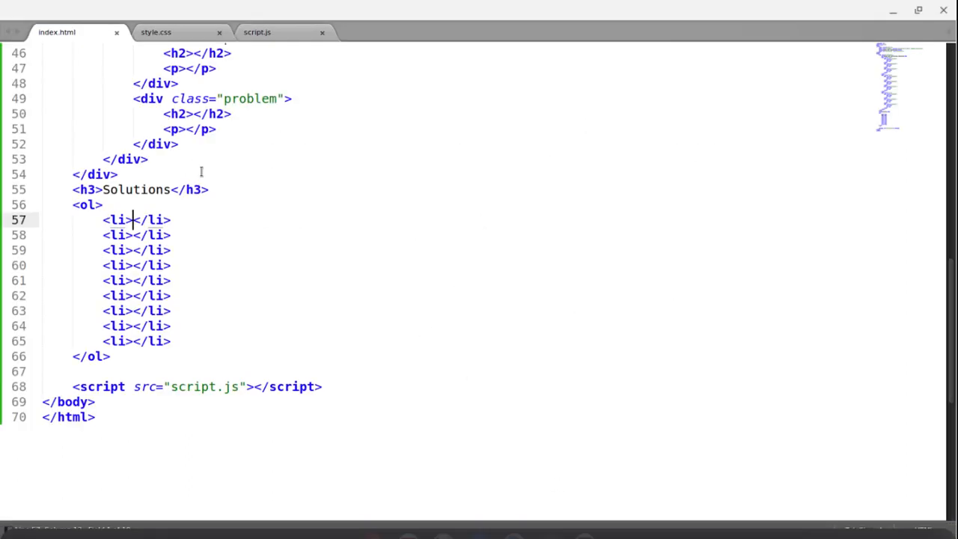
{"action": "left_click", "coordinate": [257, 33]}
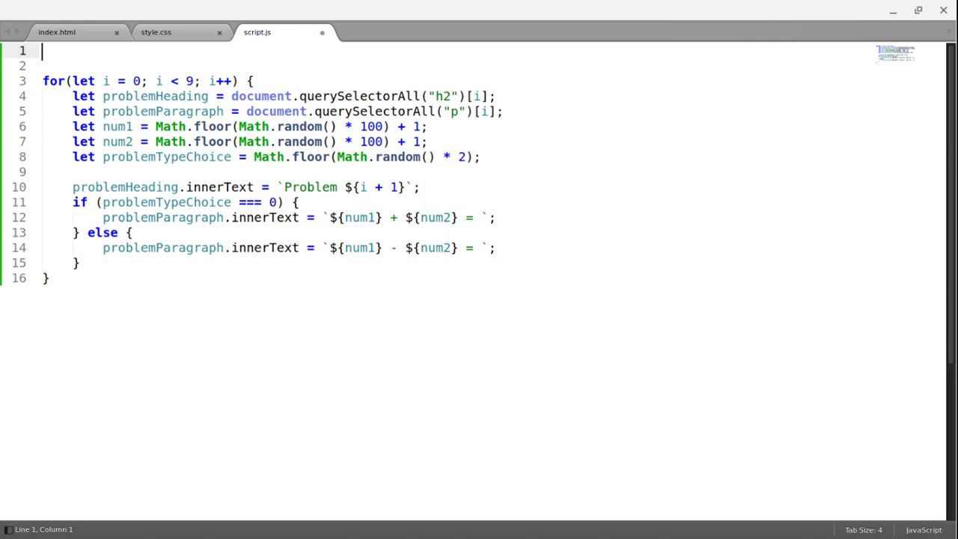
Step: Write arrow functions add (num1 + num2) and subtract (num1 - num2) in script.js and save
{"action": "type", "text": "const a"}
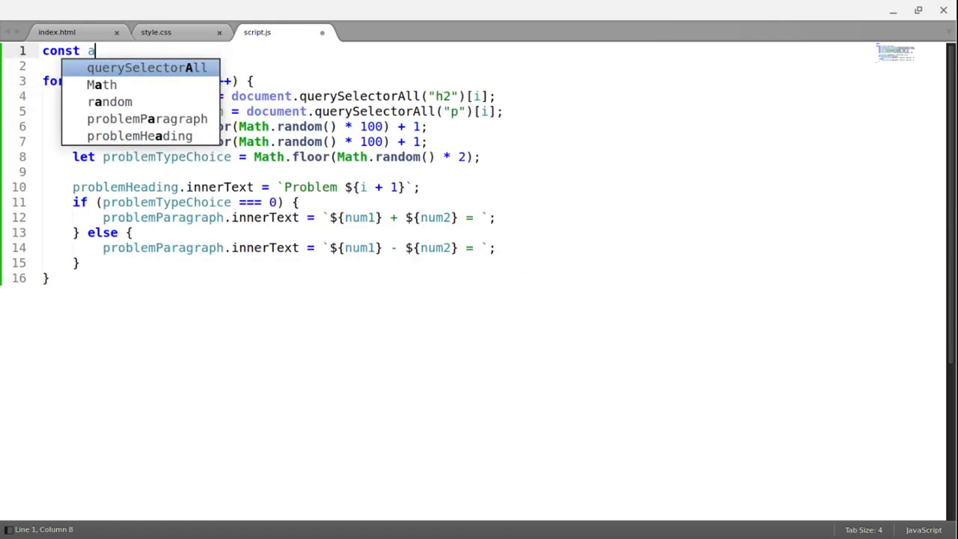
{"action": "type", "text": "dd ="}
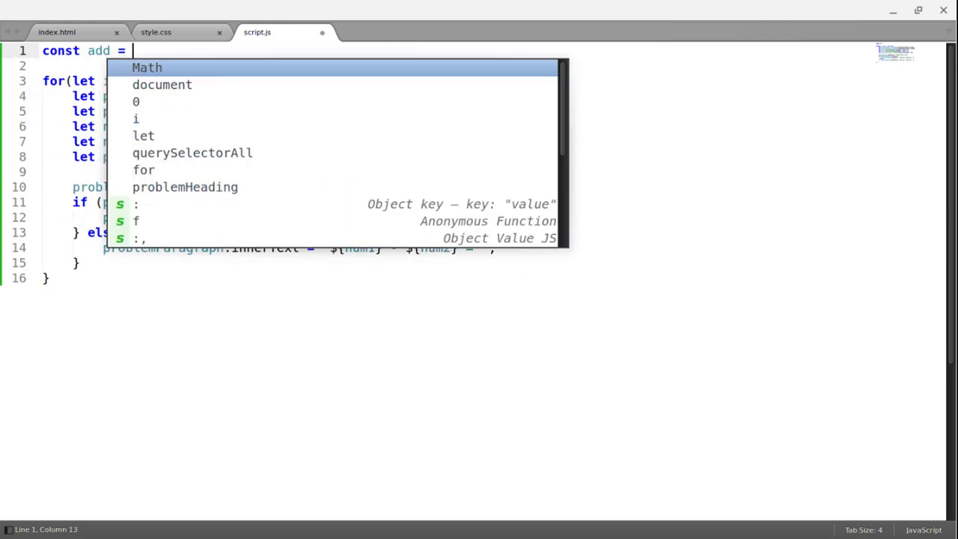
{"action": "type", "text": "(n"}
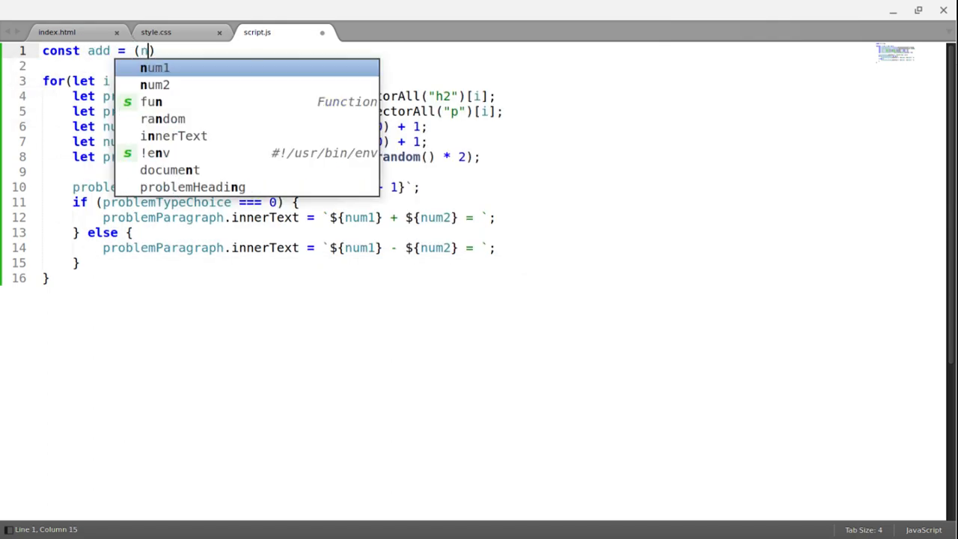
{"action": "type", "text": "um1, num2"}
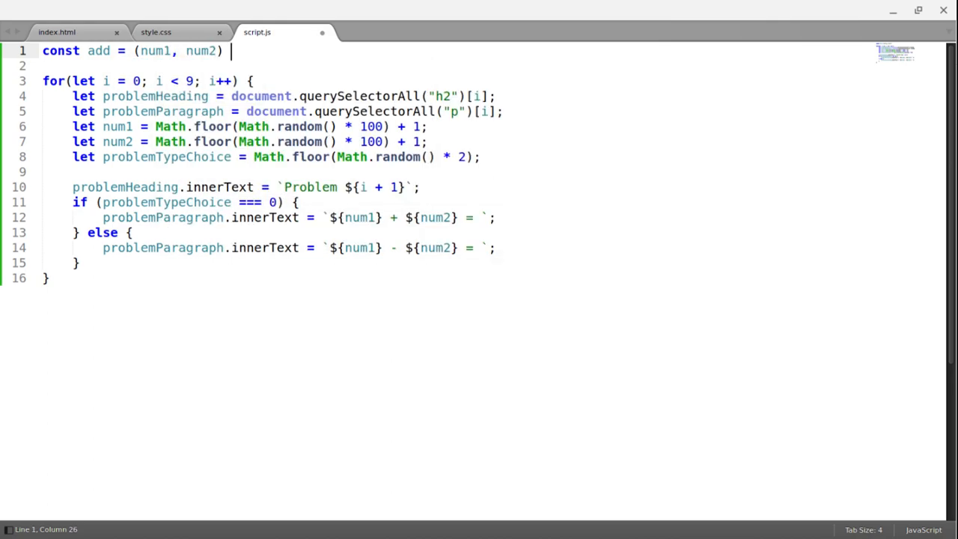
{"action": "type", "text": "=>"}
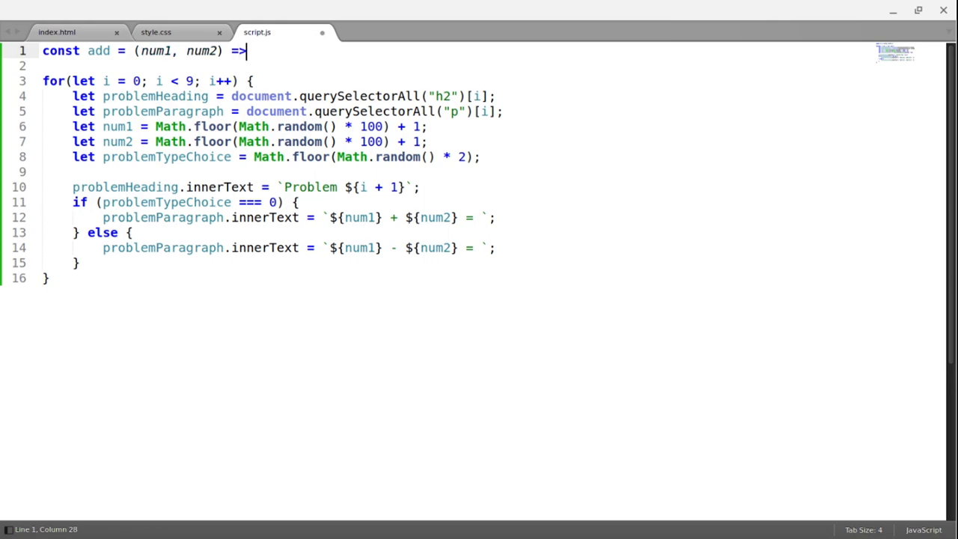
{"action": "type", "text": "num1 +"}
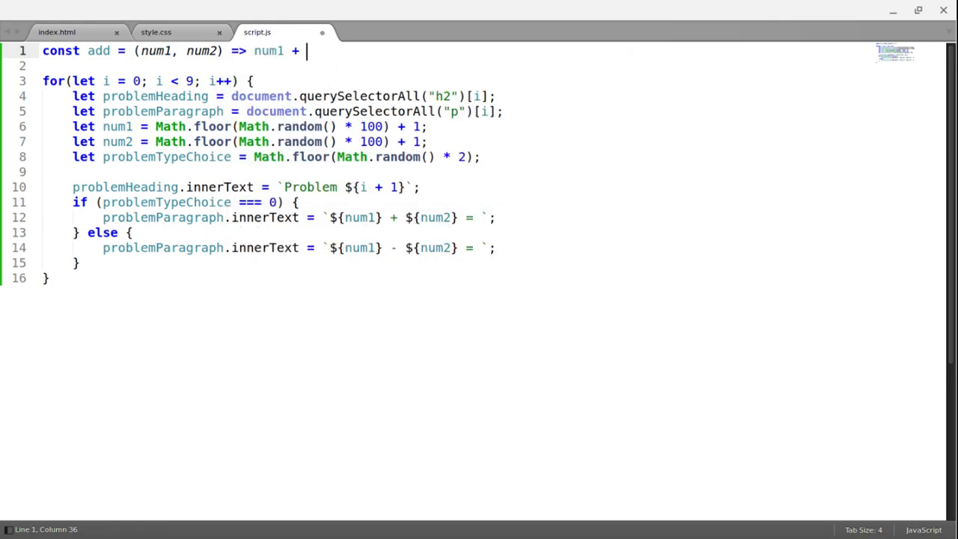
{"action": "type", "text": "num2;"}
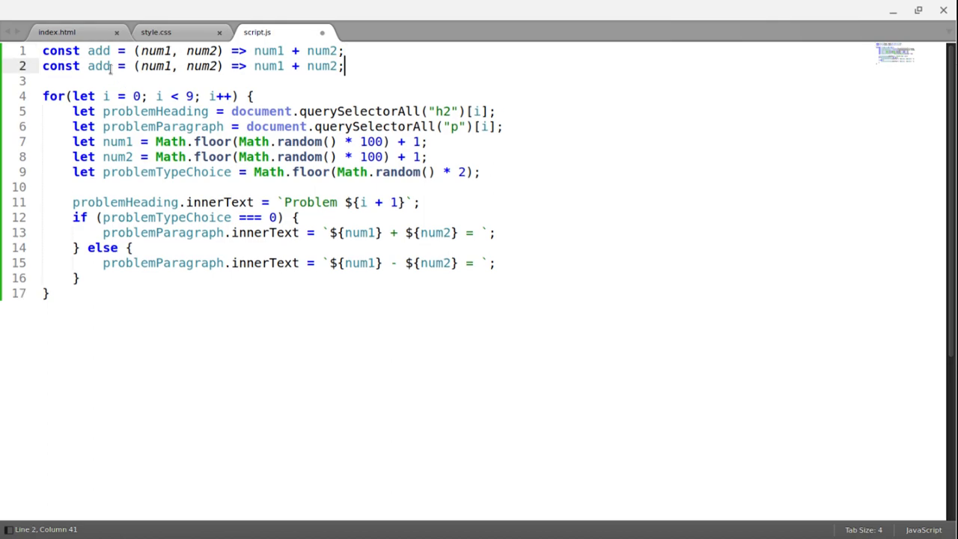
{"action": "key", "text": "Backspace"}
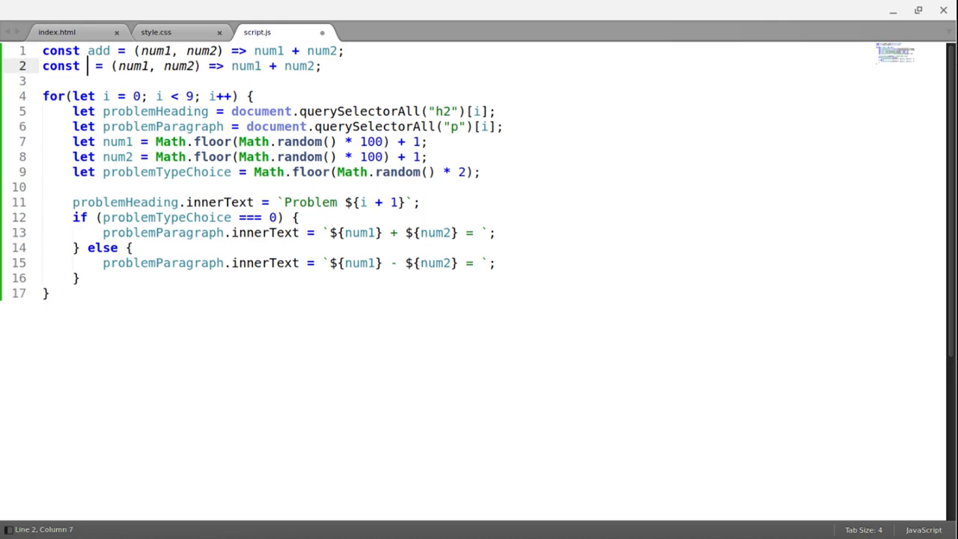
{"action": "type", "text": "subtract"}
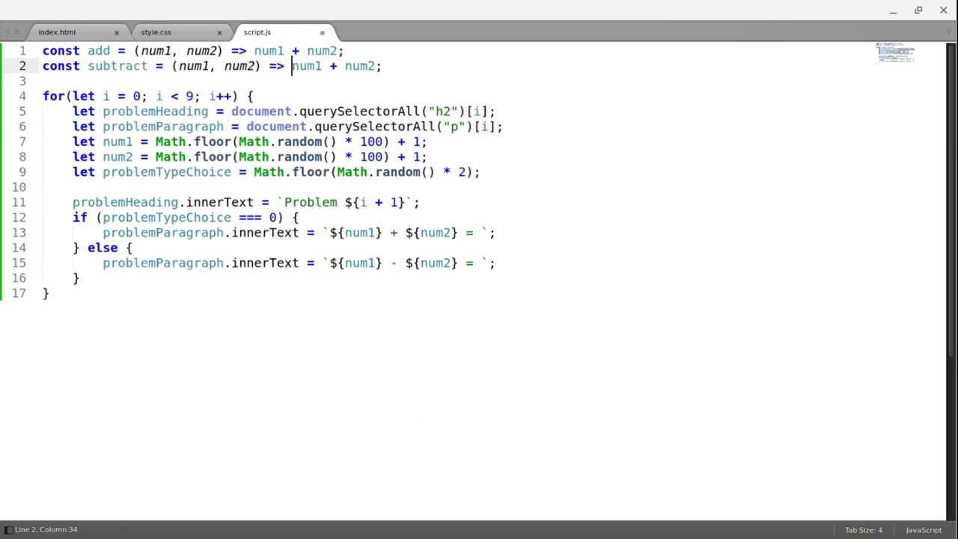
{"action": "type", "text": "-"}
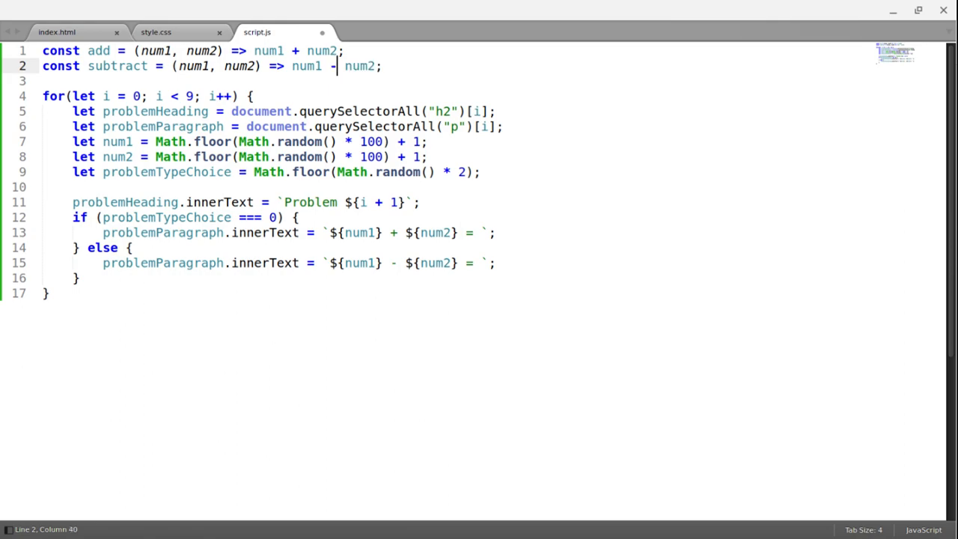
{"action": "key", "text": "ctrl+s"}
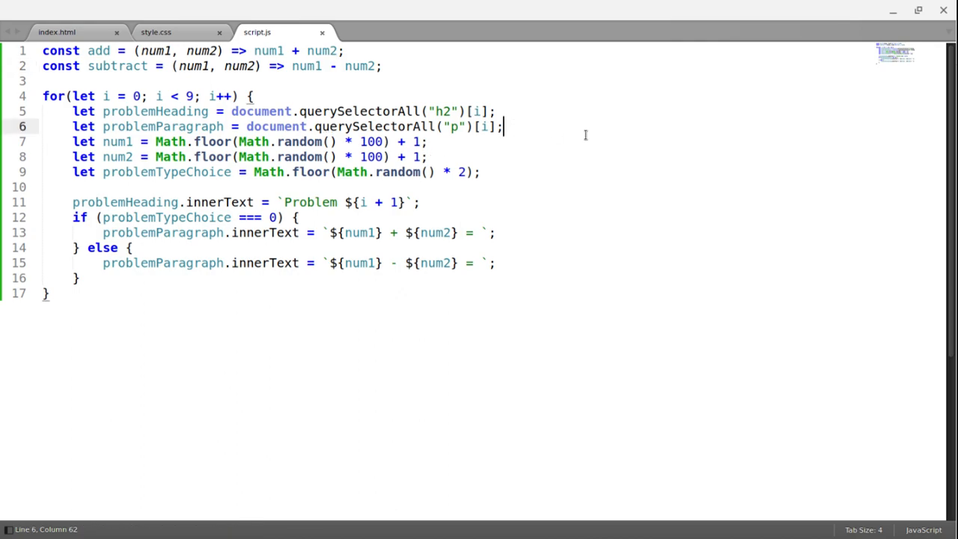
Step: Declare solutionListItem as document.querySelectorAll("li")[i] and save
{"action": "type", "text": "let"}
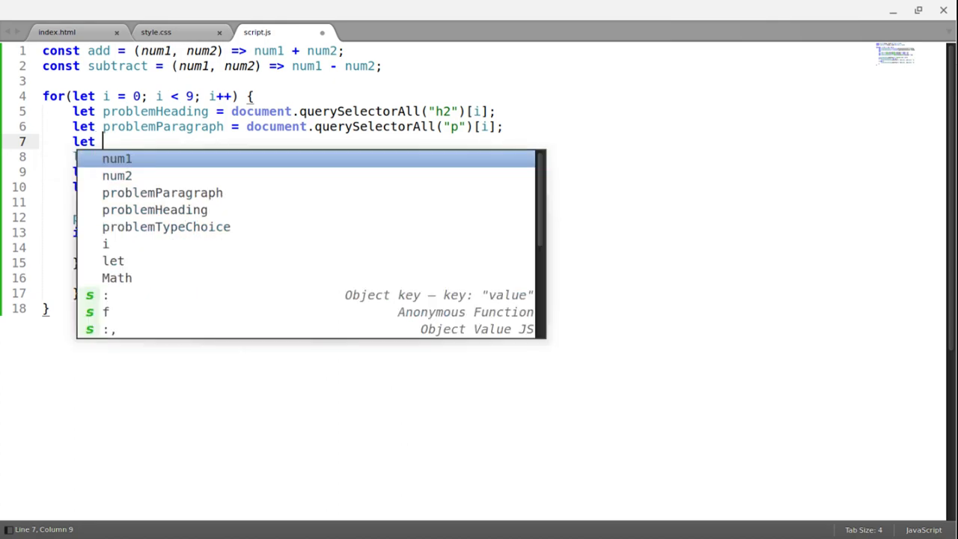
{"action": "type", "text": "solution"}
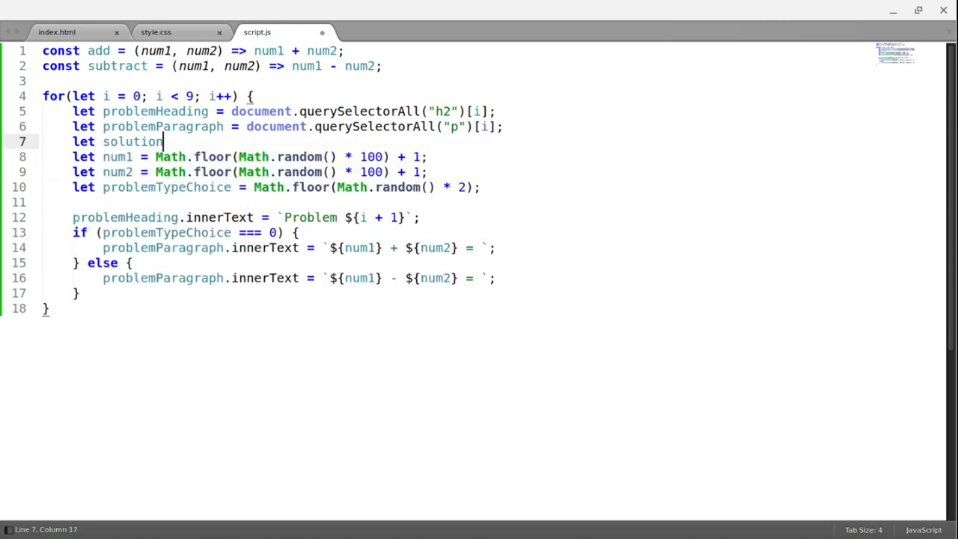
{"action": "type", "text": "ListItem"}
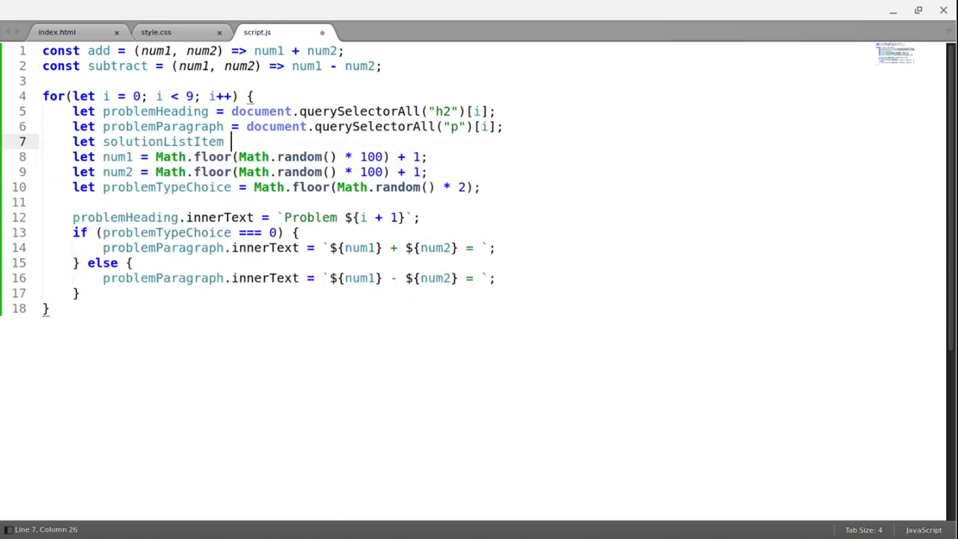
{"action": "type", "text": "= document.querySelectorAll(\""}
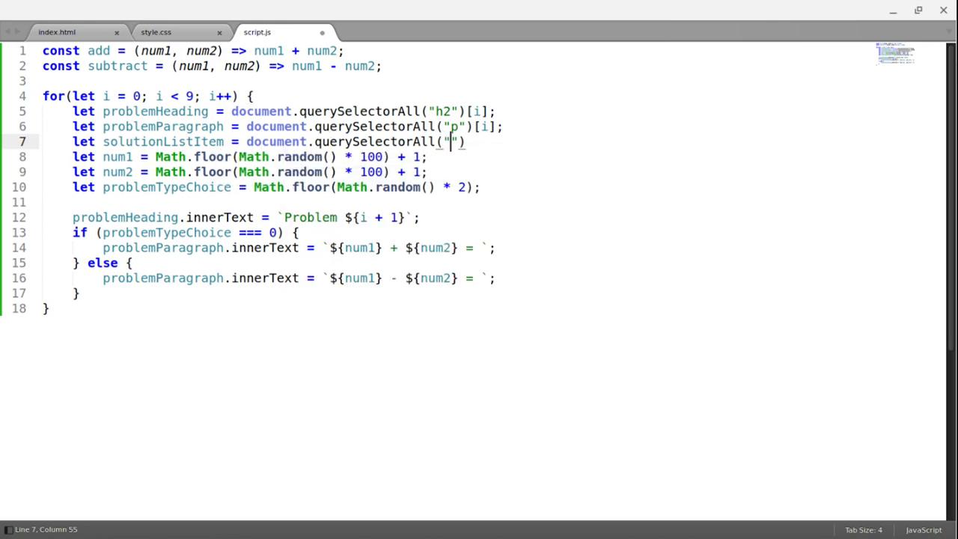
{"action": "type", "text": "li)"}
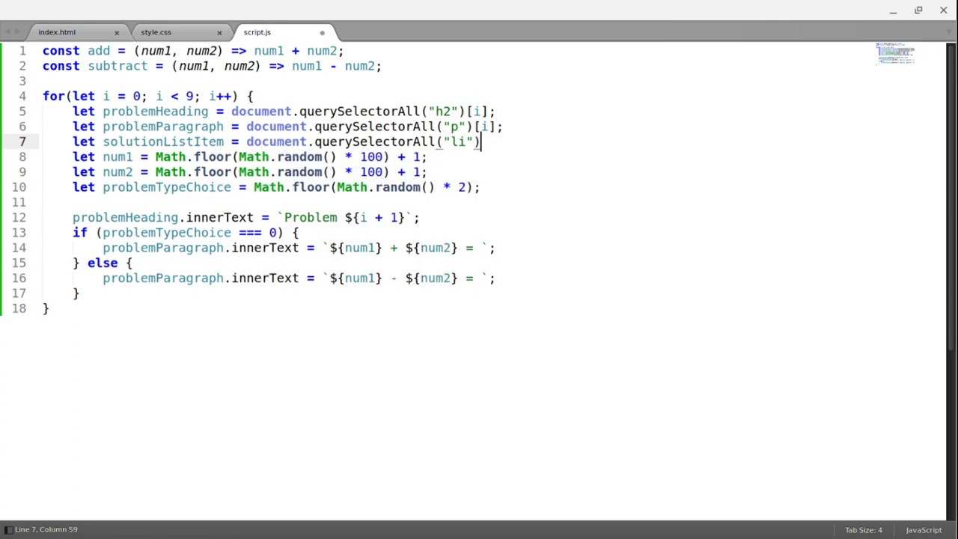
{"action": "type", "text": "[i0]"}
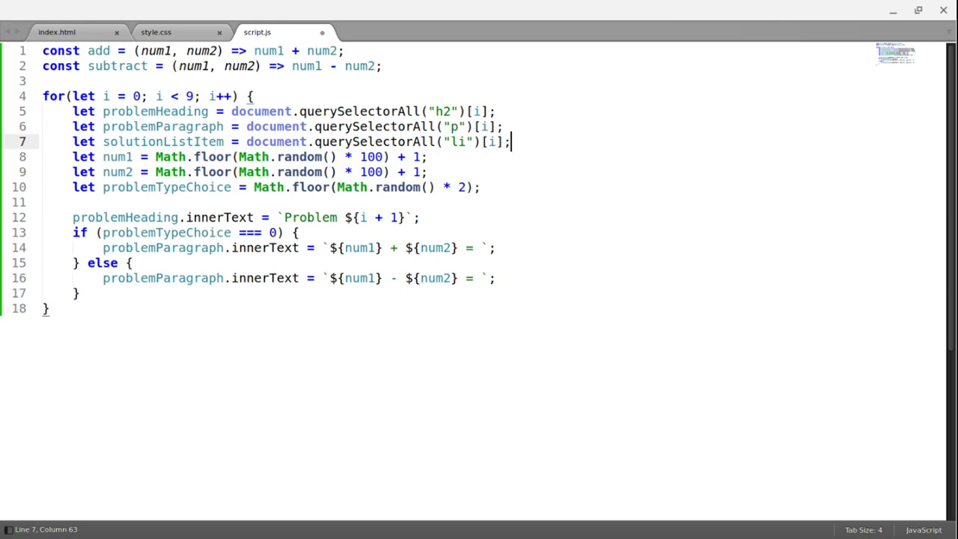
{"action": "key", "text": "ctrl+s"}
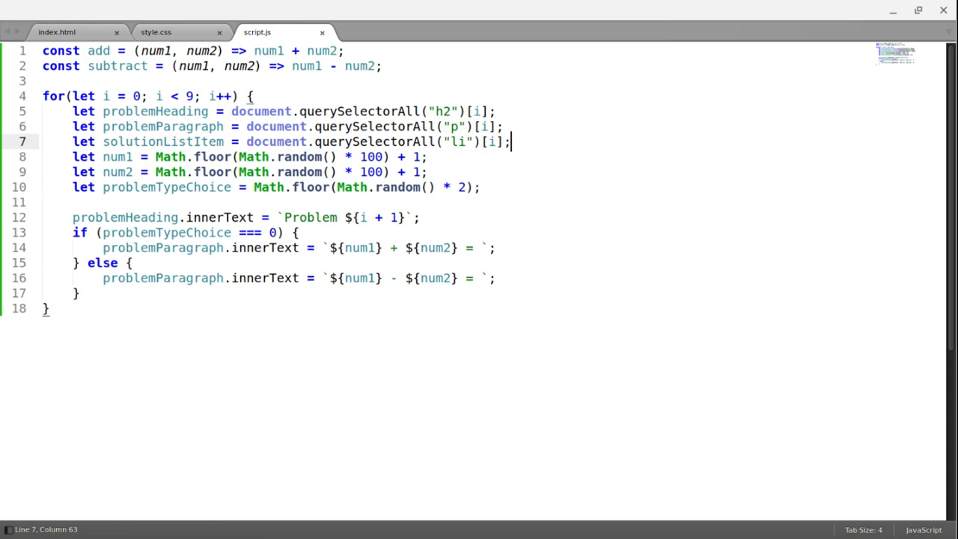
{"action": "mouse_move", "coordinate": [511, 236]}
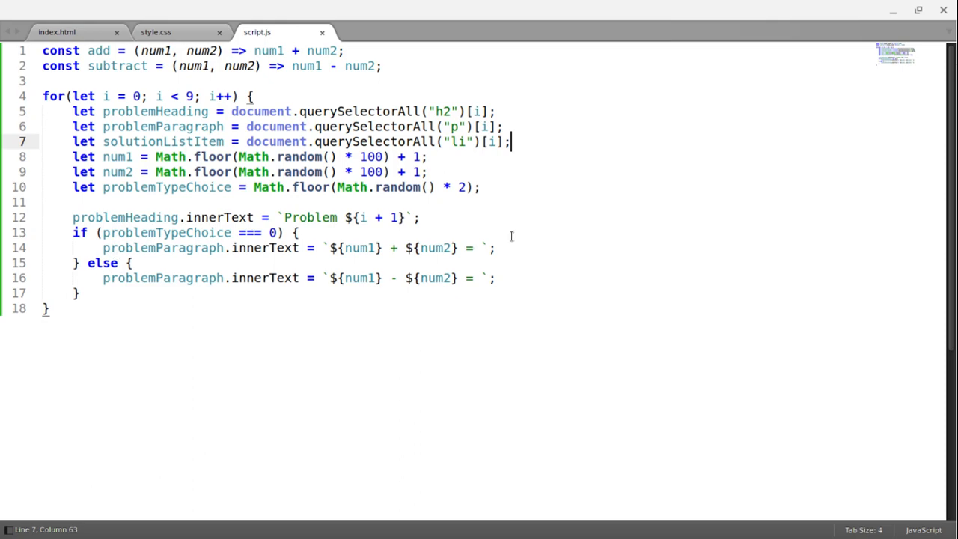
Step: Set solutionListItem.innerText to add(num1, num2) or subtract(num1, num2) in each branch
{"action": "left_click", "coordinate": [496, 247]}
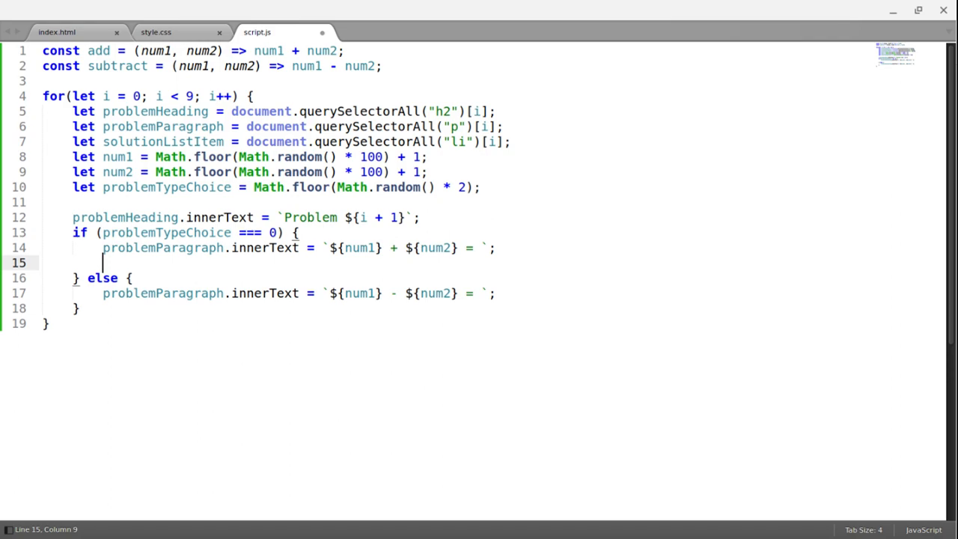
{"action": "type", "text": "so"}
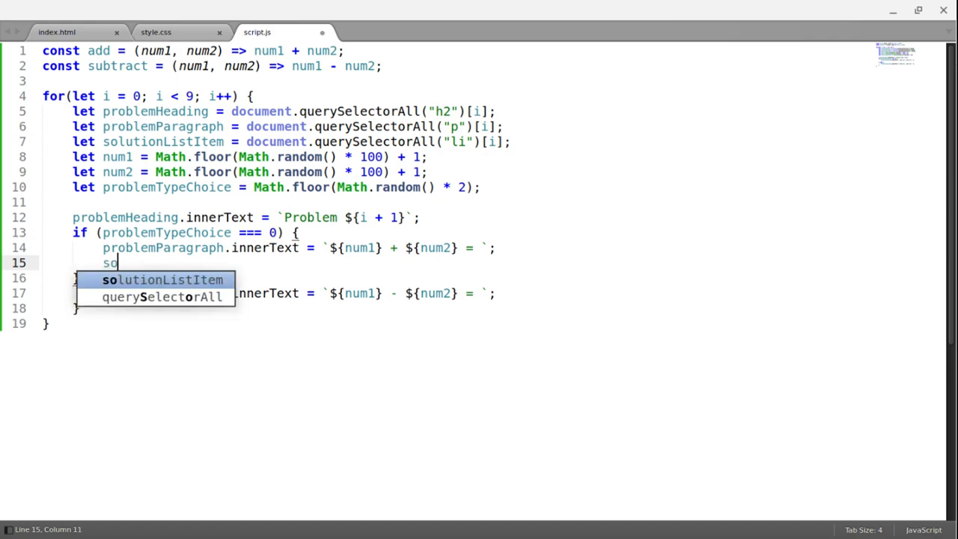
{"action": "type", "text": "lutionListItem.innerText ="}
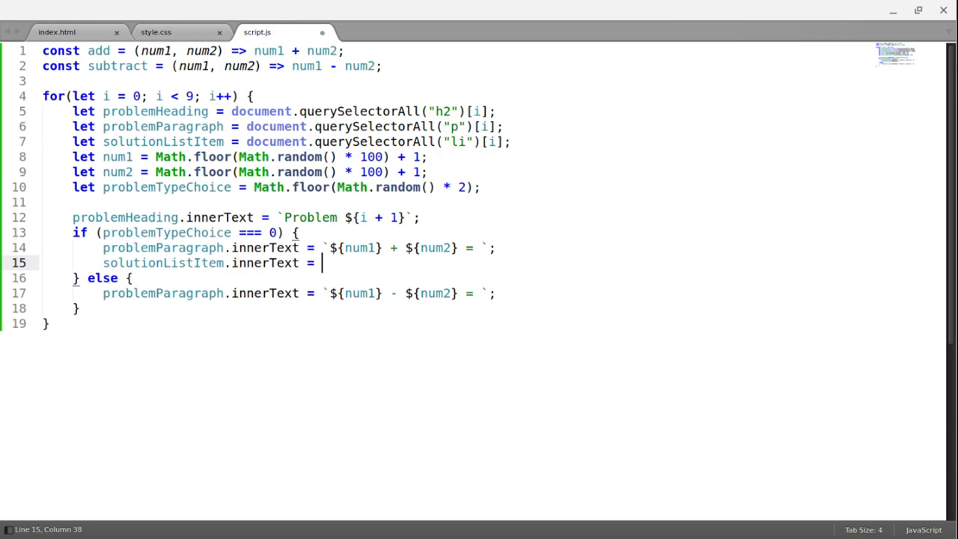
{"action": "type", "text": "`"}
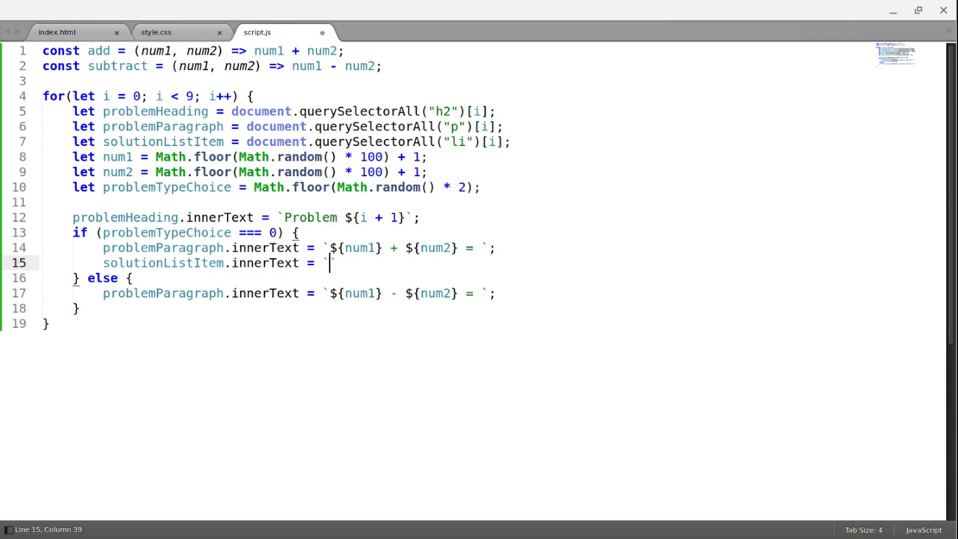
{"action": "type", "text": "${add("}
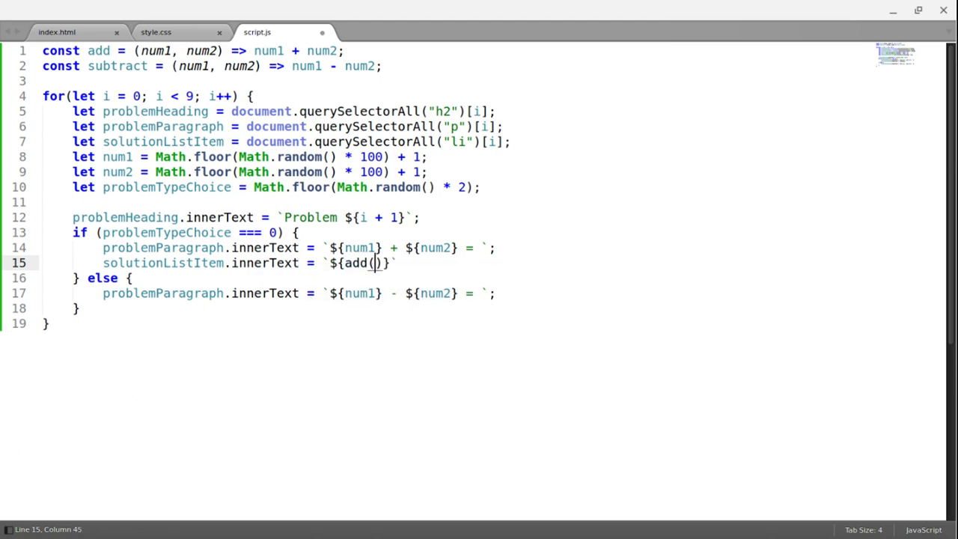
{"action": "type", "text": "num1, num2"}
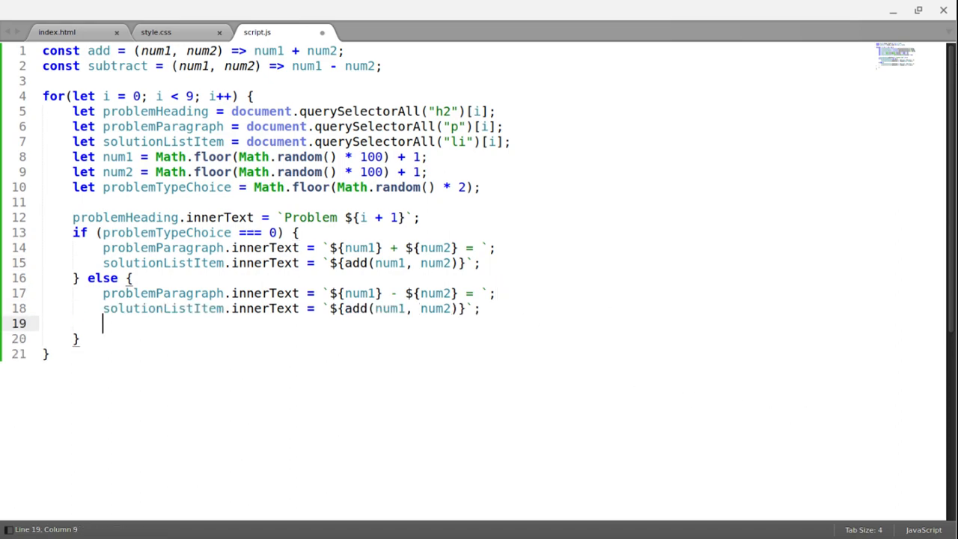
{"action": "key", "text": "Backspace"}
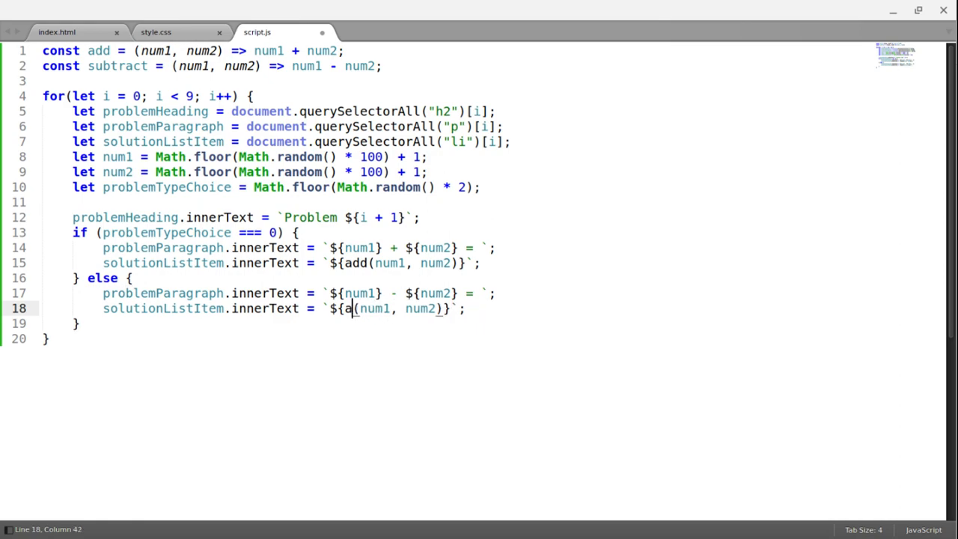
{"action": "type", "text": "subtract"}
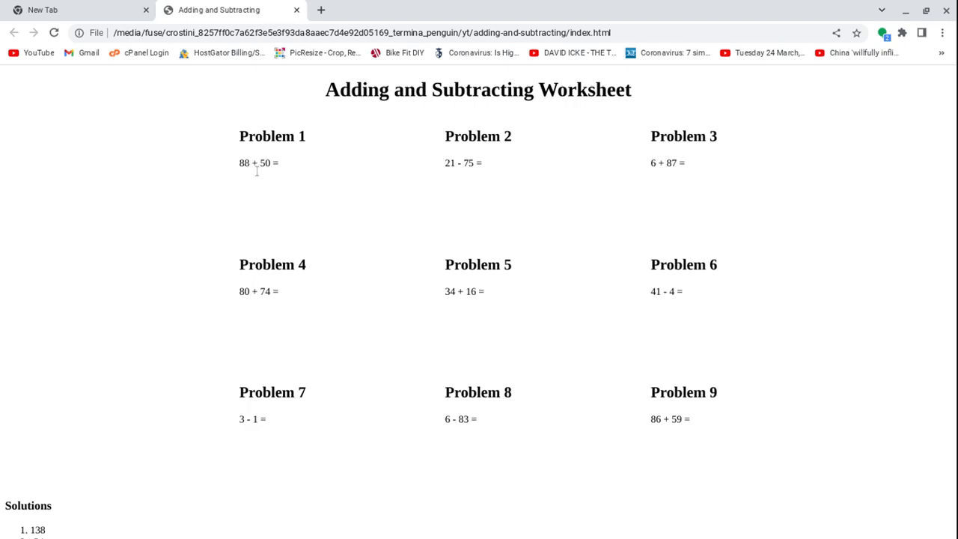
{"action": "mouse_move", "coordinate": [193, 339]}
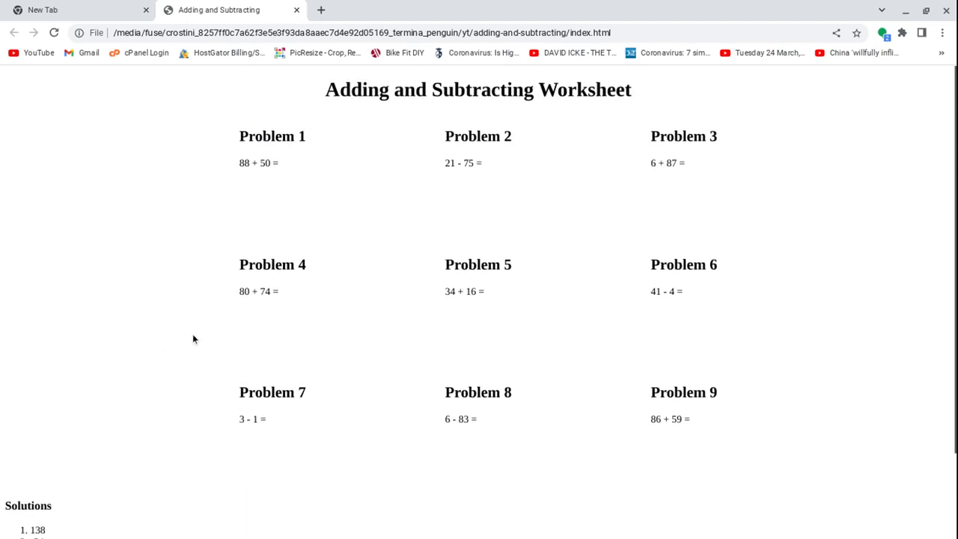
Step: Scroll down the reloaded worksheet to check all nine solutions
{"action": "scroll", "scroll_direction": "down", "scroll_amount": 3}
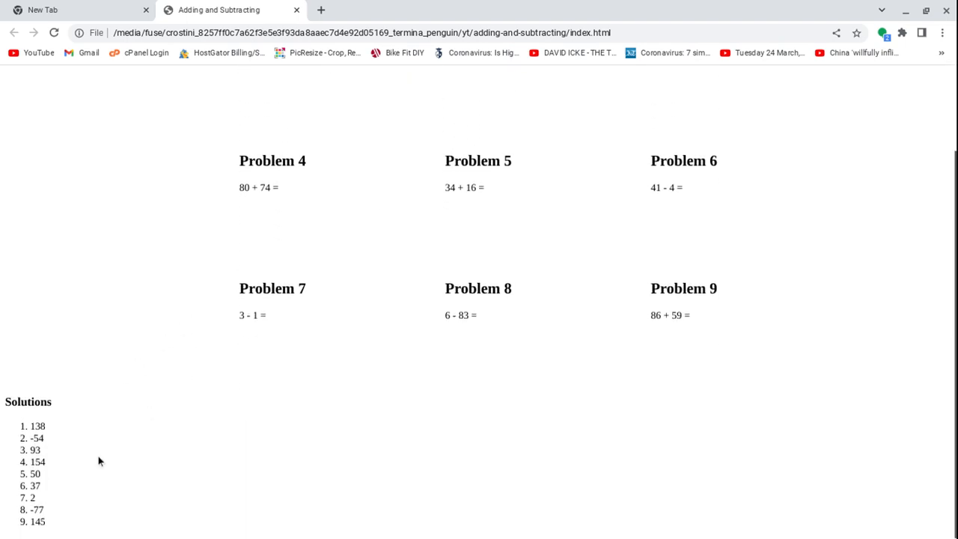
{"action": "mouse_move", "coordinate": [273, 430]}
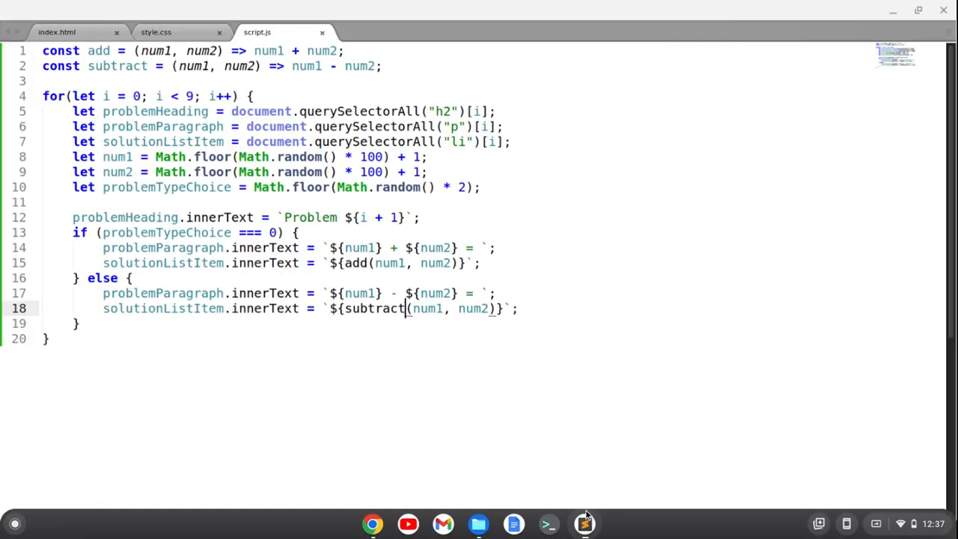
Step: Give the ol rule display flex with justify-content: space-evenly, and extend the h1 selector to h1, h3
{"action": "left_click", "coordinate": [155, 32]}
{"action": "type", "text": "ol"}
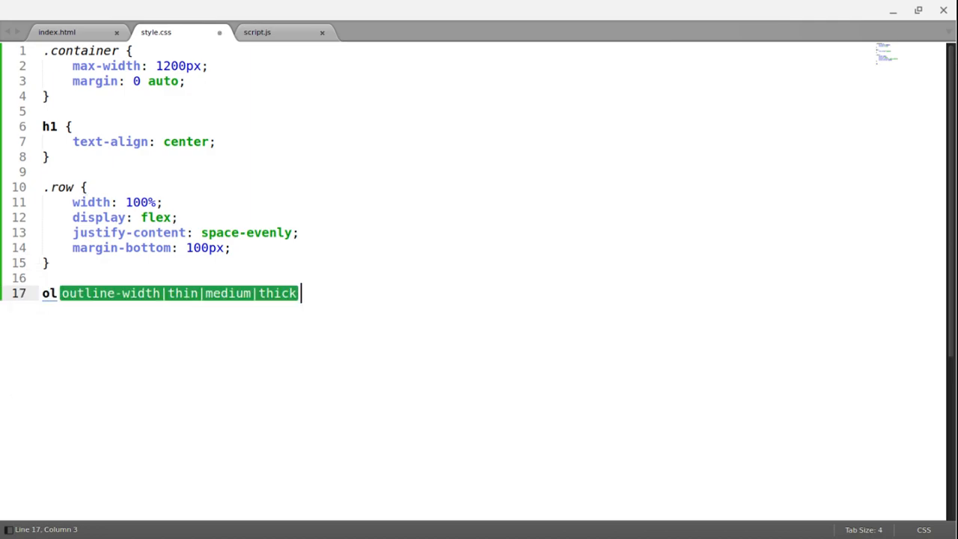
{"action": "type", "text": "display: flex;"}
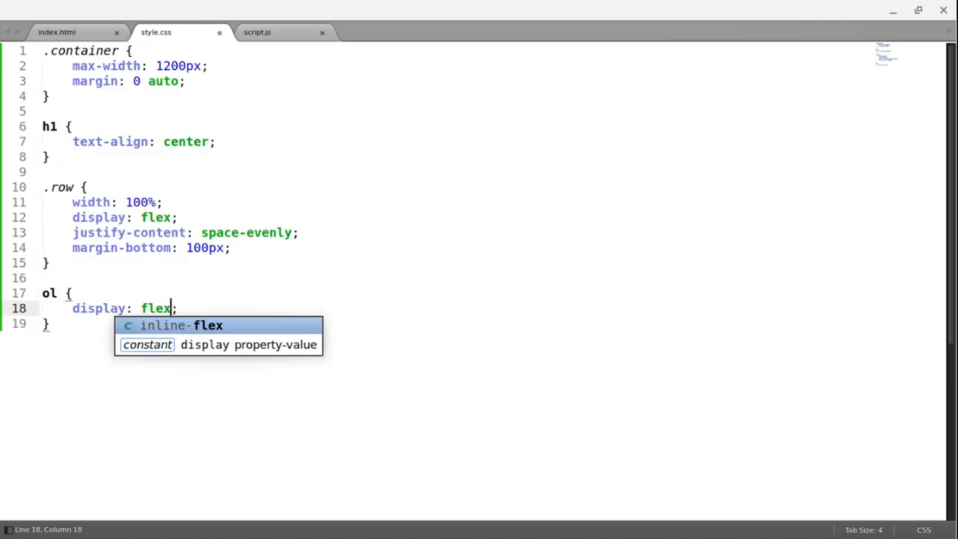
{"action": "key", "text": "enter"}
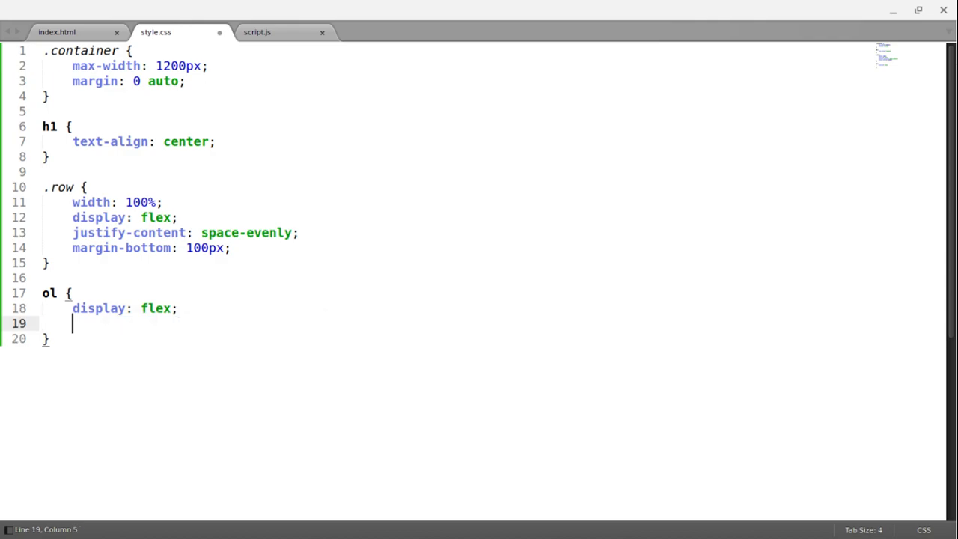
{"action": "type", "text": "ju"}
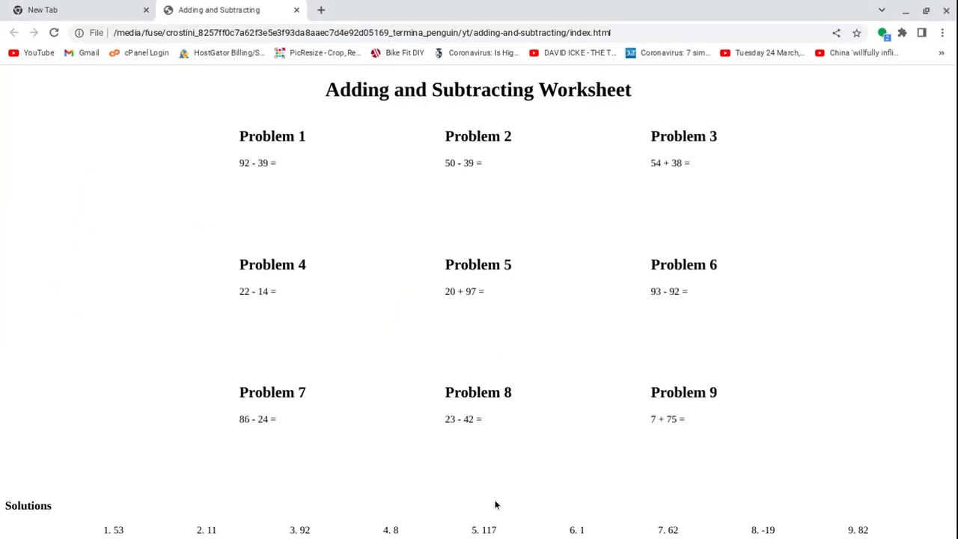
{"action": "mouse_move", "coordinate": [720, 314]}
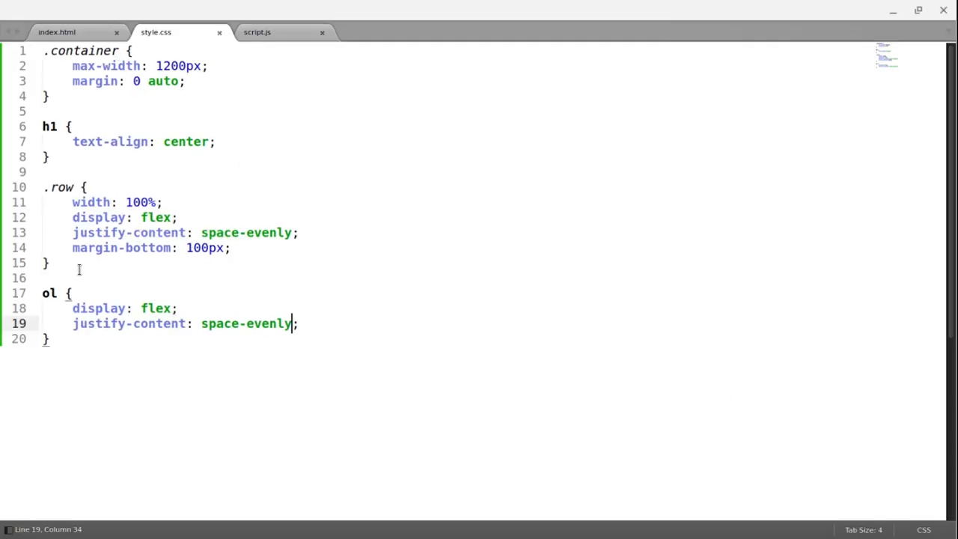
{"action": "left_click", "coordinate": [66, 125]}
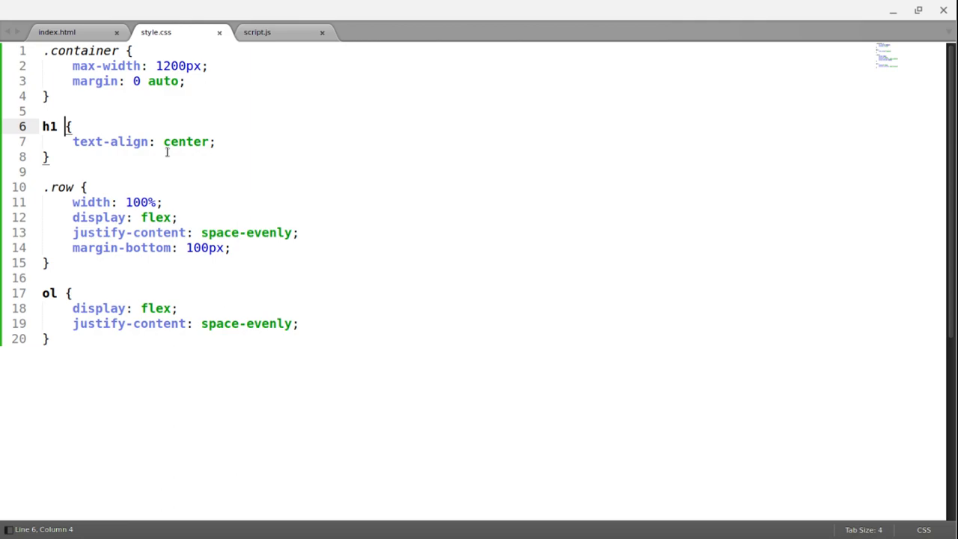
{"action": "type", "text": ", h3"}
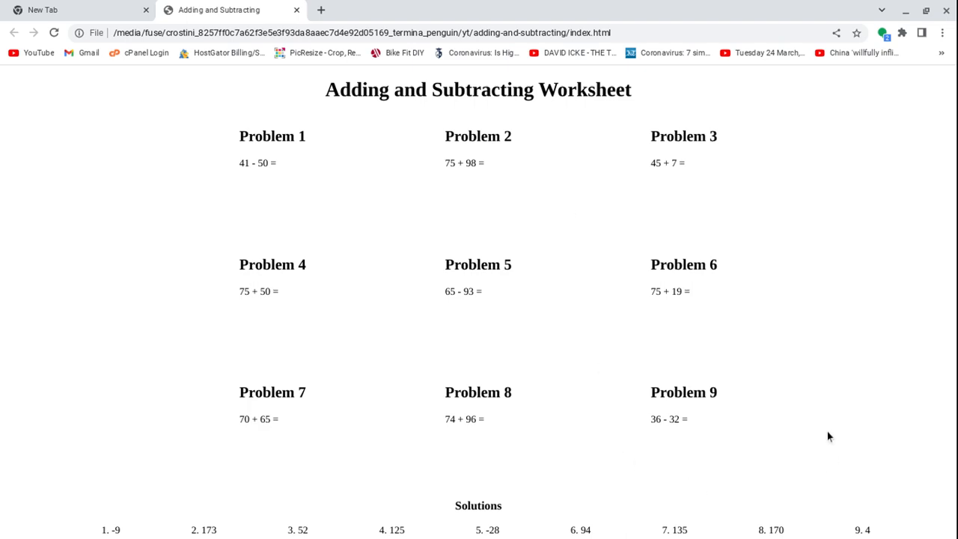
{"action": "mouse_move", "coordinate": [595, 411]}
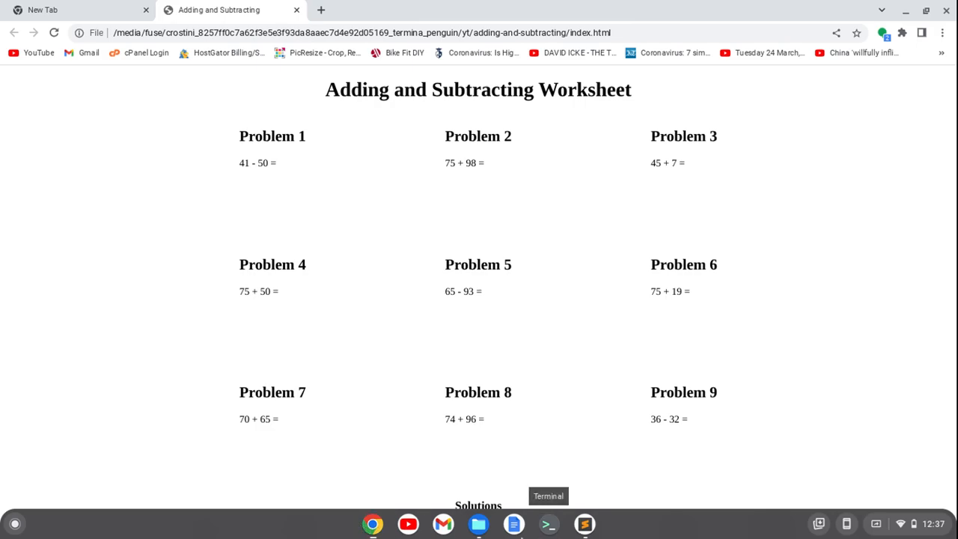
Step: Copy all style.css rules into index.html's style block and reformat the file
{"action": "left_click", "coordinate": [585, 523]}
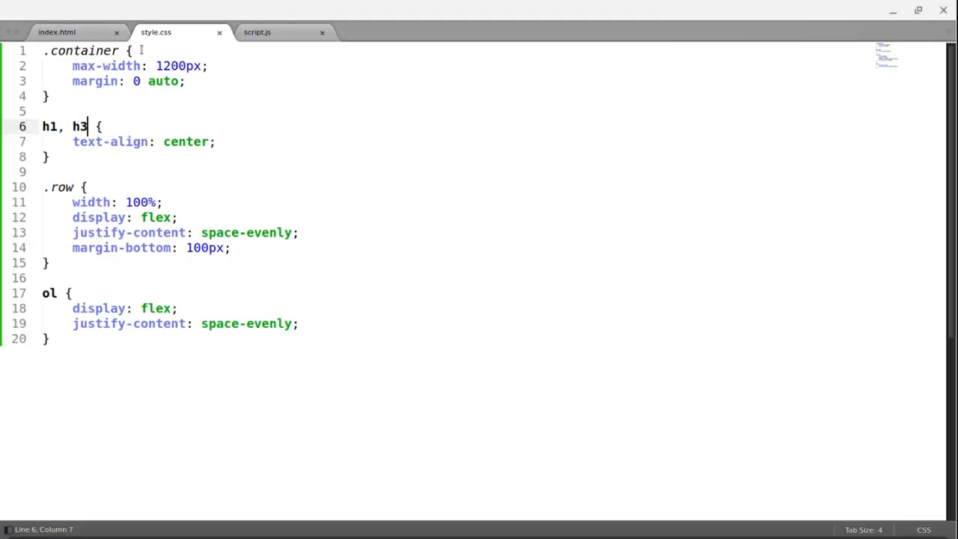
{"action": "key", "text": "ctrl+a"}
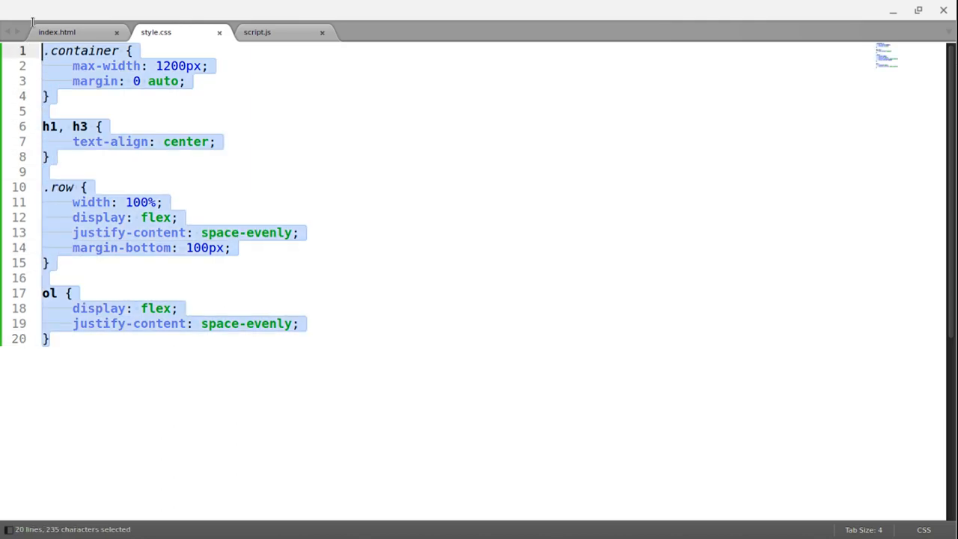
{"action": "key", "text": "ctrl+c"}
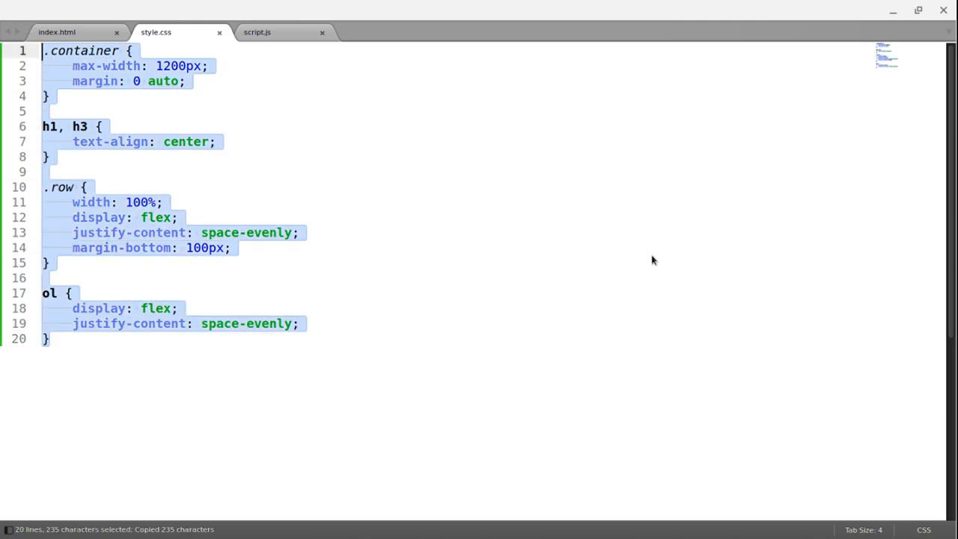
{"action": "left_click", "coordinate": [57, 32]}
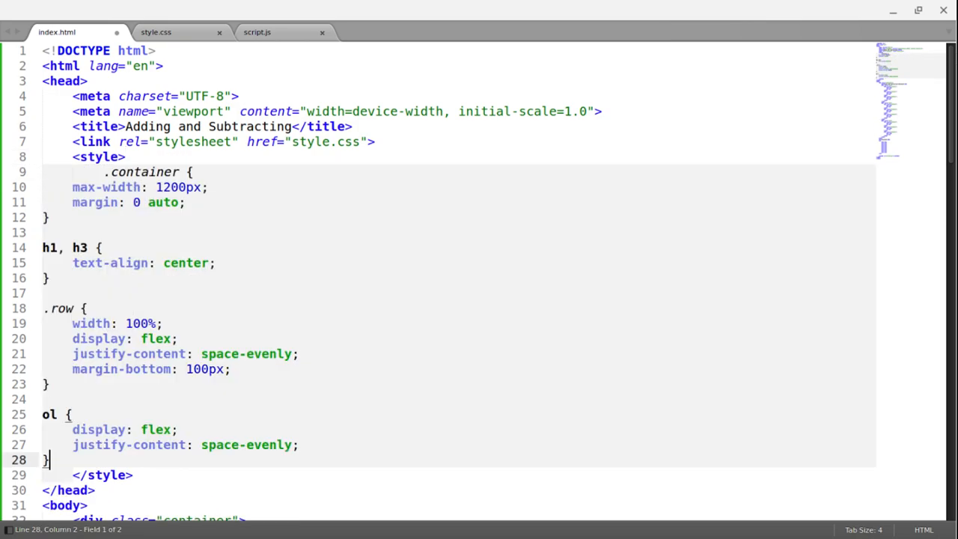
{"action": "mouse_move", "coordinate": [506, 364]}
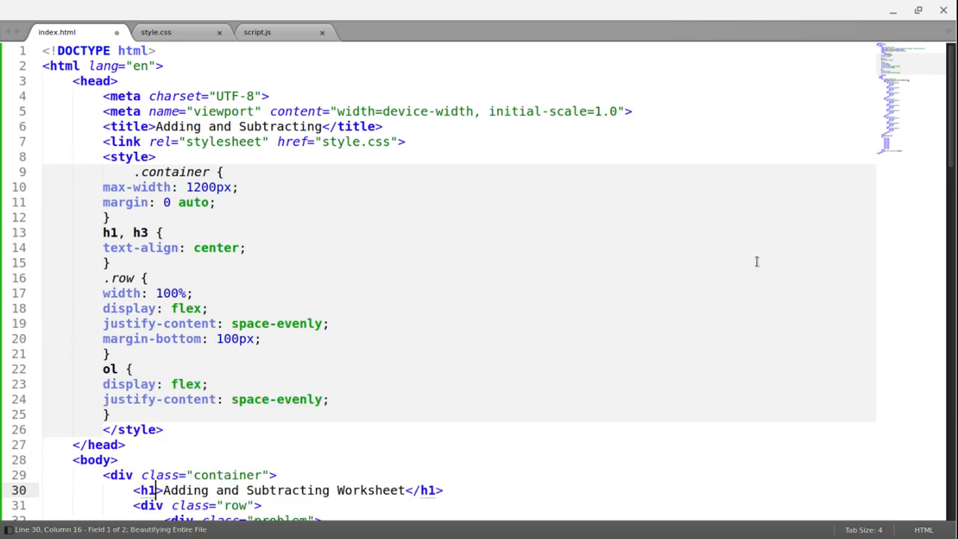
{"action": "key", "text": "ctrl+s"}
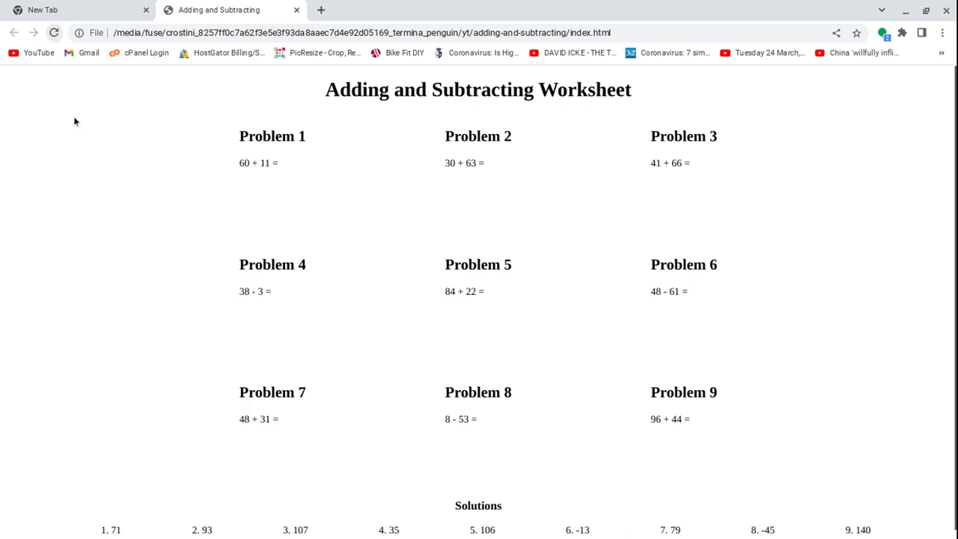
{"action": "mouse_move", "coordinate": [312, 229]}
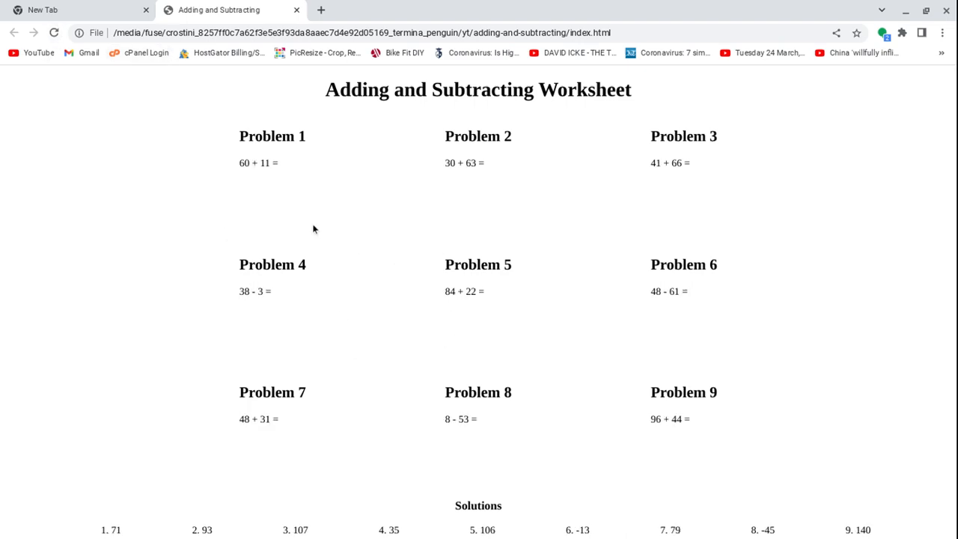
{"action": "mouse_move", "coordinate": [256, 191]}
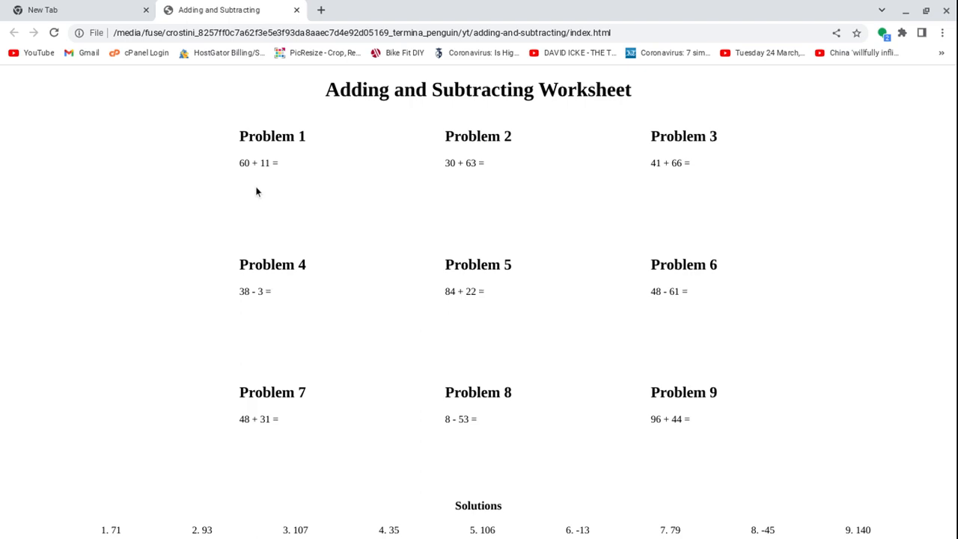
Step: Open Chrome's three-dot menu on the reloaded worksheet
{"action": "left_click", "coordinate": [942, 33]}
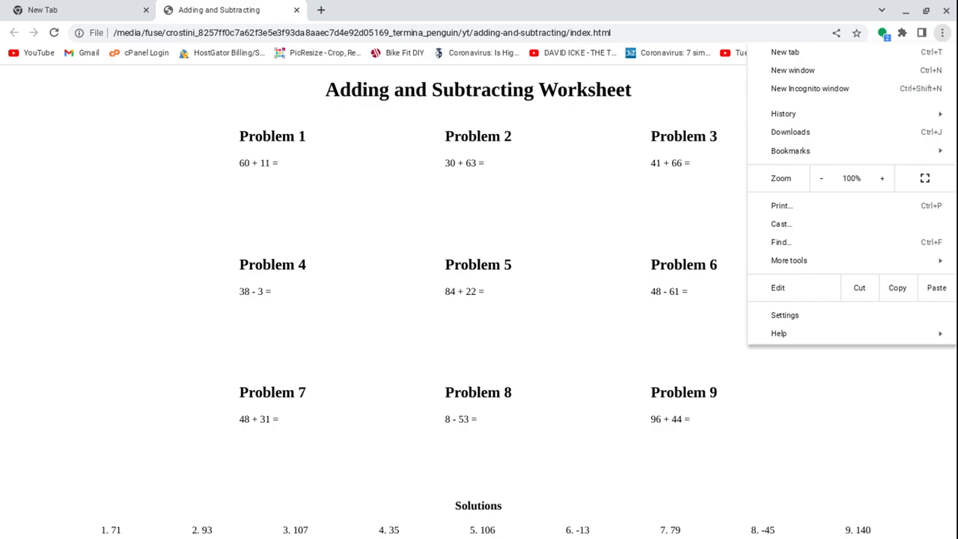
{"action": "mouse_move", "coordinate": [781, 205]}
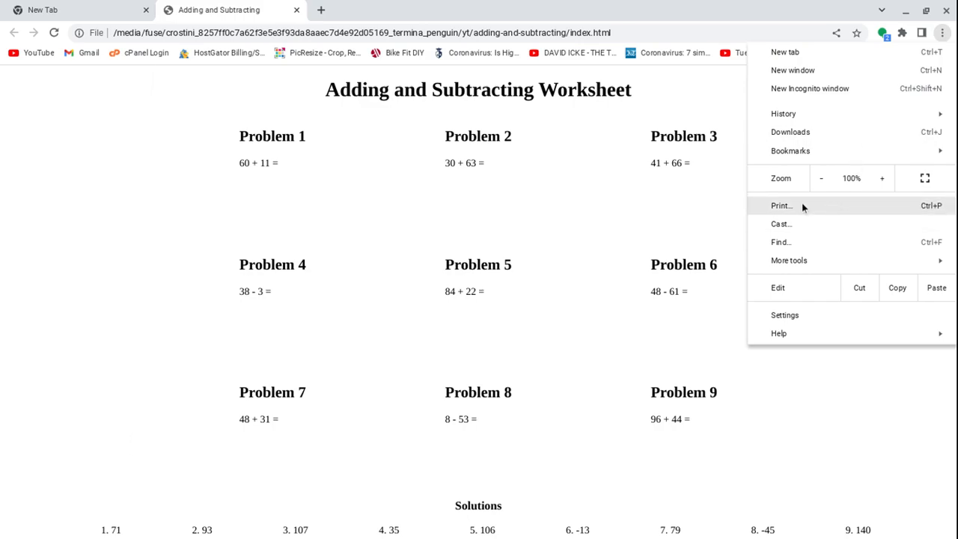
Step: Print the worksheet to PDF with headers and footers turned off, proposing 'Adding and Subtracting.pdf'
{"action": "left_click", "coordinate": [780, 205]}
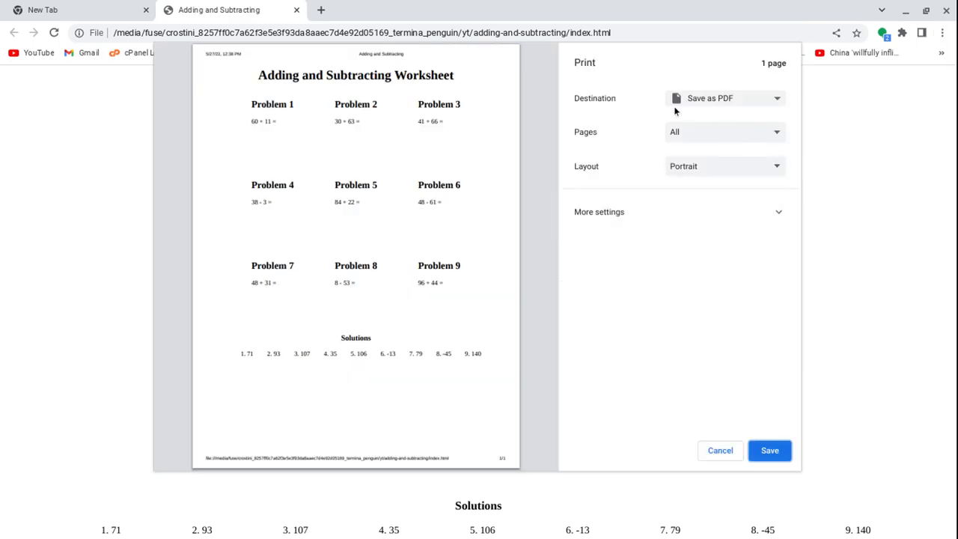
{"action": "mouse_move", "coordinate": [720, 449]}
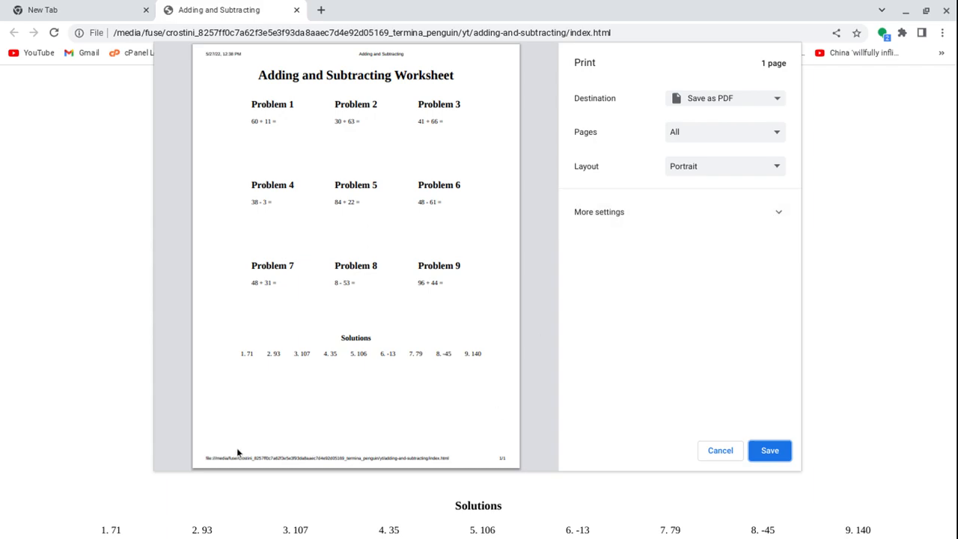
{"action": "mouse_move", "coordinate": [757, 251]}
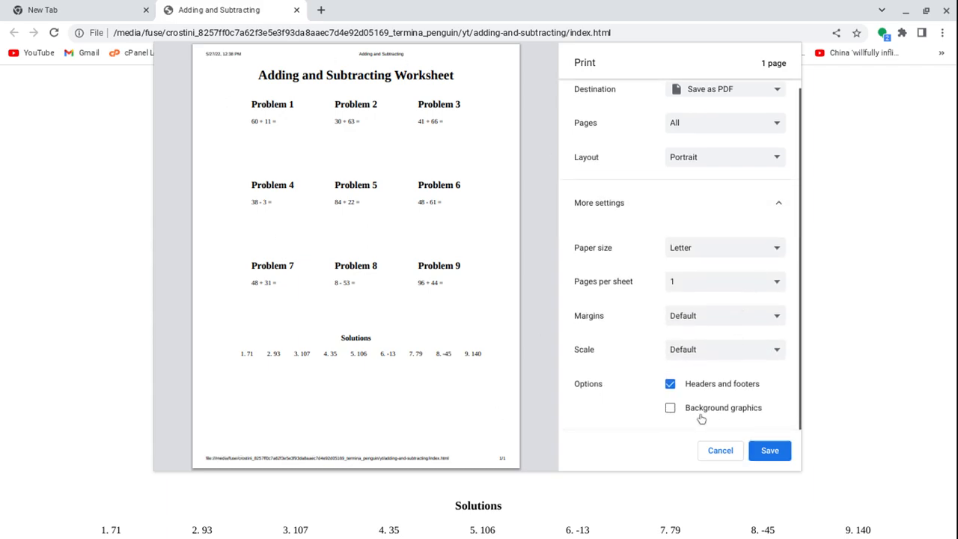
{"action": "left_click", "coordinate": [669, 383]}
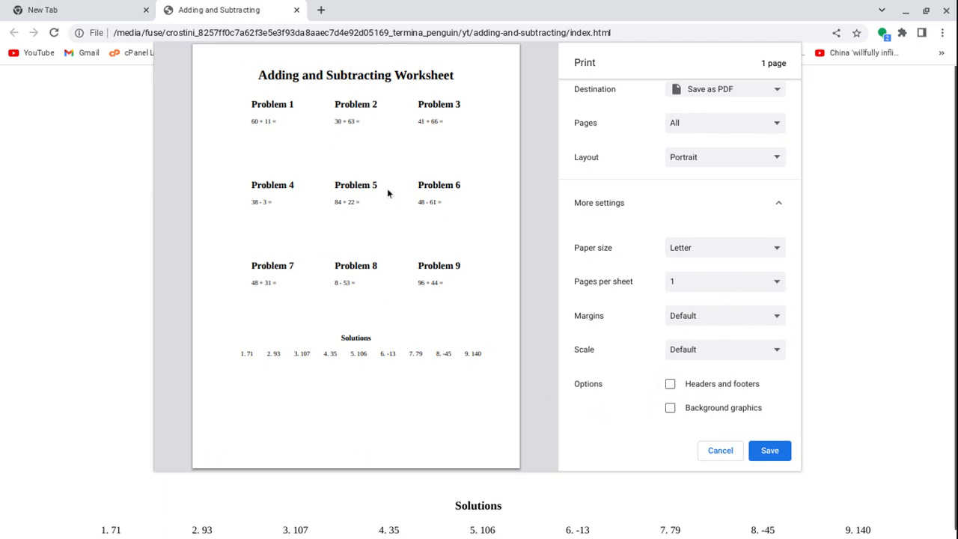
{"action": "mouse_move", "coordinate": [402, 260]}
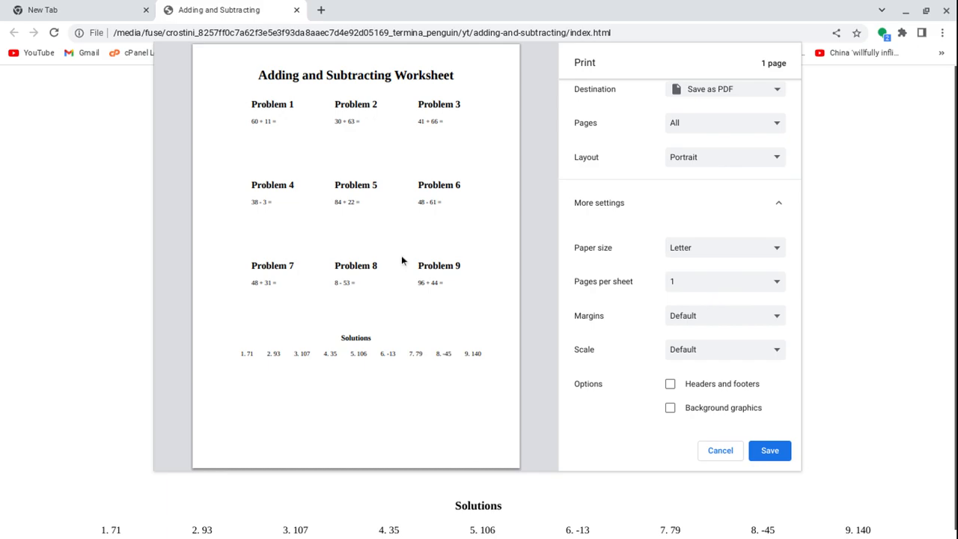
{"action": "left_click", "coordinate": [769, 450]}
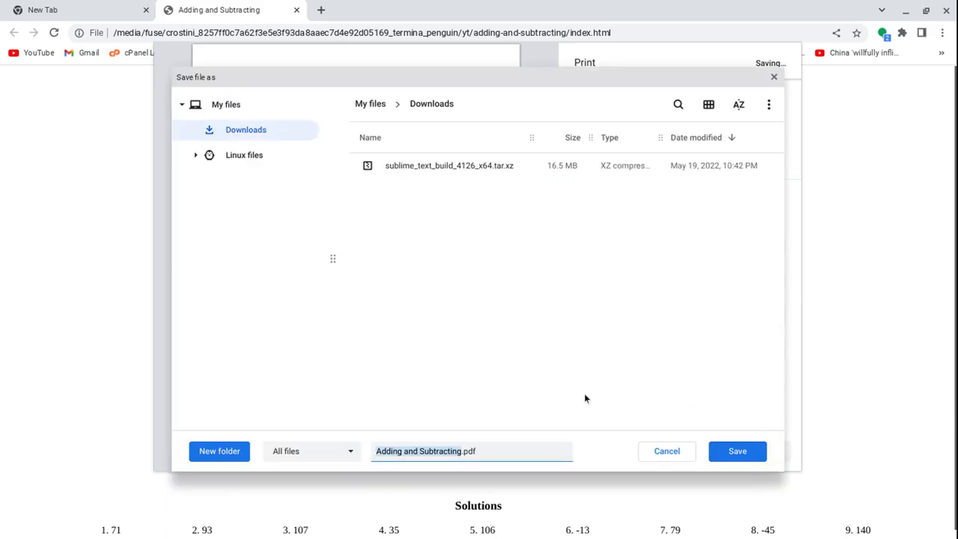
Step: Save 'Adding and Subtracting.pdf' into Downloads and view the folder in Files
{"action": "left_click", "coordinate": [737, 450]}
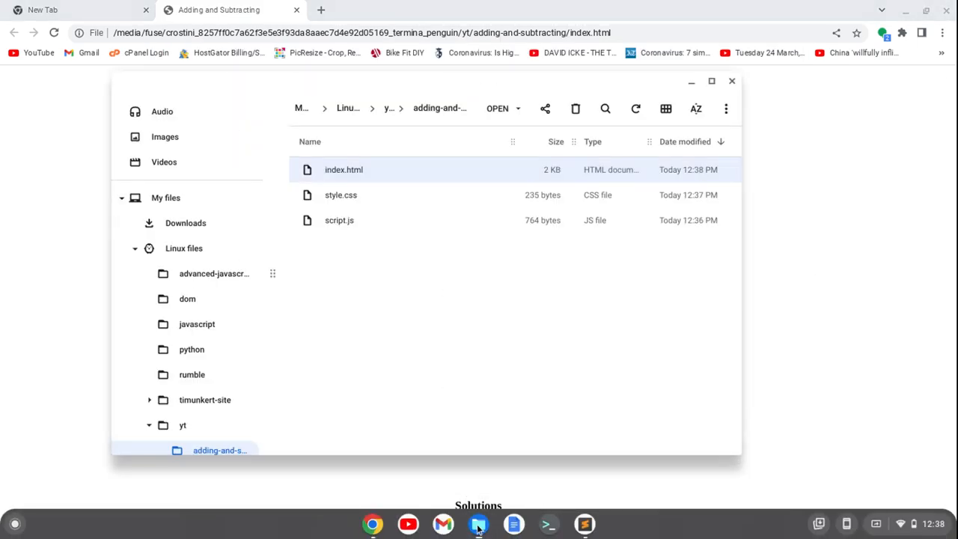
{"action": "left_click", "coordinate": [185, 223]}
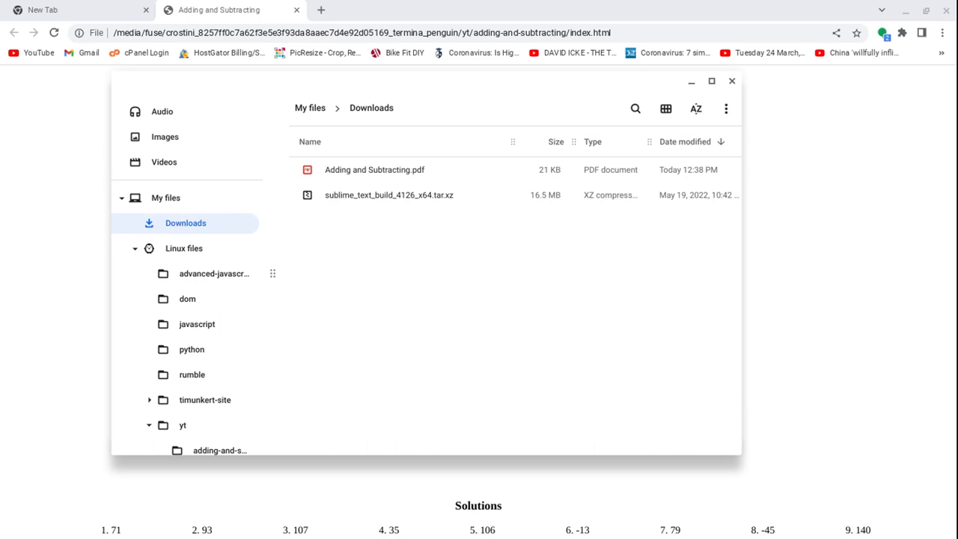
Step: Open 'Adding and Subtracting.pdf' in Chrome and scroll to the nine problems and solutions row
{"action": "double_click", "coordinate": [374, 169]}
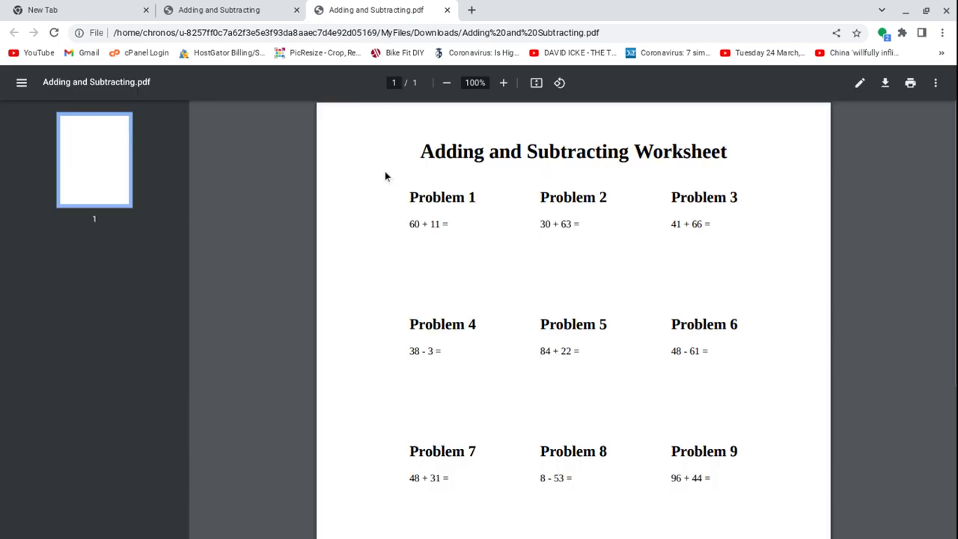
{"action": "scroll", "scroll_direction": "down", "scroll_amount": 3}
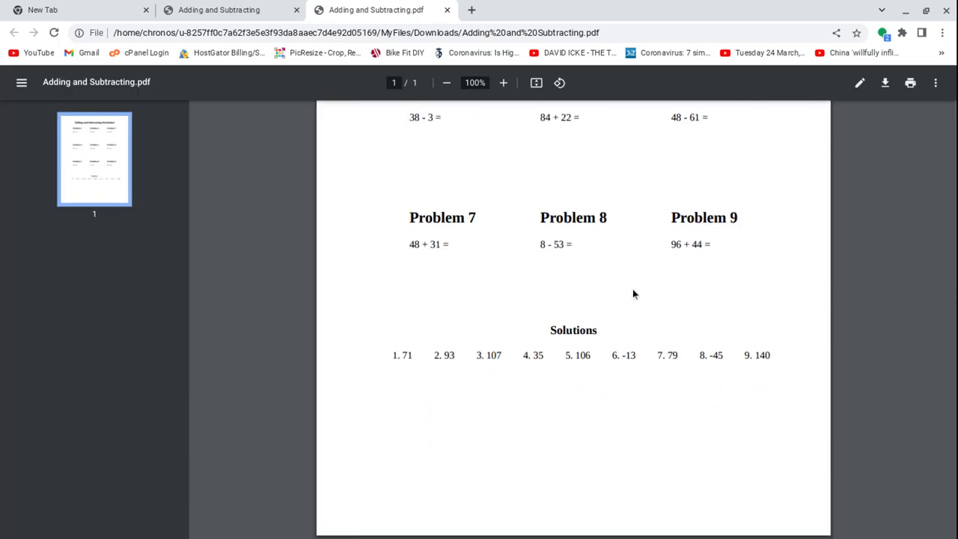